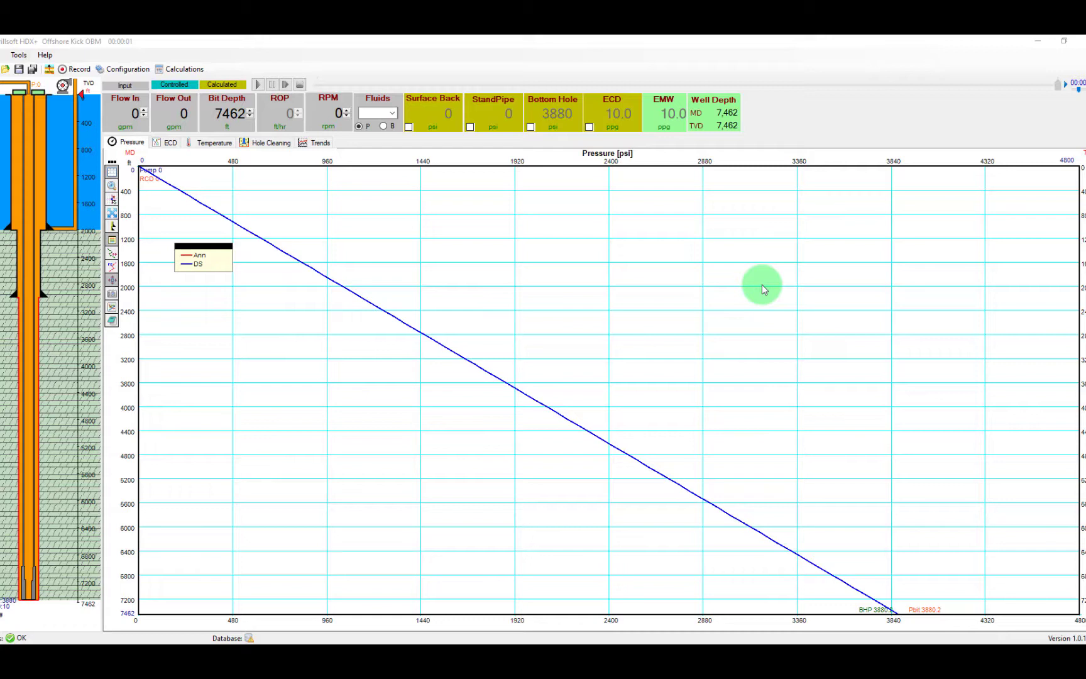
pyautogui.moveTo(434, 51)
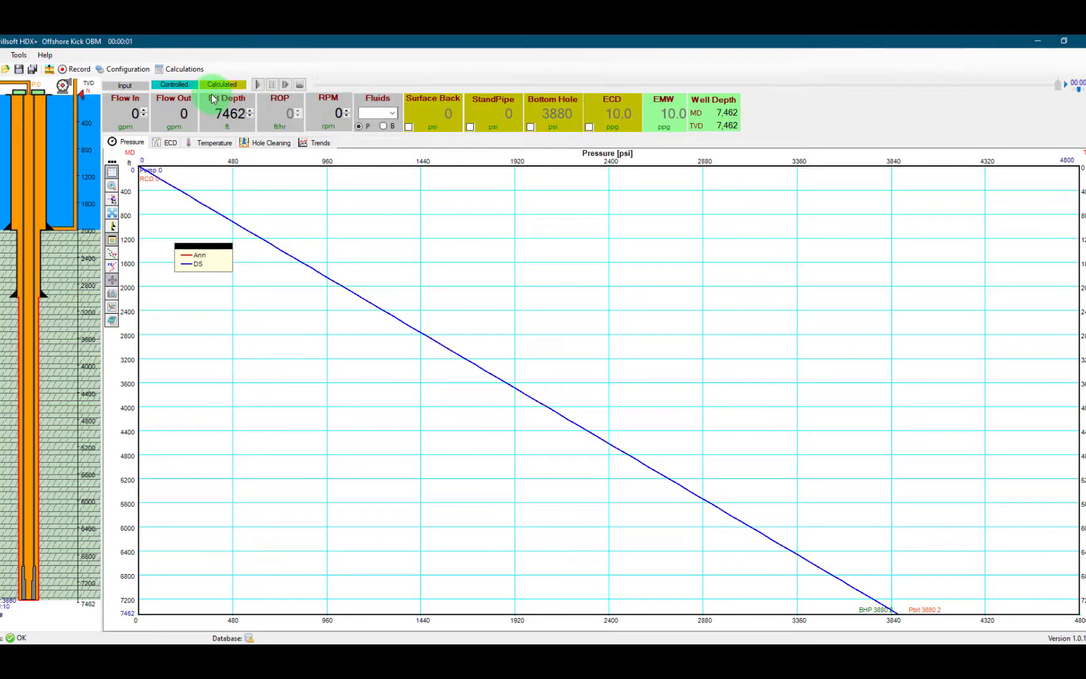
# Open the well Configuration dialog from the toolbar
pyautogui.click(122, 69)
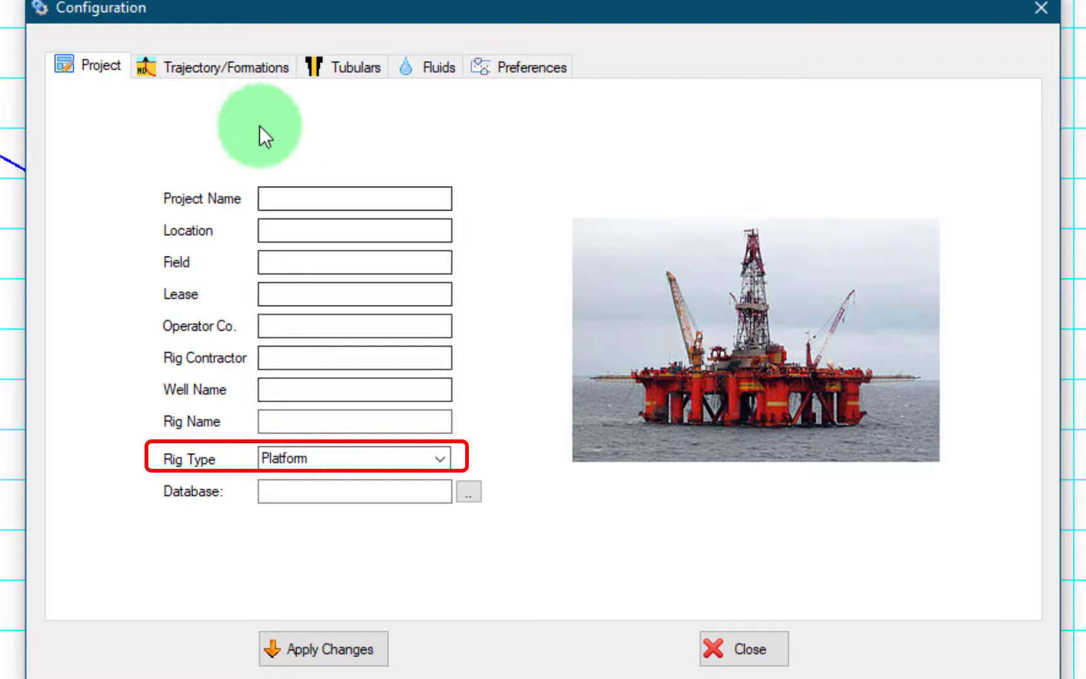
# Review the Trajectory/Formations, Tubulars and Fluids pages of the well configuration
pyautogui.click(214, 67)
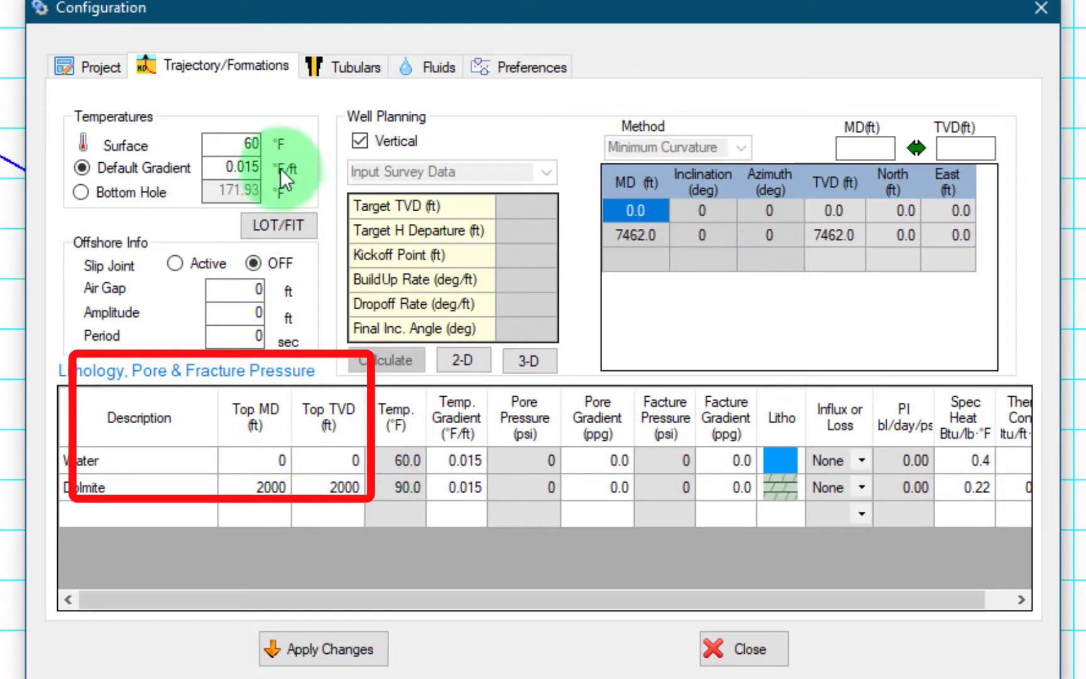
pyautogui.click(355, 67)
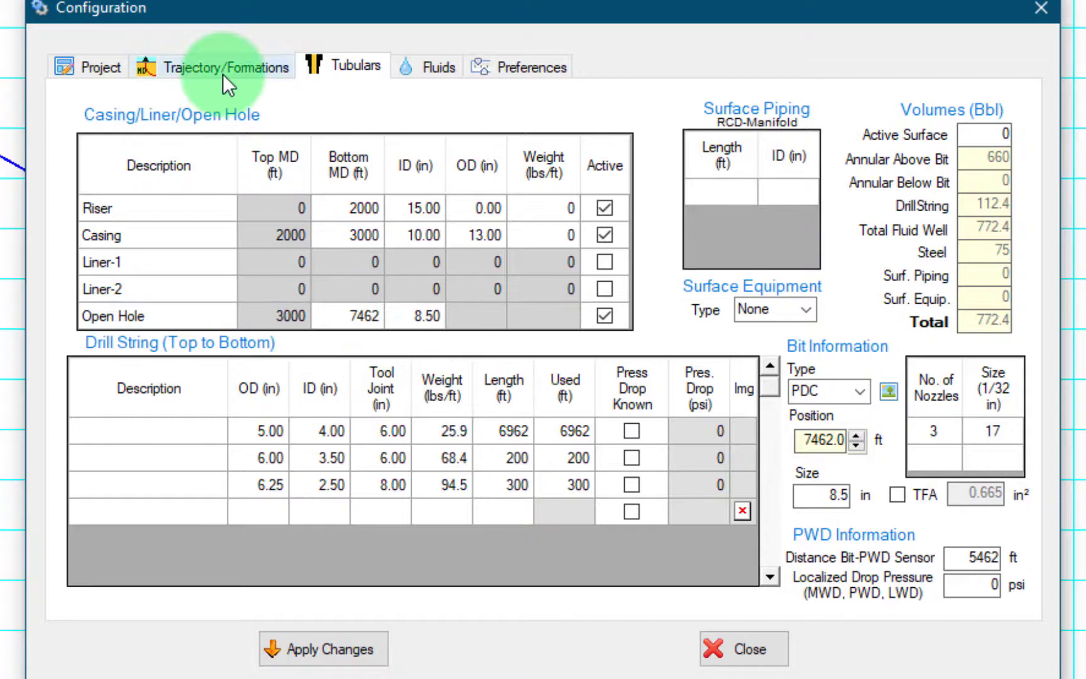
pyautogui.click(438, 67)
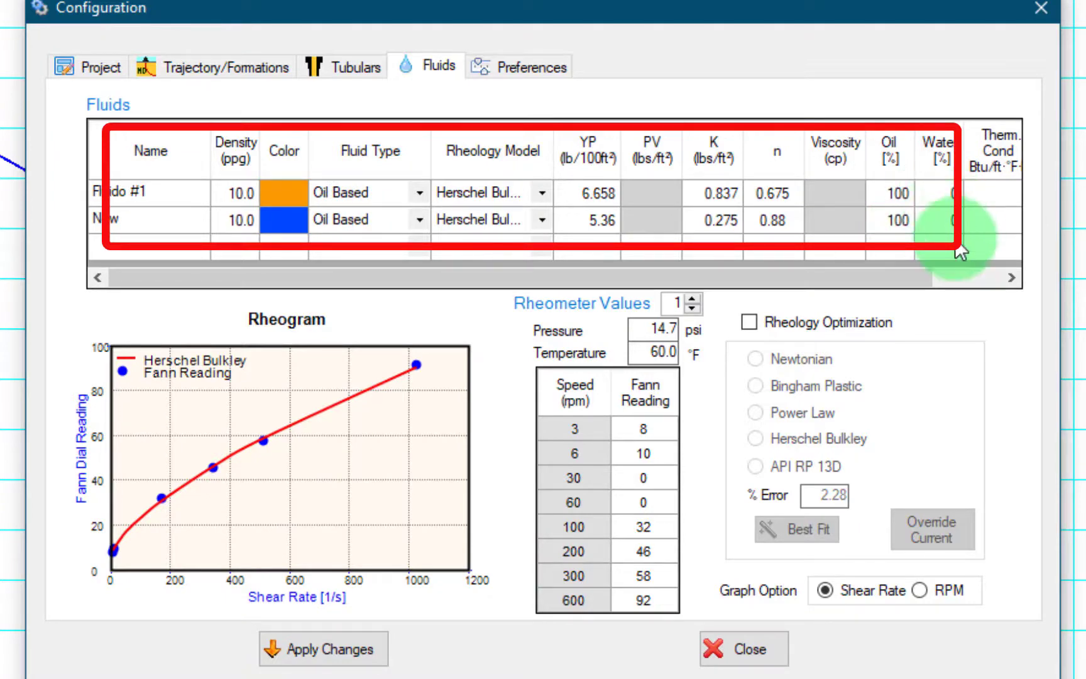
pyautogui.moveTo(957, 38)
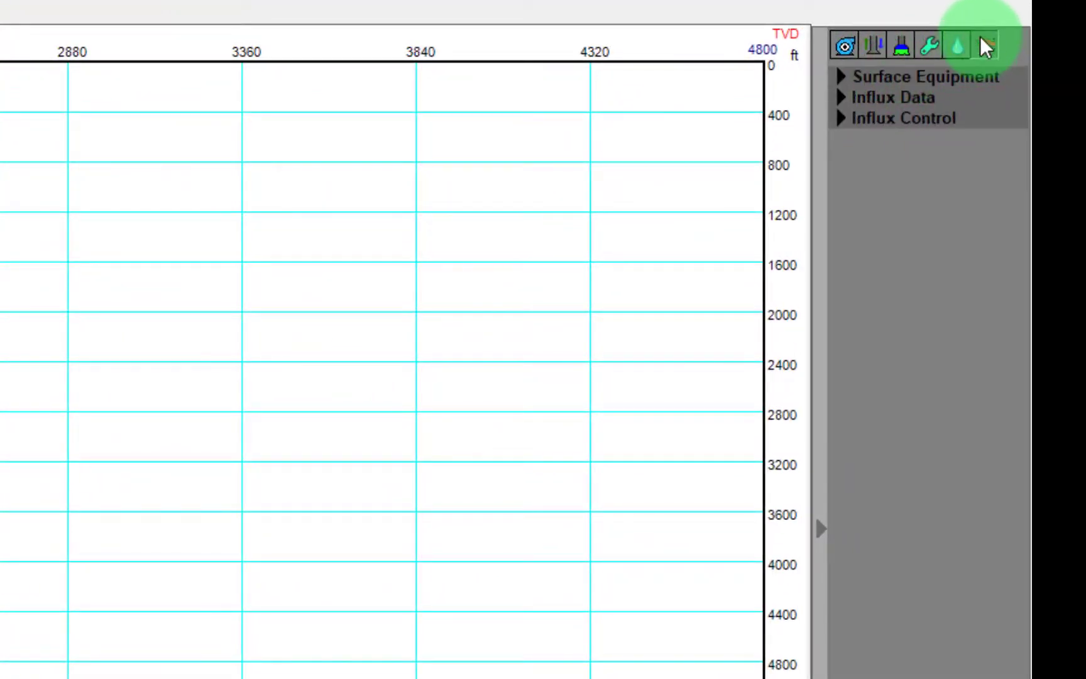
# Enter the influx data: depth of entry 7462 ft and reservoir pressure 3980 psi
pyautogui.click(892, 97)
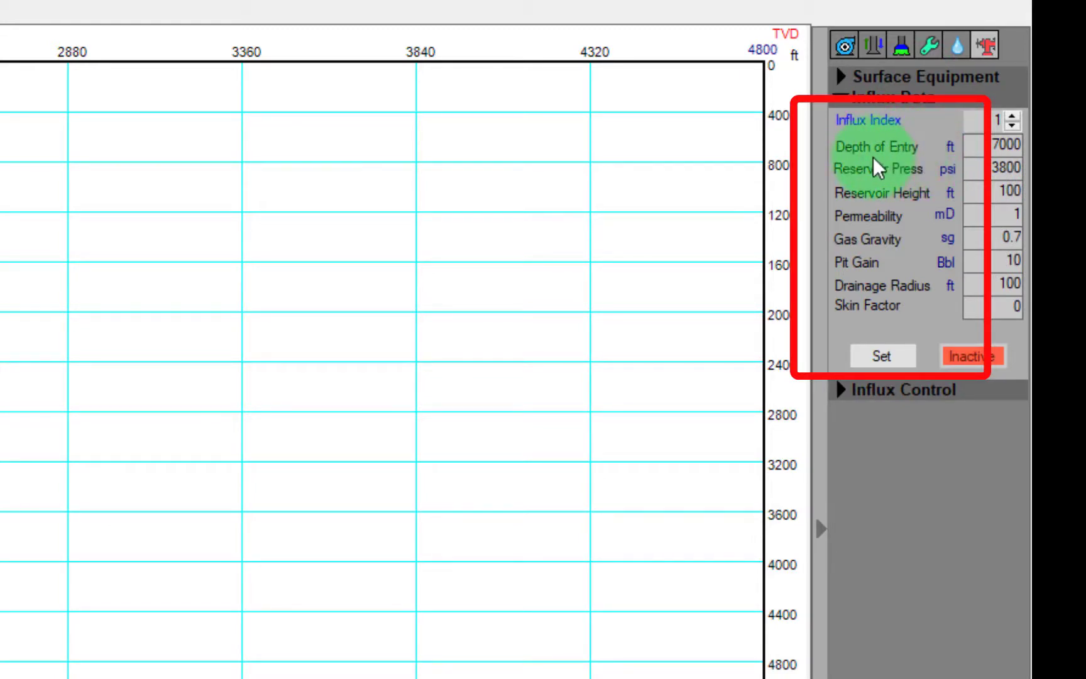
pyautogui.moveTo(851, 203)
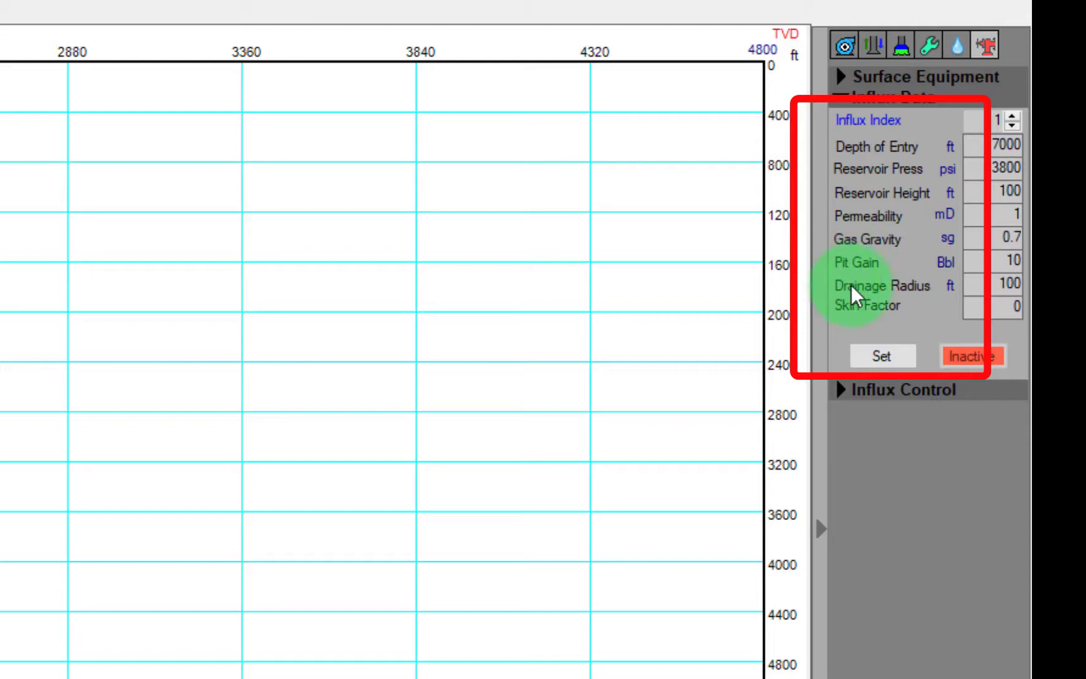
pyautogui.moveTo(898, 273)
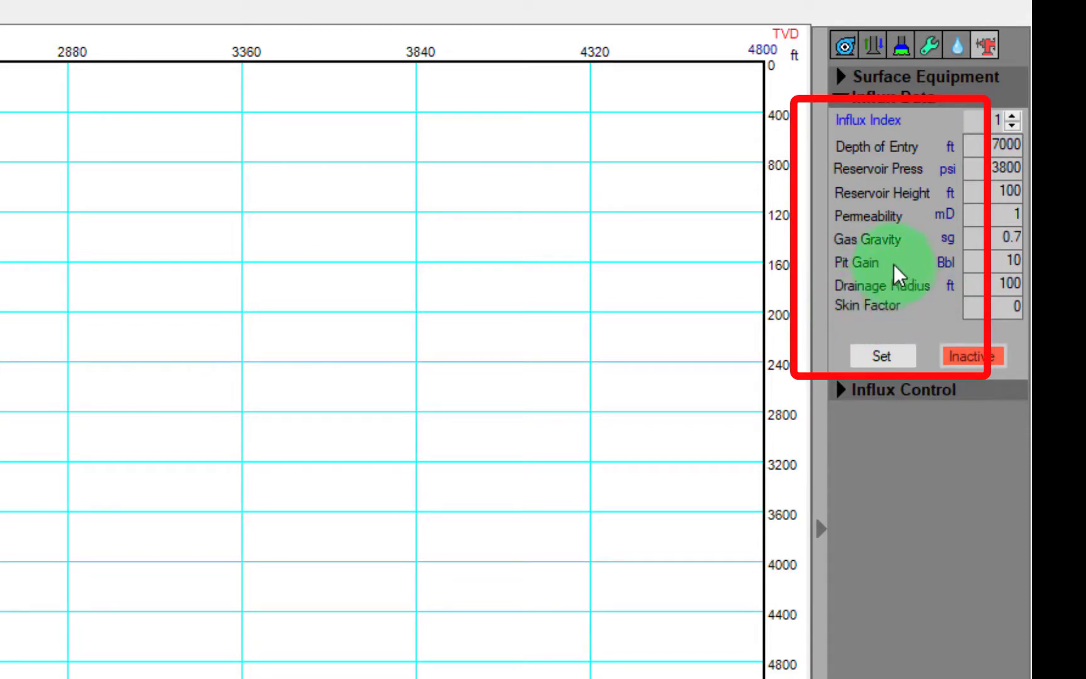
pyautogui.moveTo(844, 219)
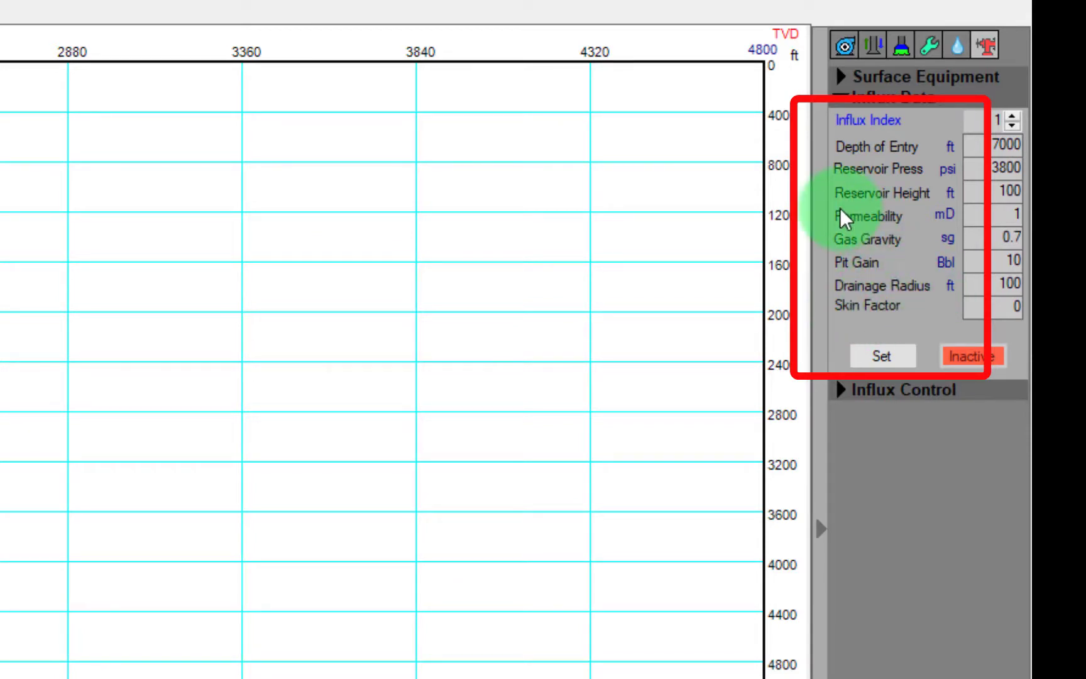
pyautogui.moveTo(951, 148)
pyautogui.write('7462')
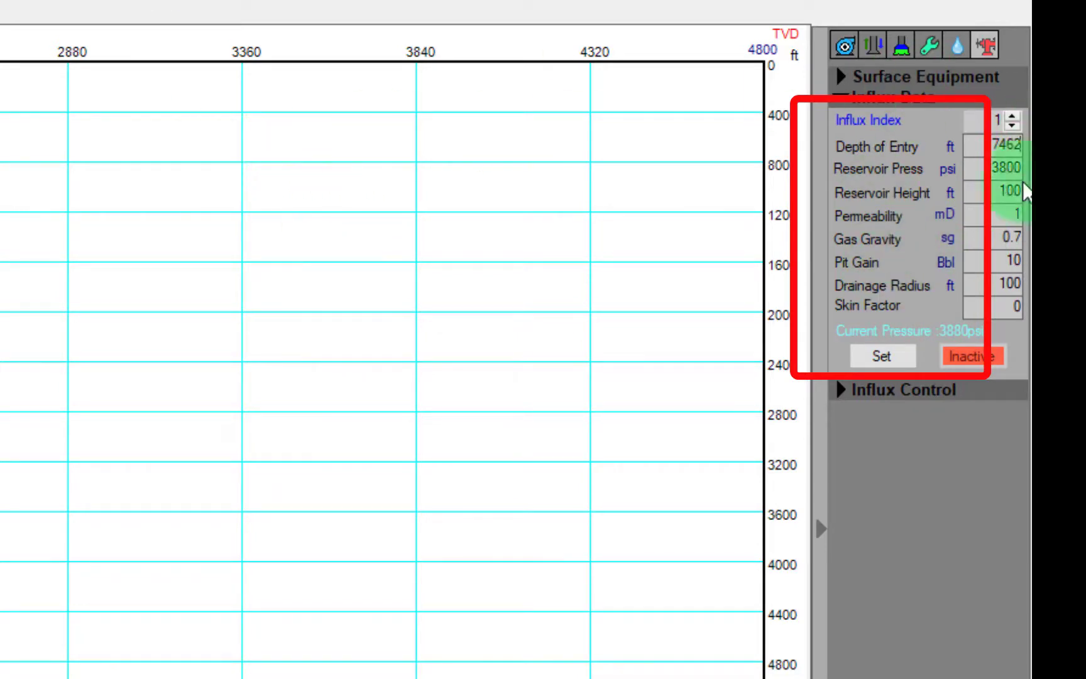
pyautogui.click(1002, 169)
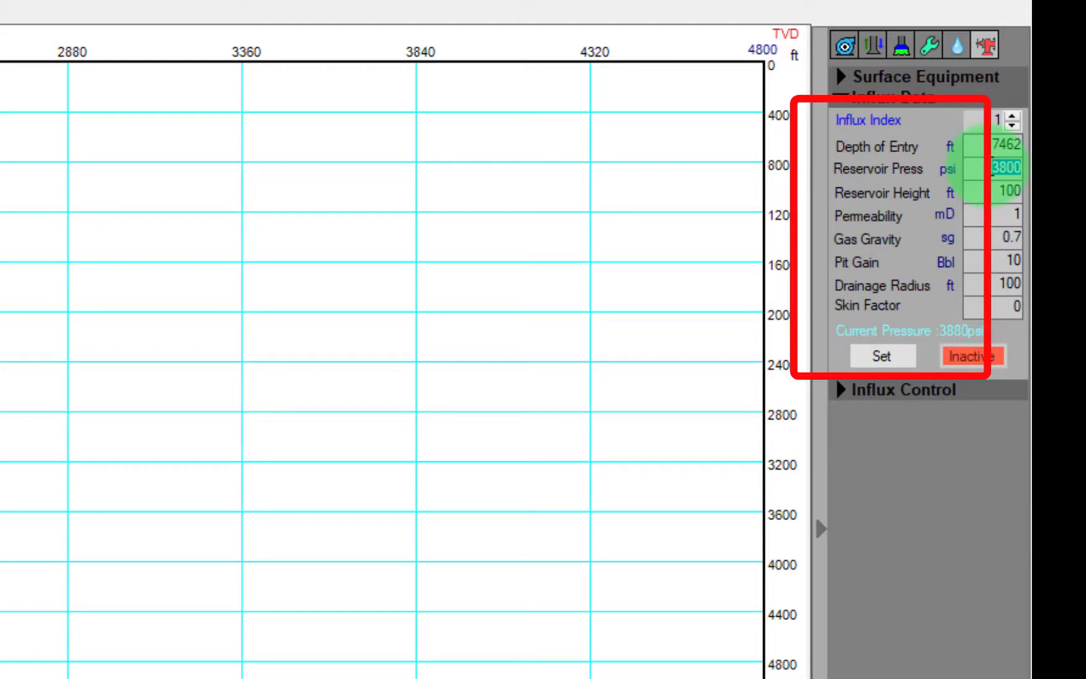
pyautogui.write('39')
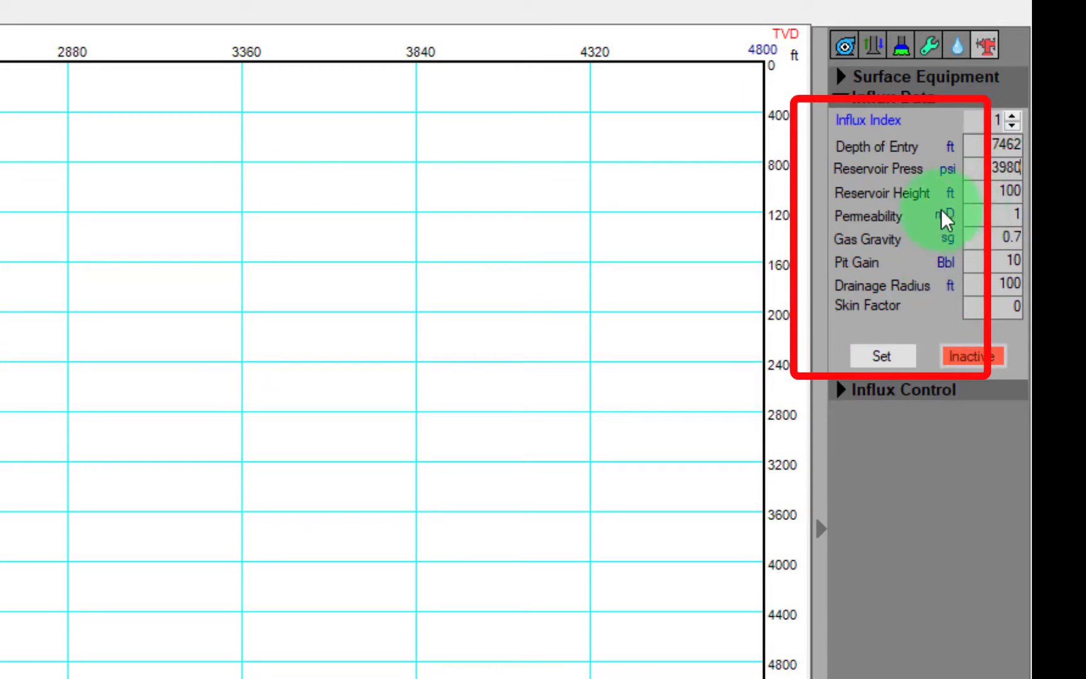
pyautogui.click(1007, 192)
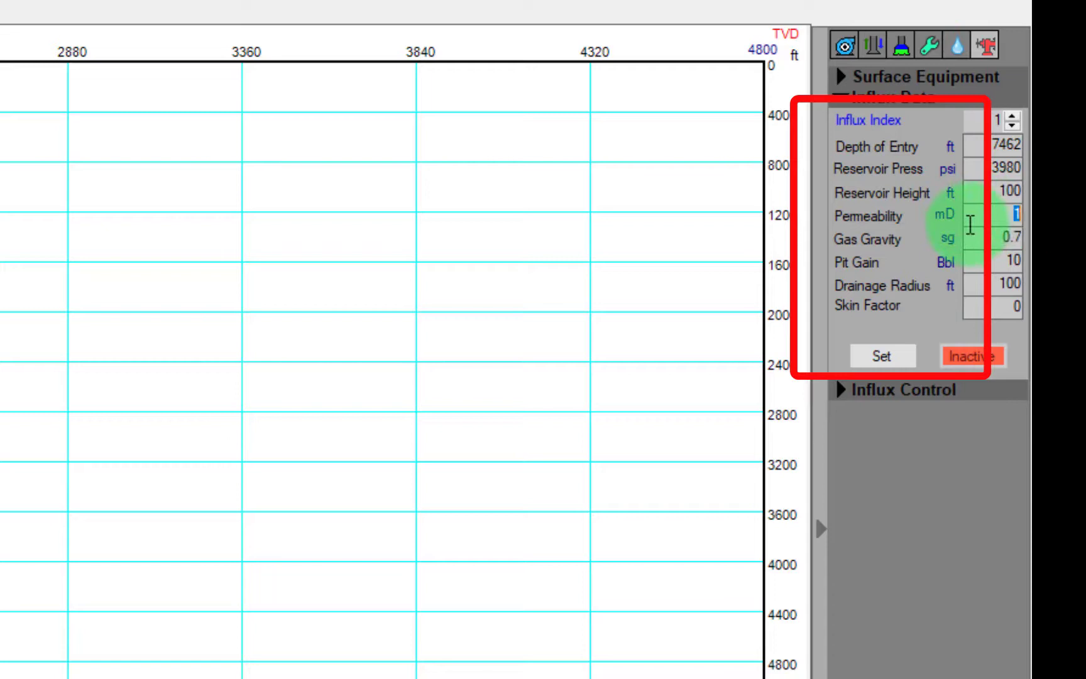
# Check permeability, gas gravity and drainage radius, set the influx and expand Influx Control
pyautogui.click(1008, 239)
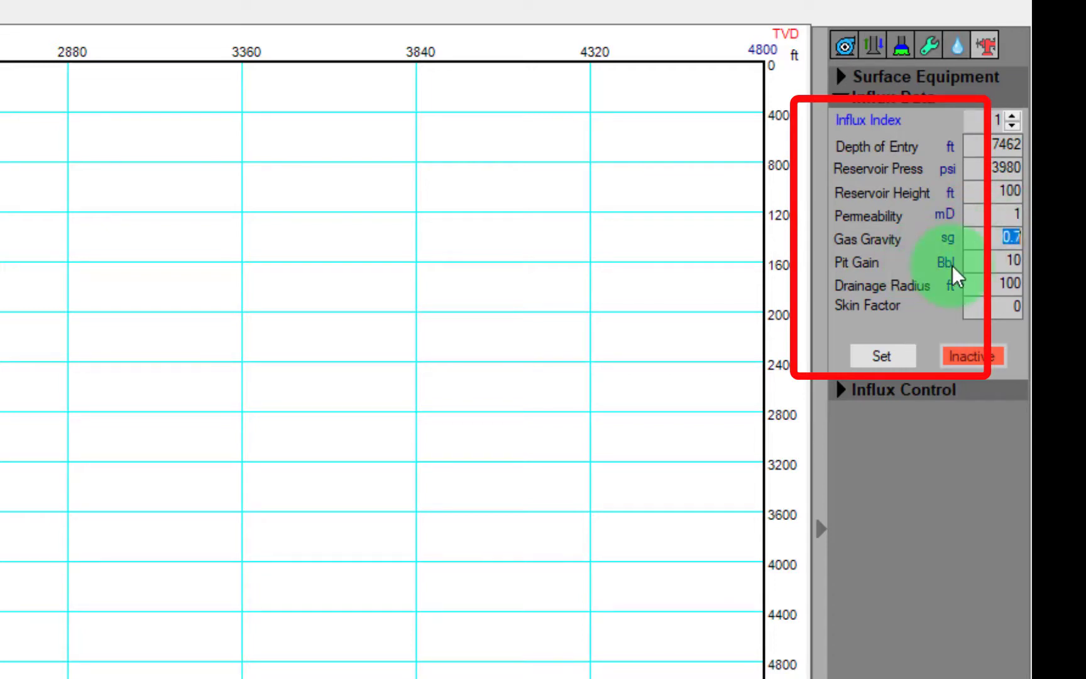
pyautogui.click(1008, 262)
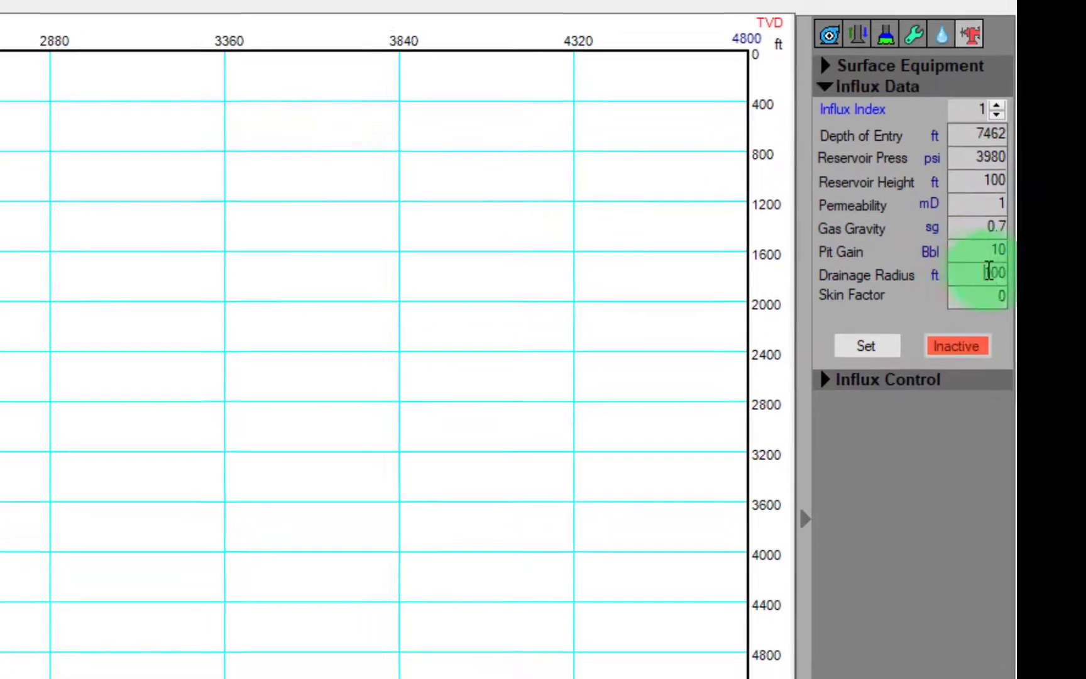
pyautogui.click(866, 346)
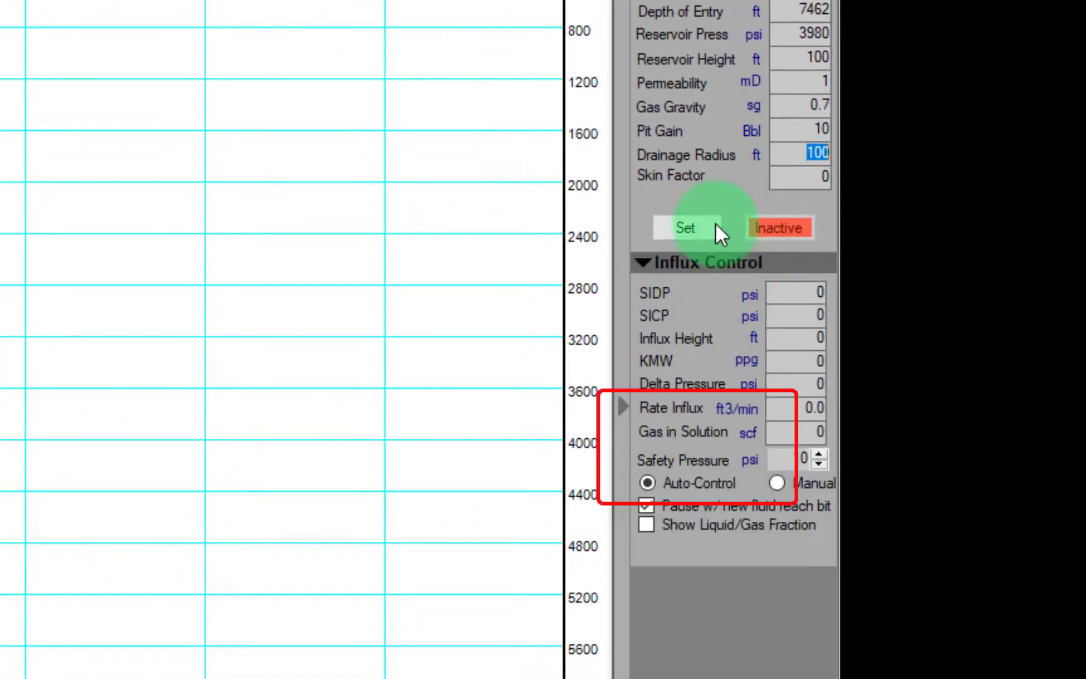
pyautogui.moveTo(744, 471)
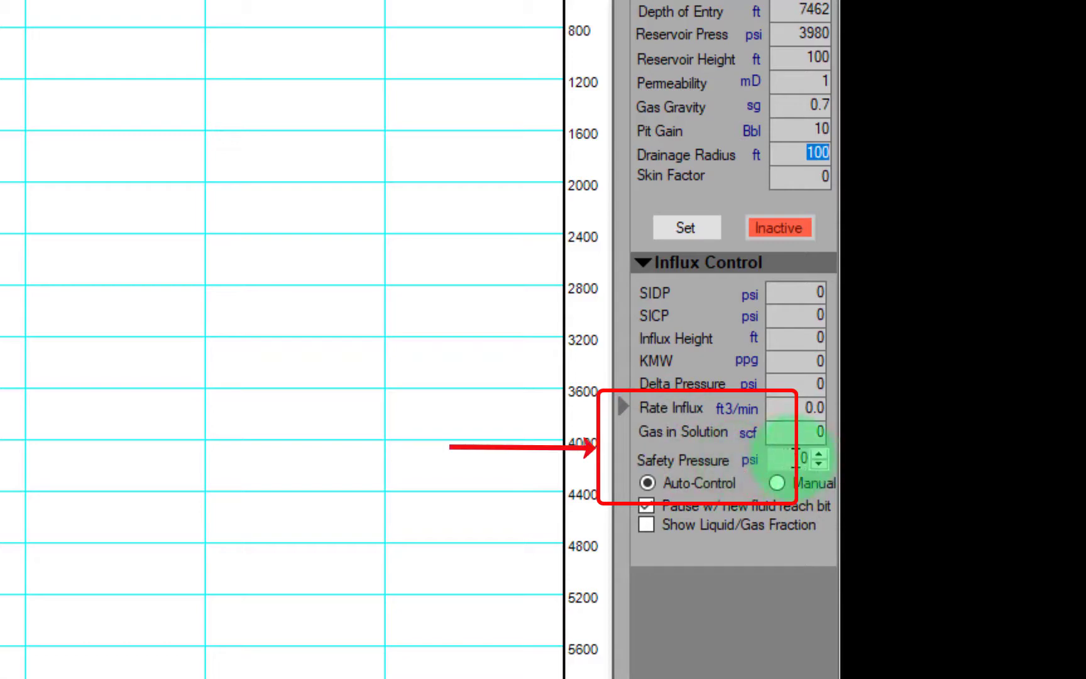
pyautogui.click(648, 482)
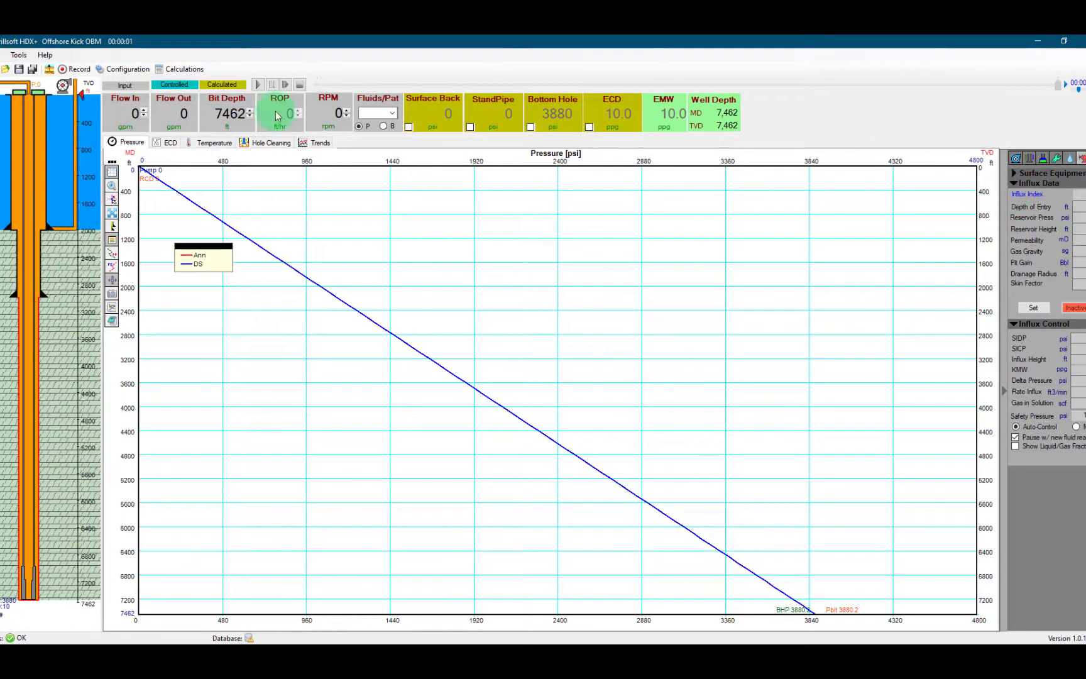
# Launch the IME (Influx Management Envelope) calculation from the Tools menu
pyautogui.click(17, 56)
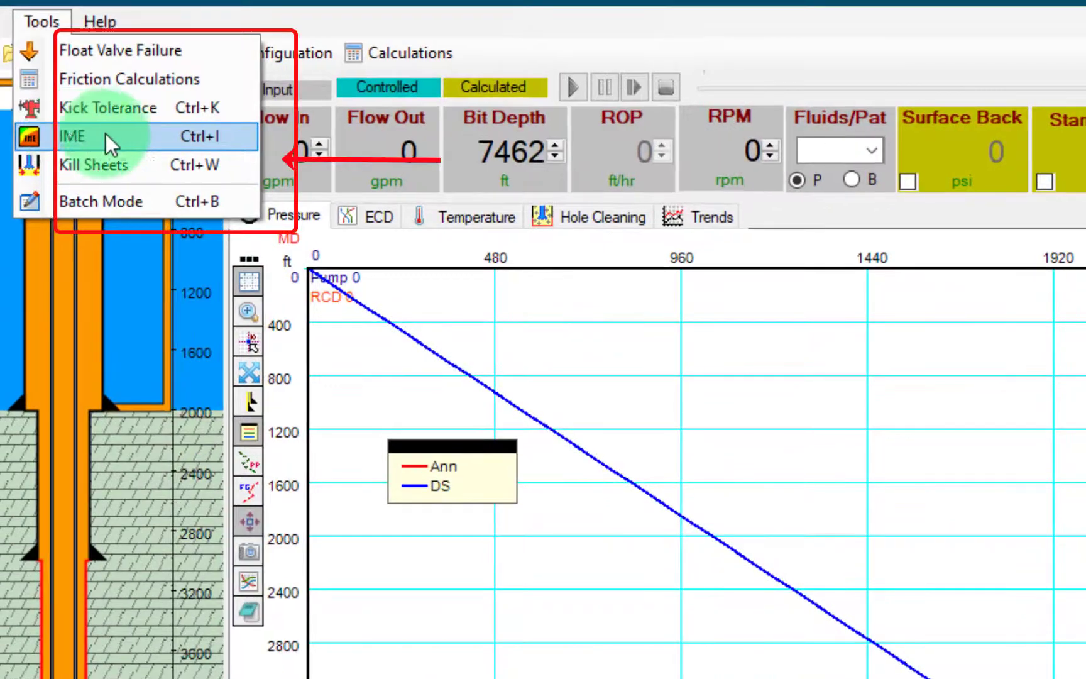
pyautogui.click(71, 136)
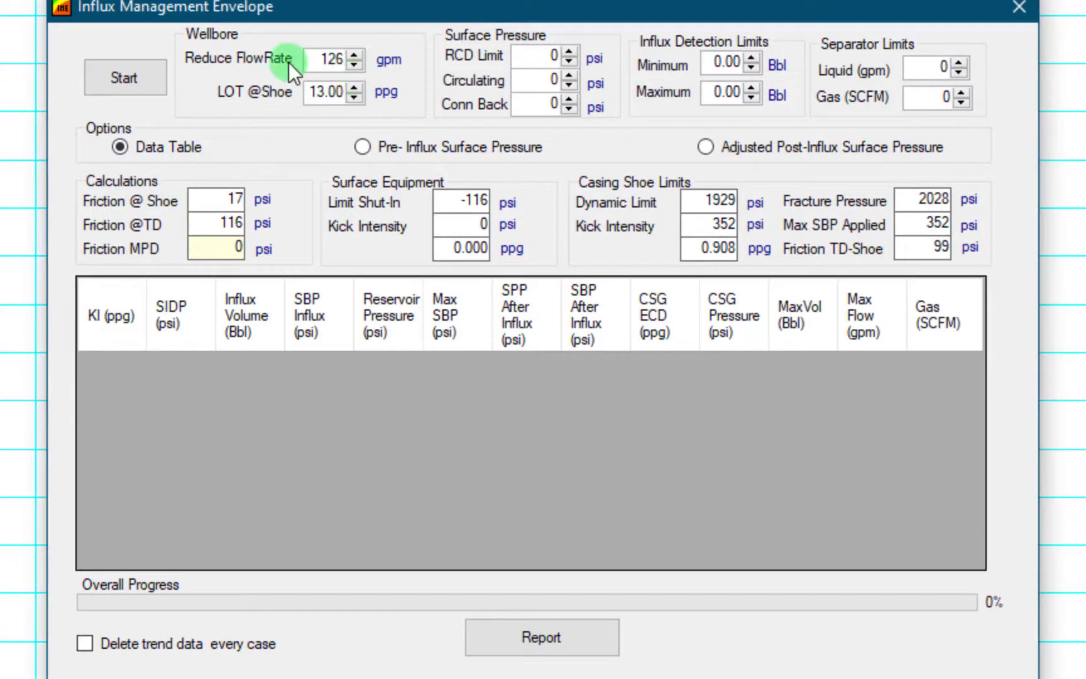
pyautogui.moveTo(111, 42)
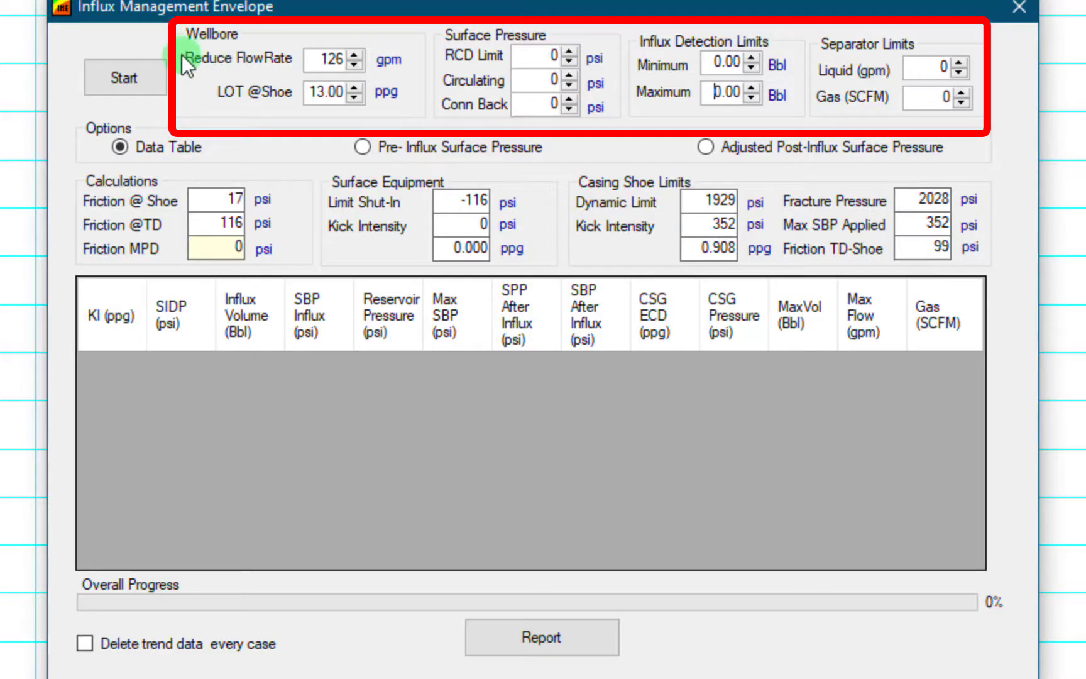
# Set the reduced flow rate to 300 gpm and the LOT at shoe to 13.5 ppg
pyautogui.click(329, 59)
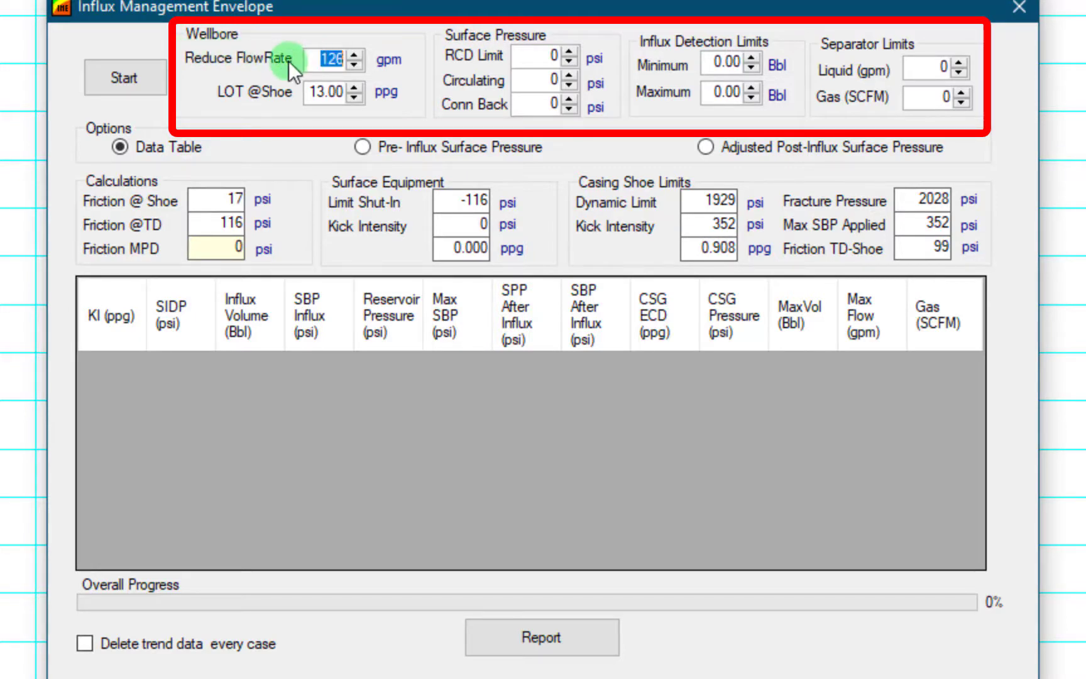
pyautogui.write('300')
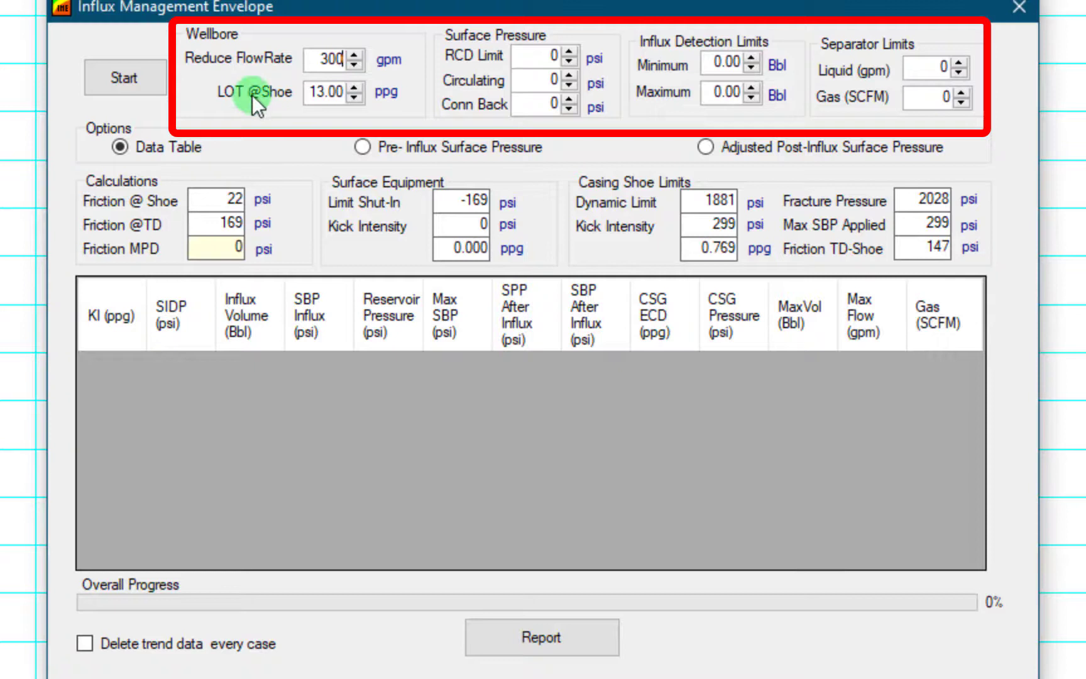
pyautogui.click(328, 91)
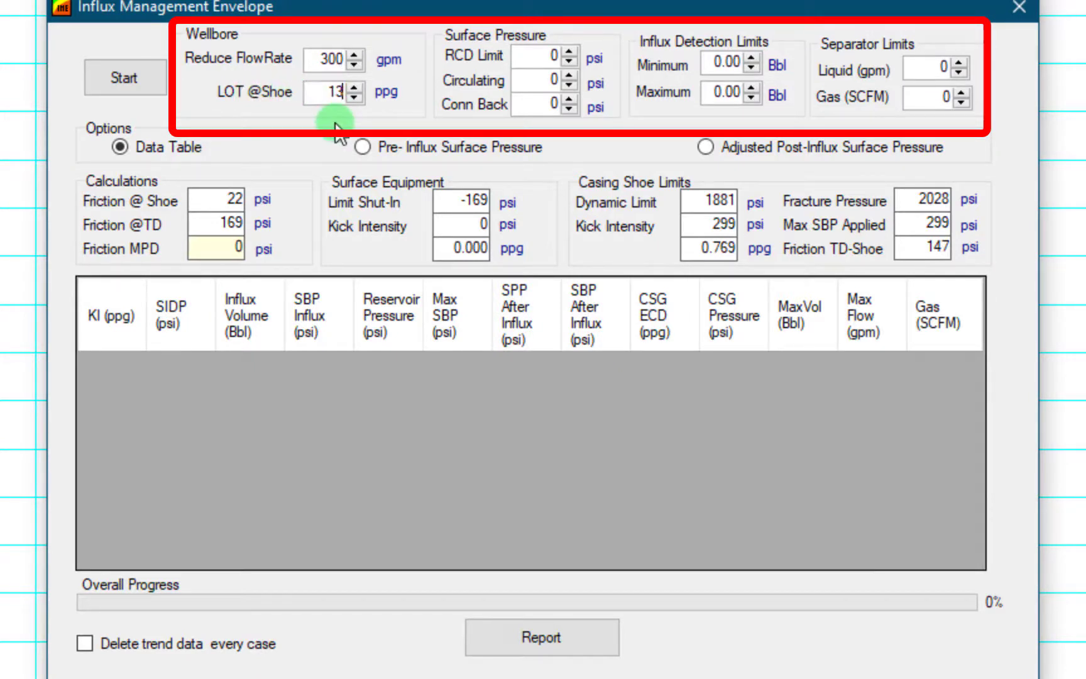
pyautogui.write('13.50')
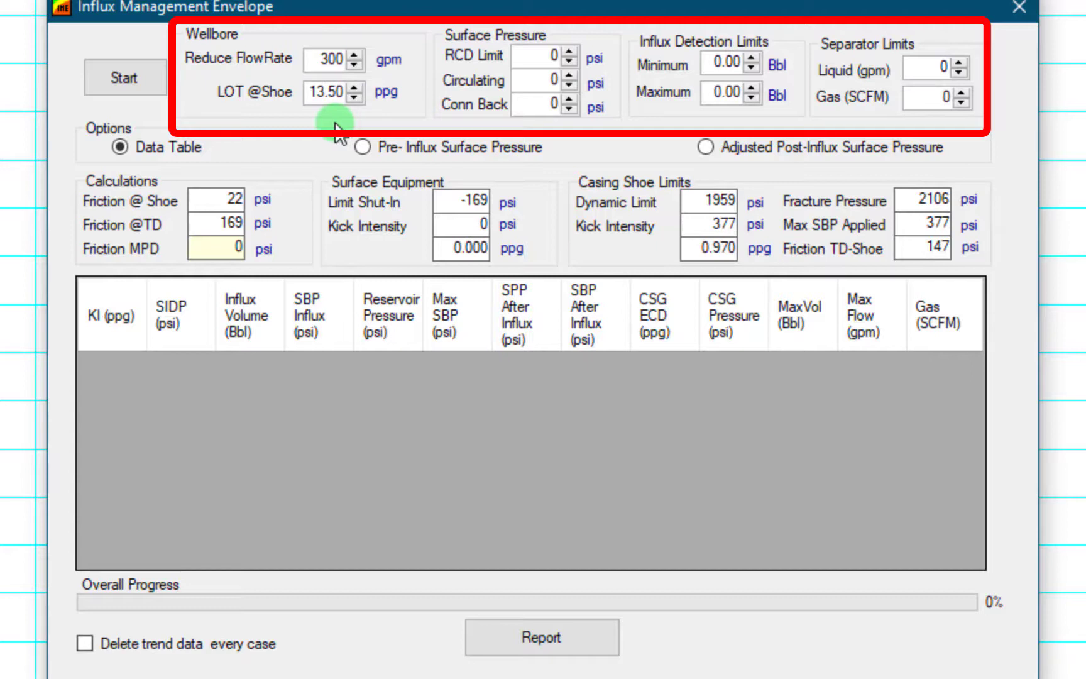
# Set the RCD limit to 1200 psi and select the Pre-Influx Surface Pressure view
pyautogui.click(540, 56)
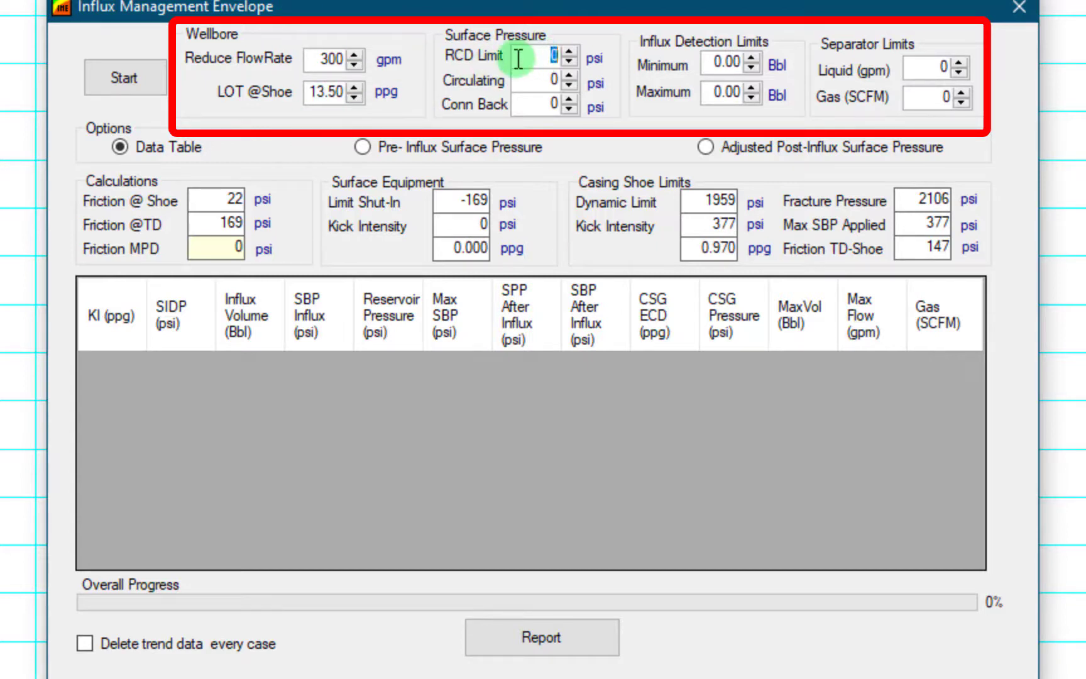
pyautogui.moveTo(508, 65)
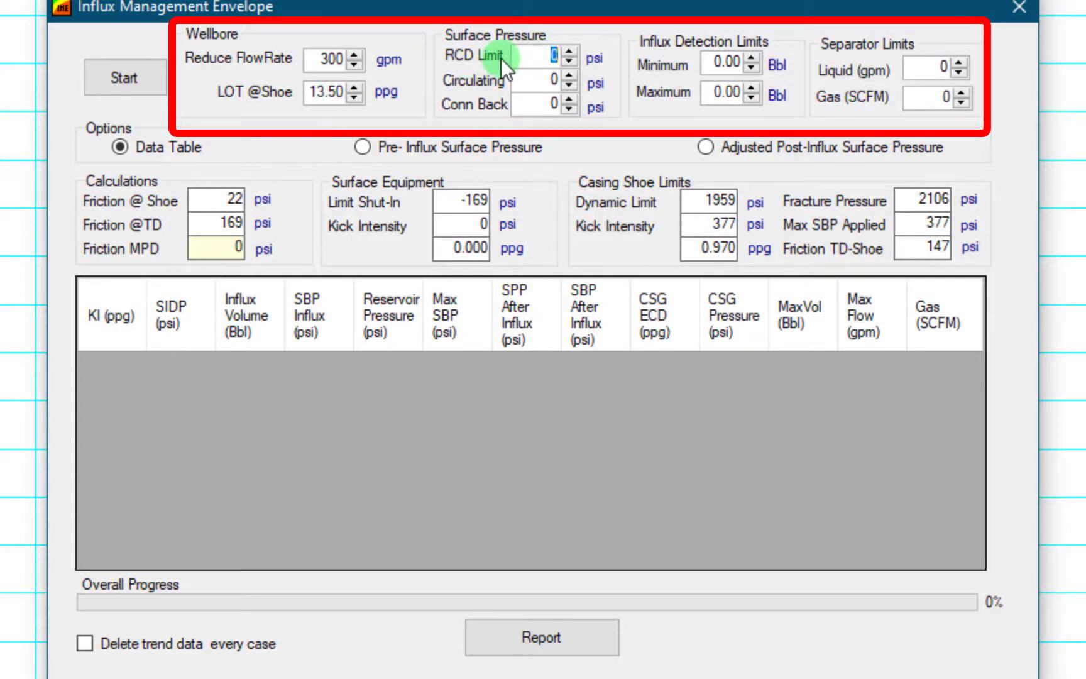
pyautogui.write('12')
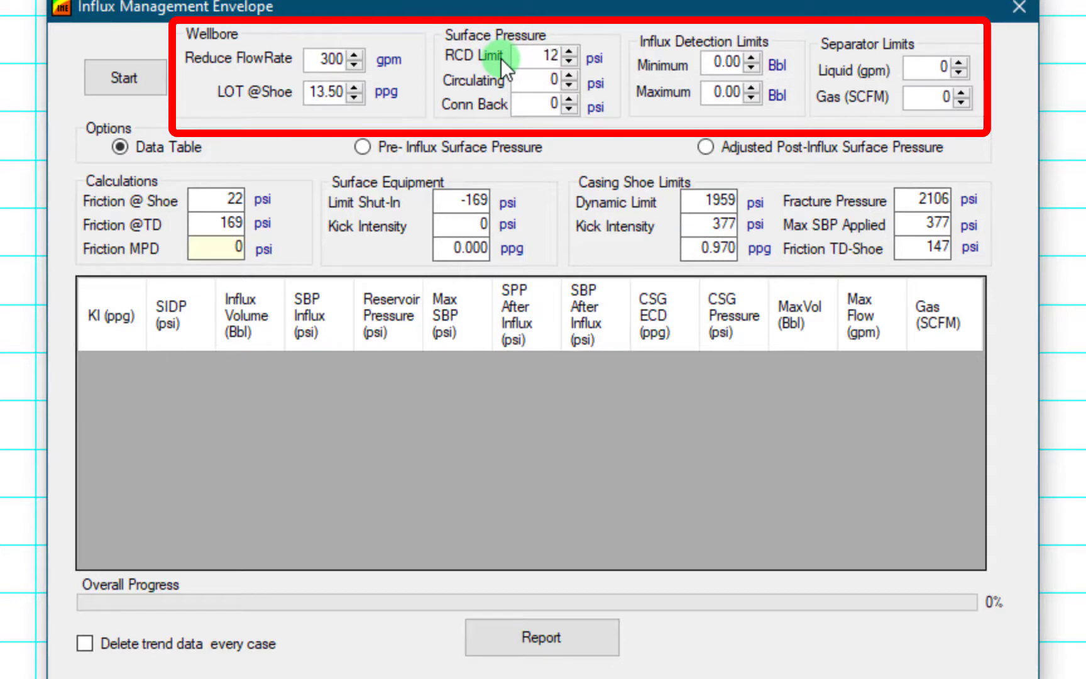
pyautogui.write('1200')
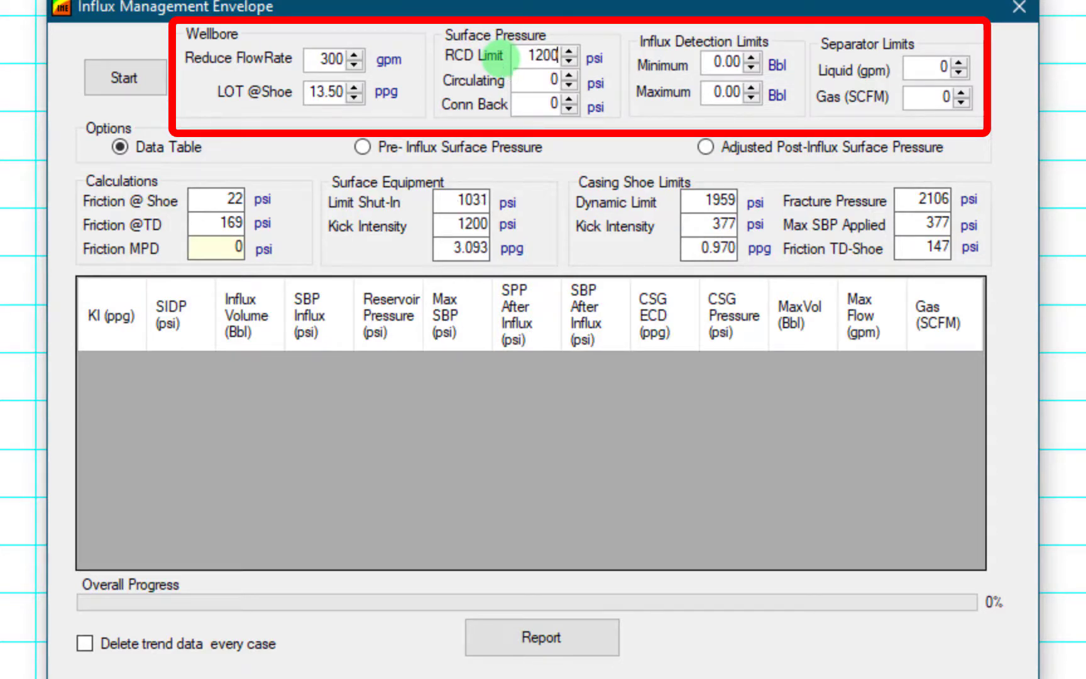
pyautogui.click(362, 147)
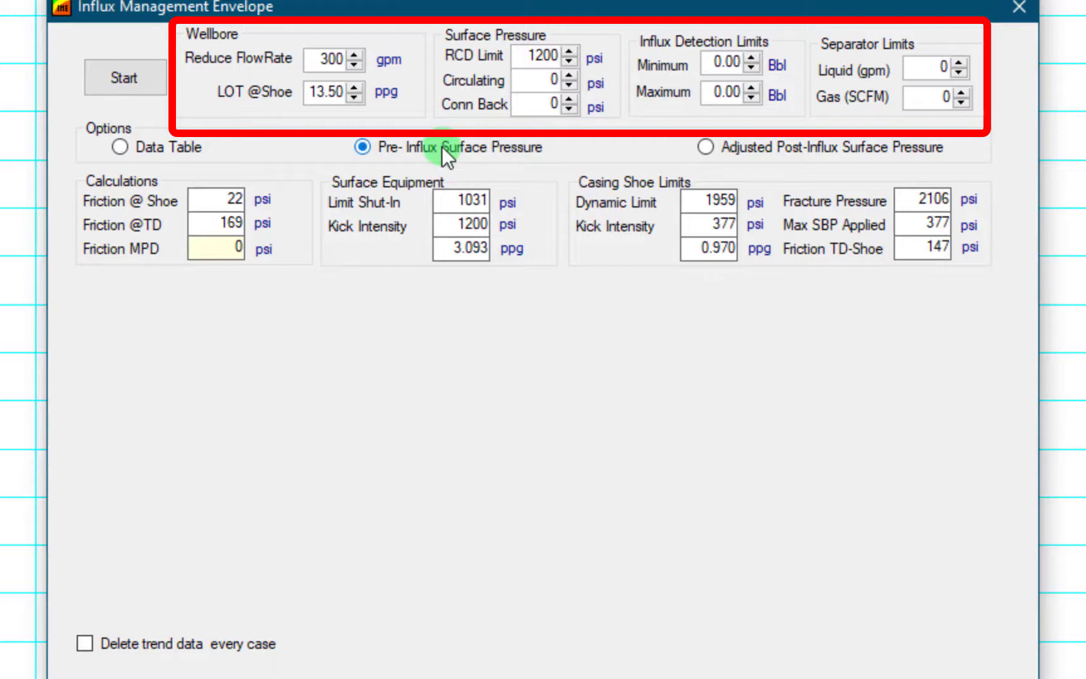
# Raise the graph's X Max surface pressure from 500 to 1000 psi
pyautogui.click(361, 147)
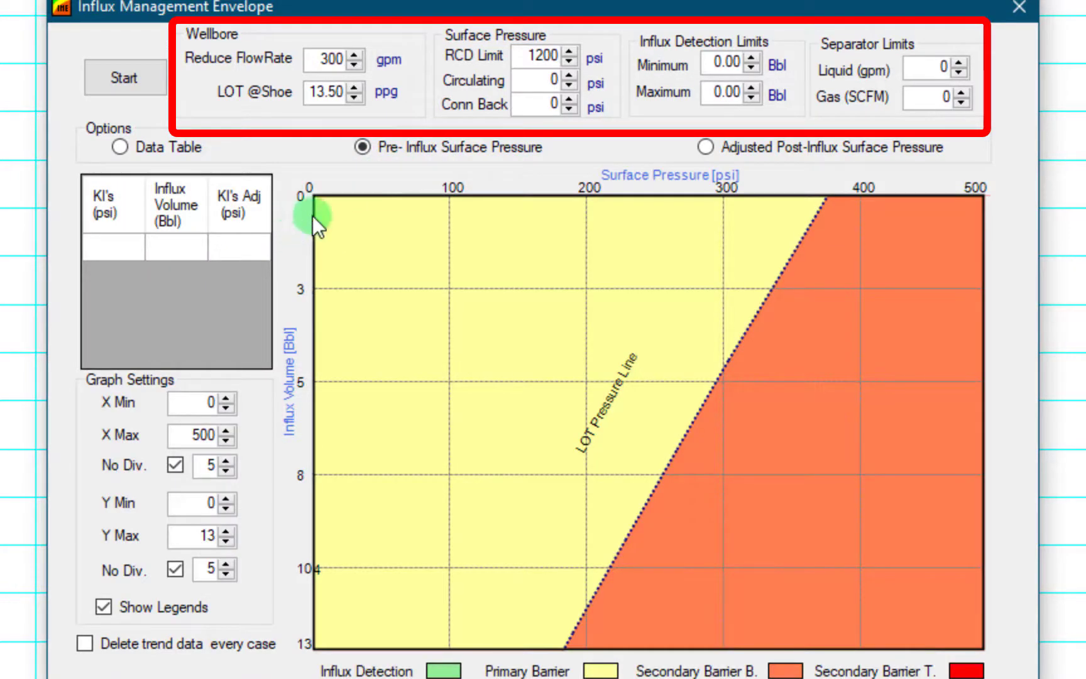
pyautogui.moveTo(782, 320)
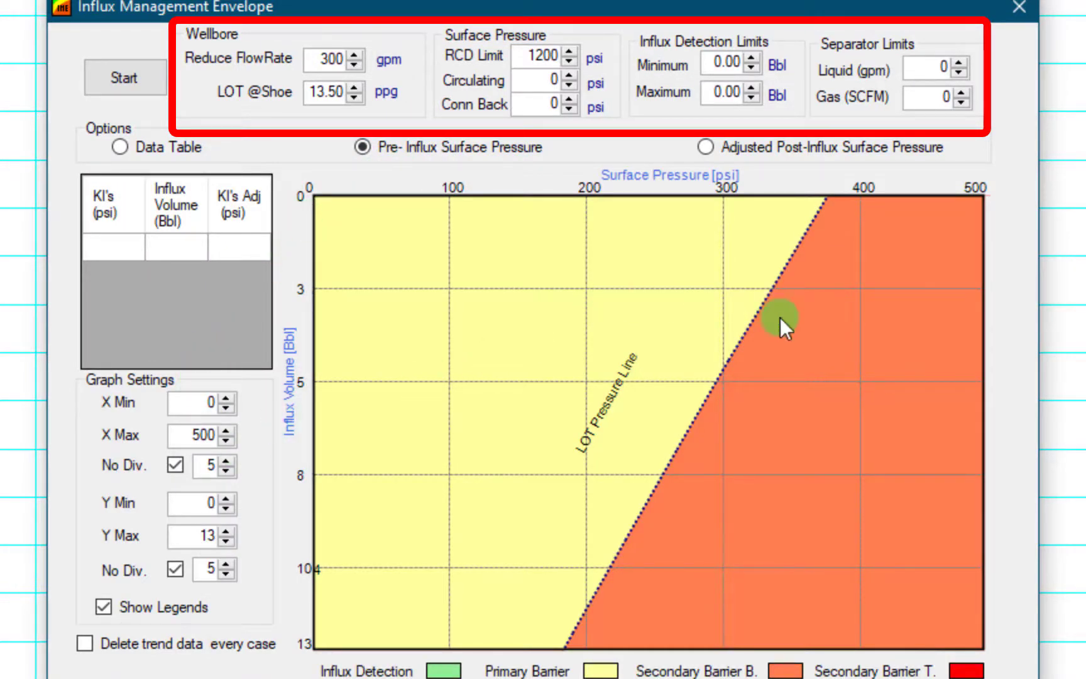
pyautogui.click(198, 436)
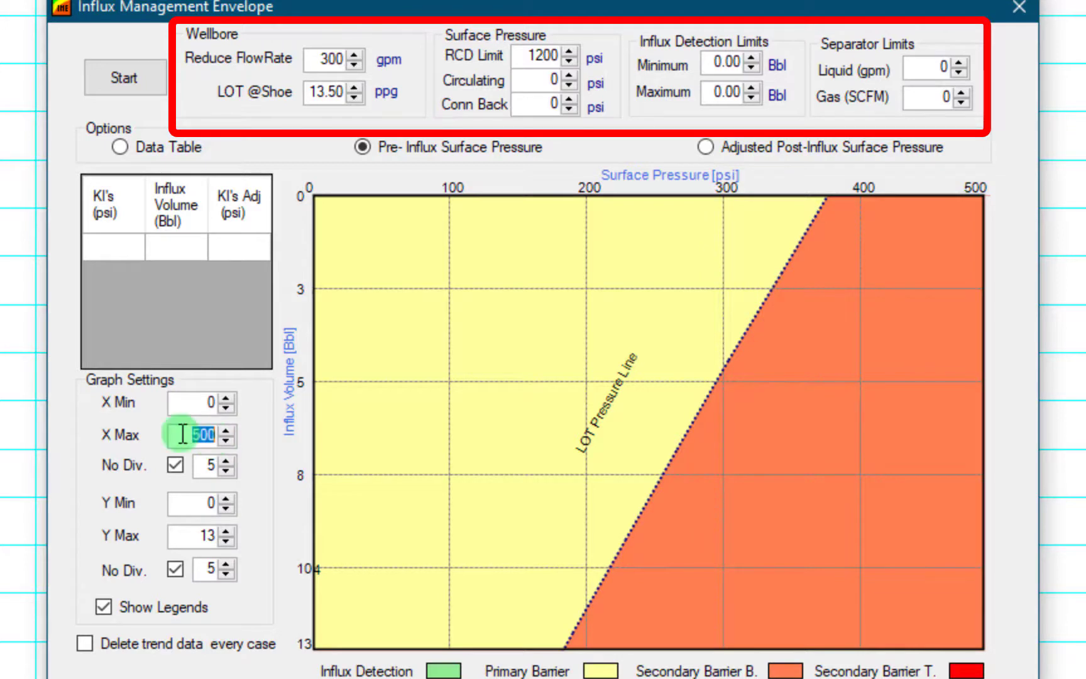
pyautogui.write('1000')
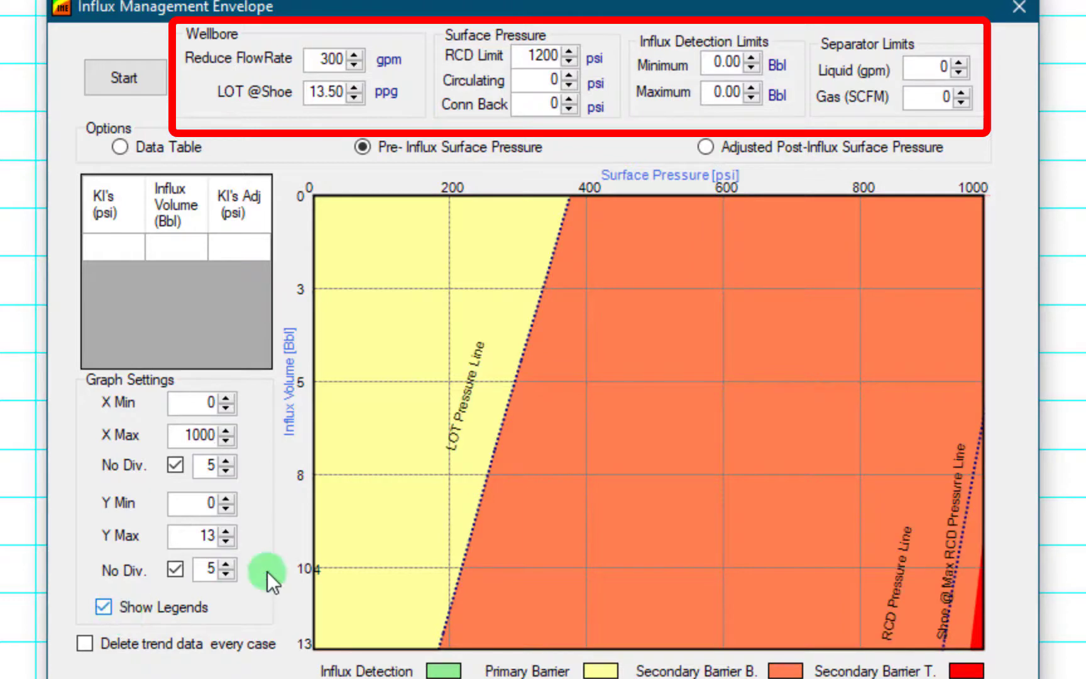
pyautogui.moveTo(997, 551)
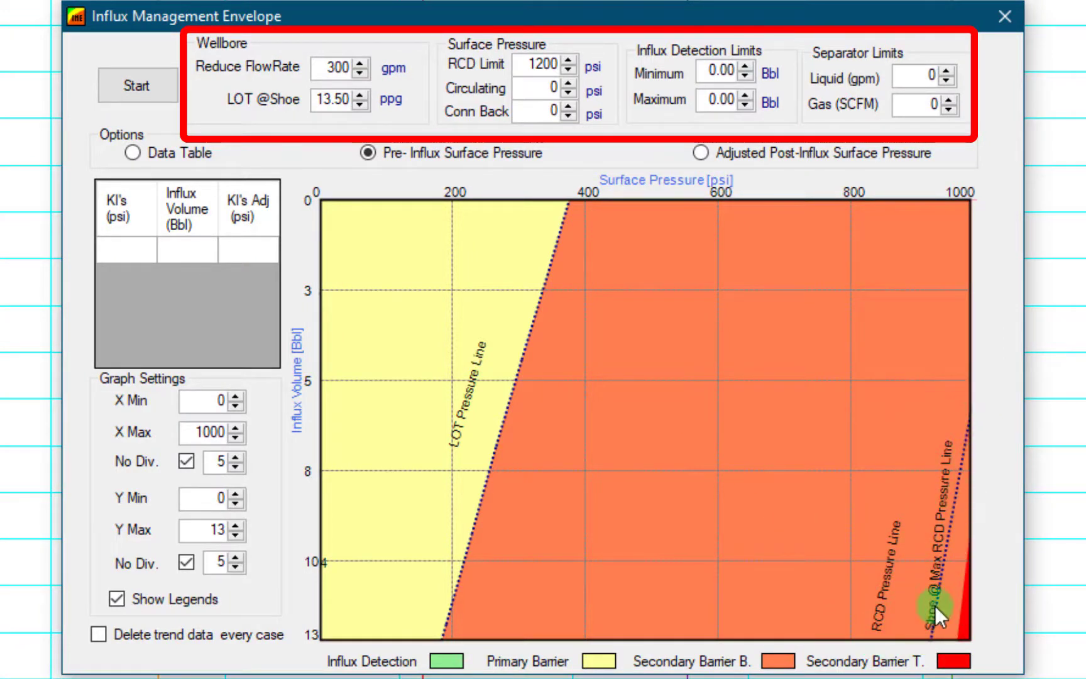
pyautogui.moveTo(940, 549)
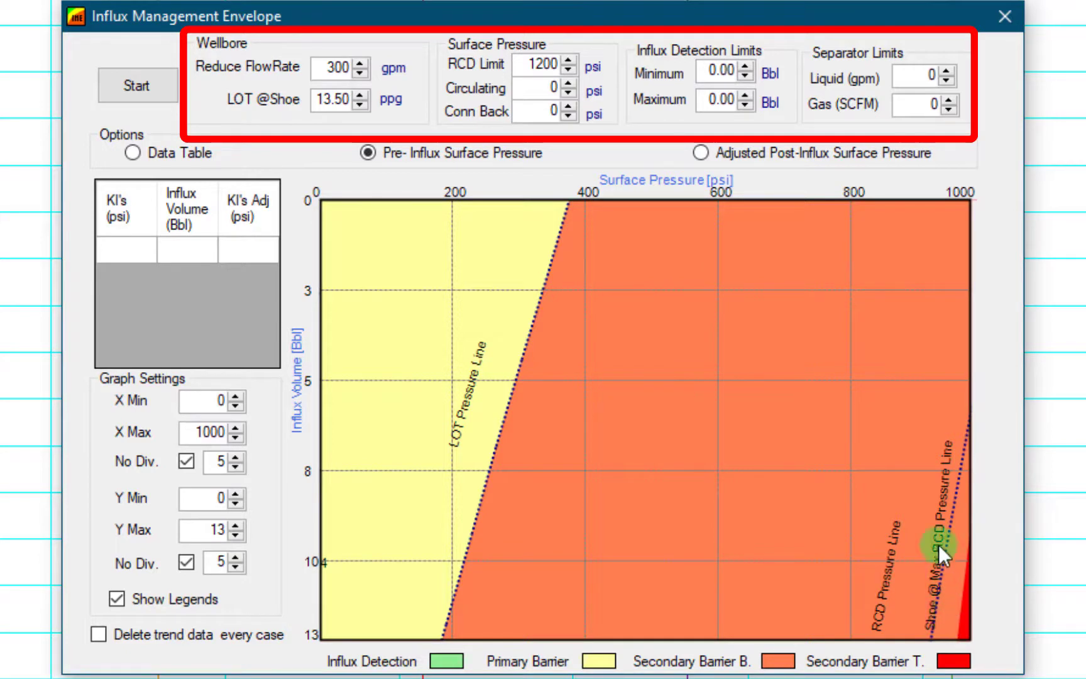
pyautogui.moveTo(238, 606)
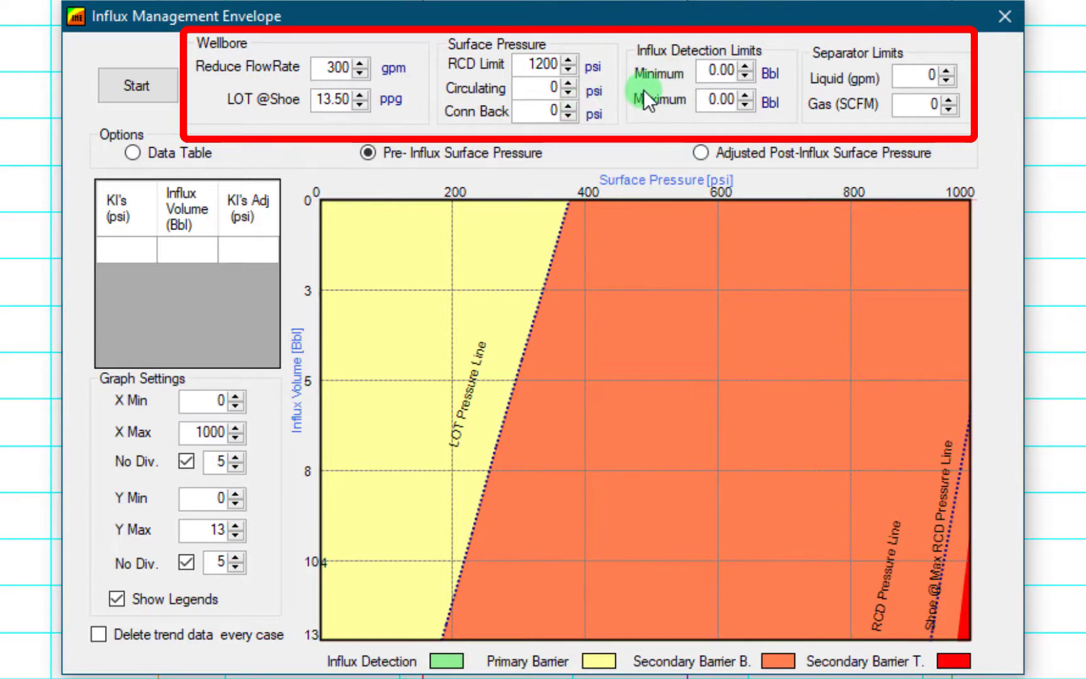
# Enter 2–10 bbl influx detection limits and 120/280 psi circulating/connection back pressures, then return to the data table
pyautogui.click(720, 72)
pyautogui.write('2')
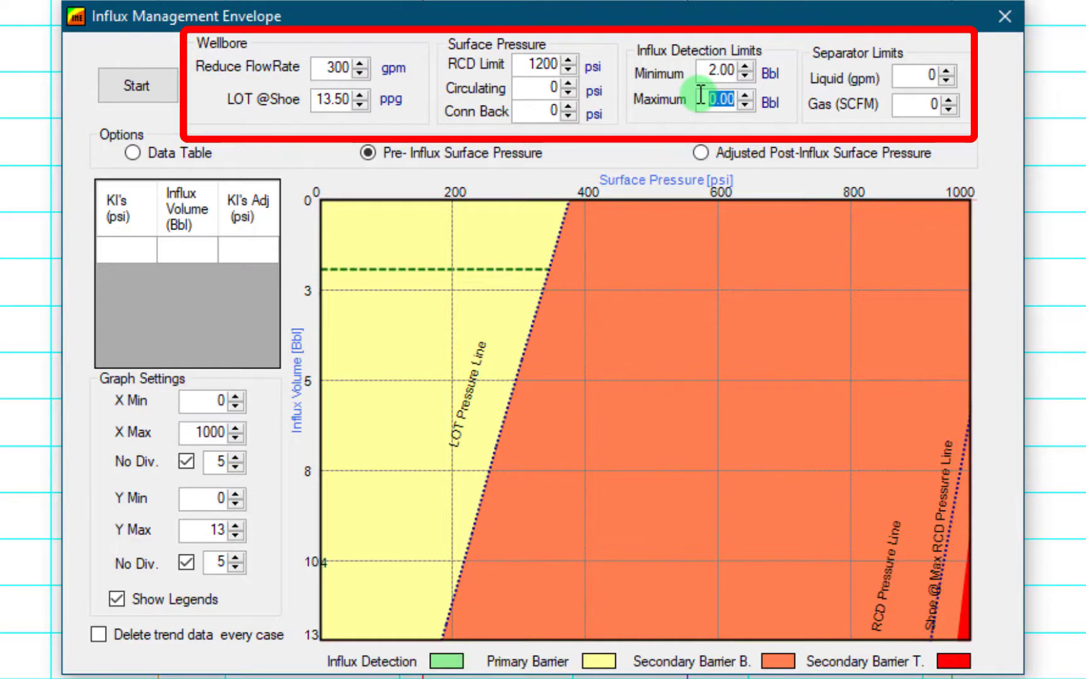
pyautogui.write('10.00')
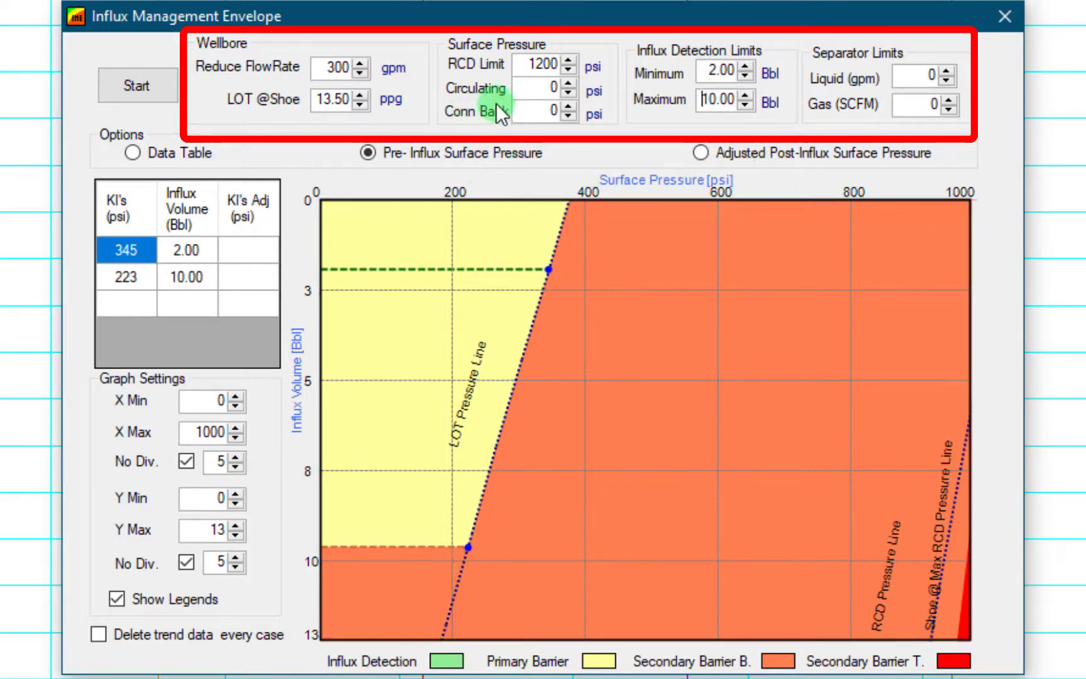
pyautogui.moveTo(485, 105)
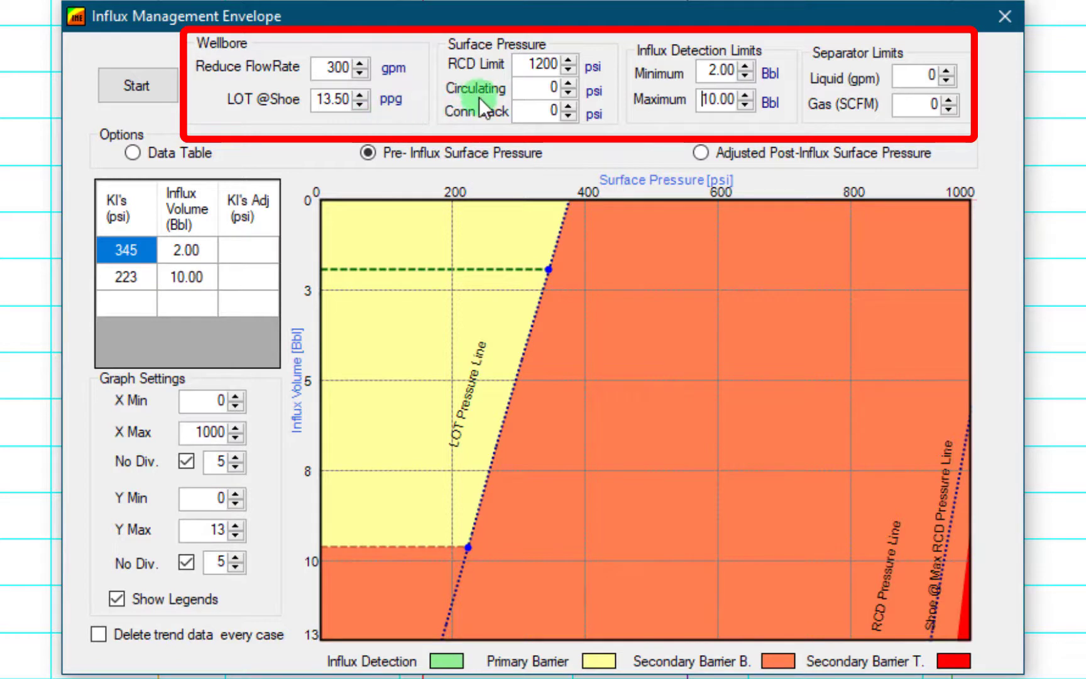
pyautogui.moveTo(616, 188)
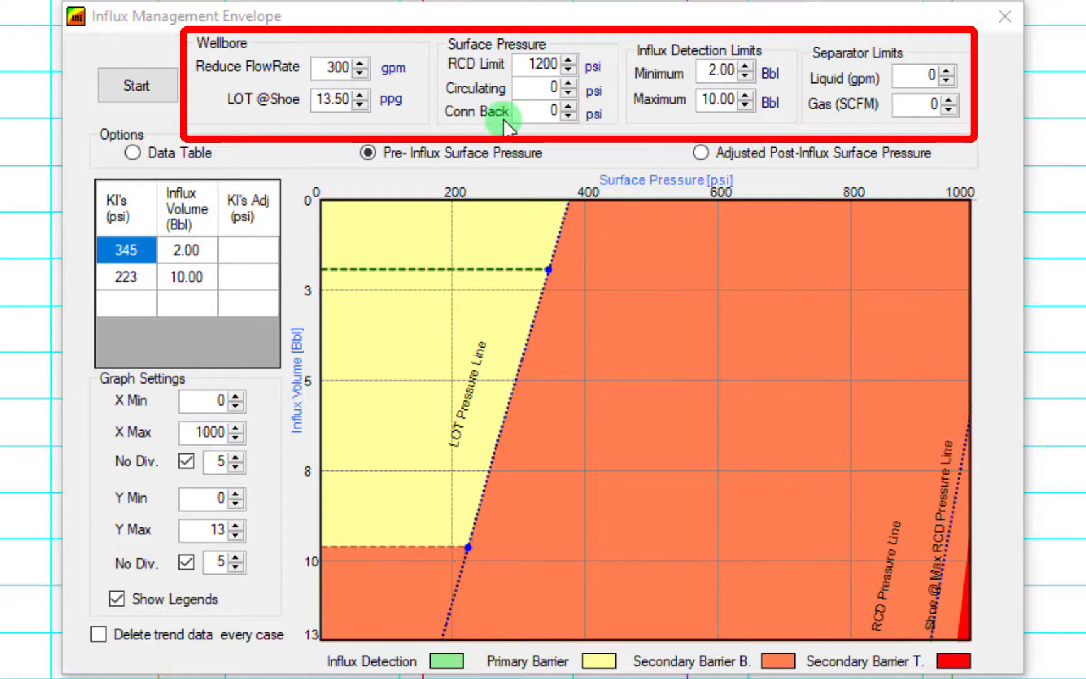
pyautogui.click(547, 89)
pyautogui.write('120')
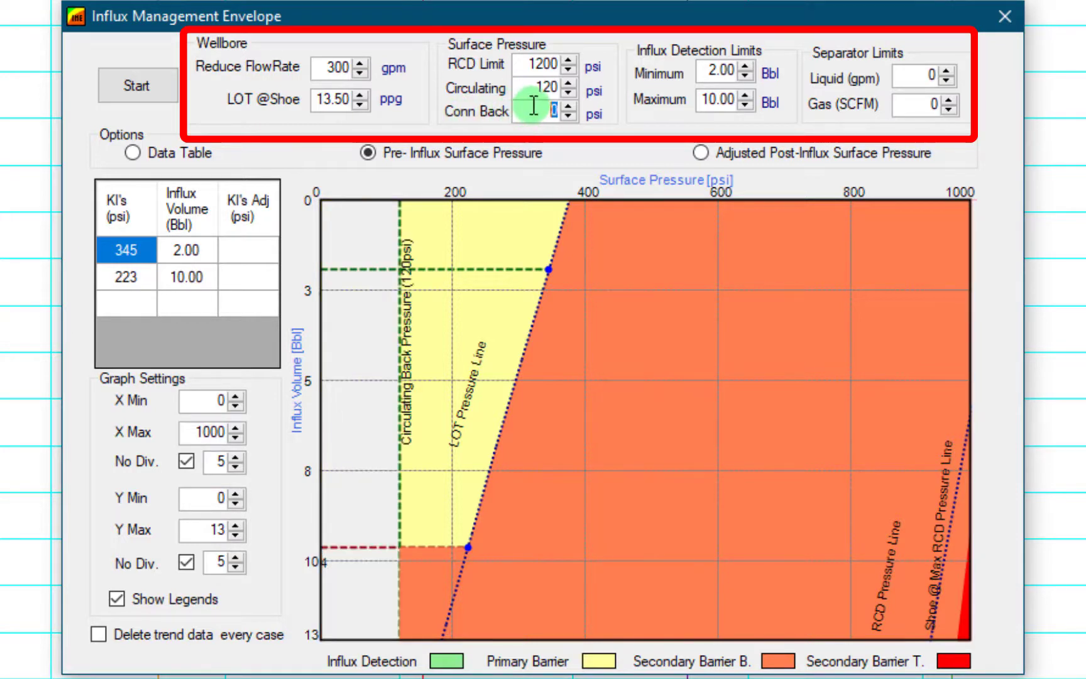
pyautogui.moveTo(517, 127)
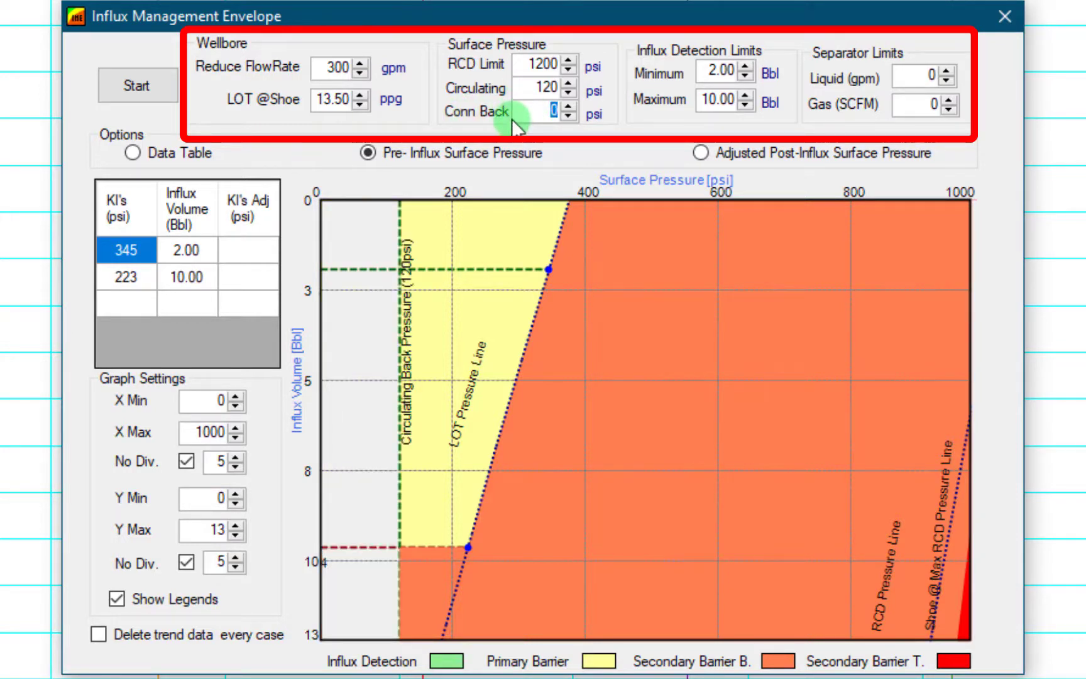
pyautogui.write('280')
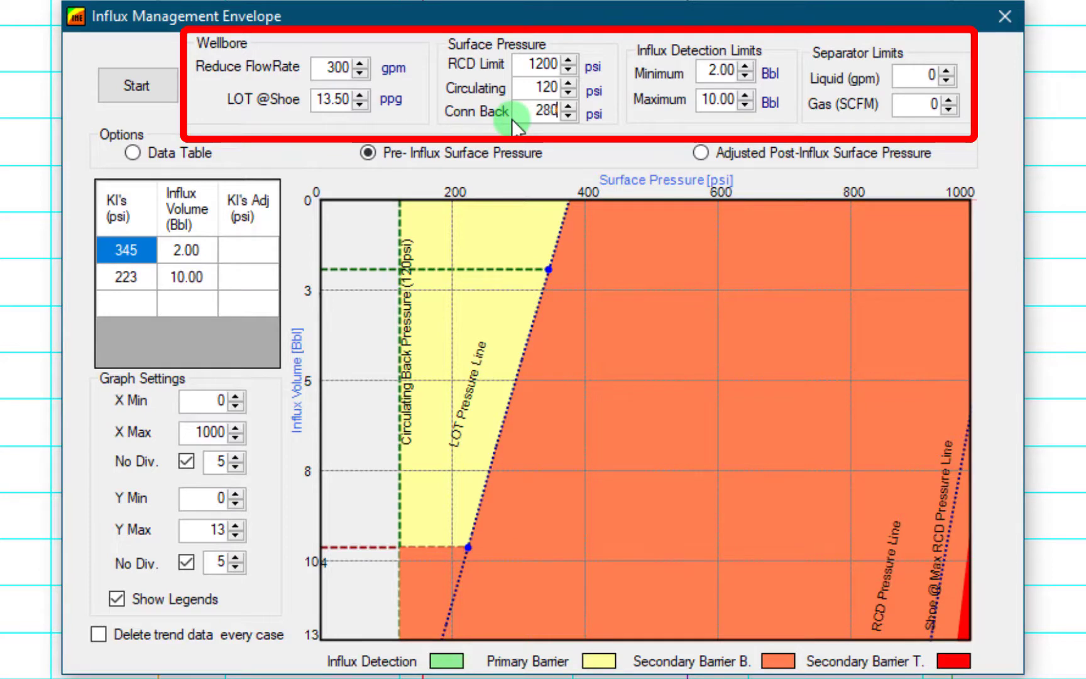
pyautogui.click(132, 153)
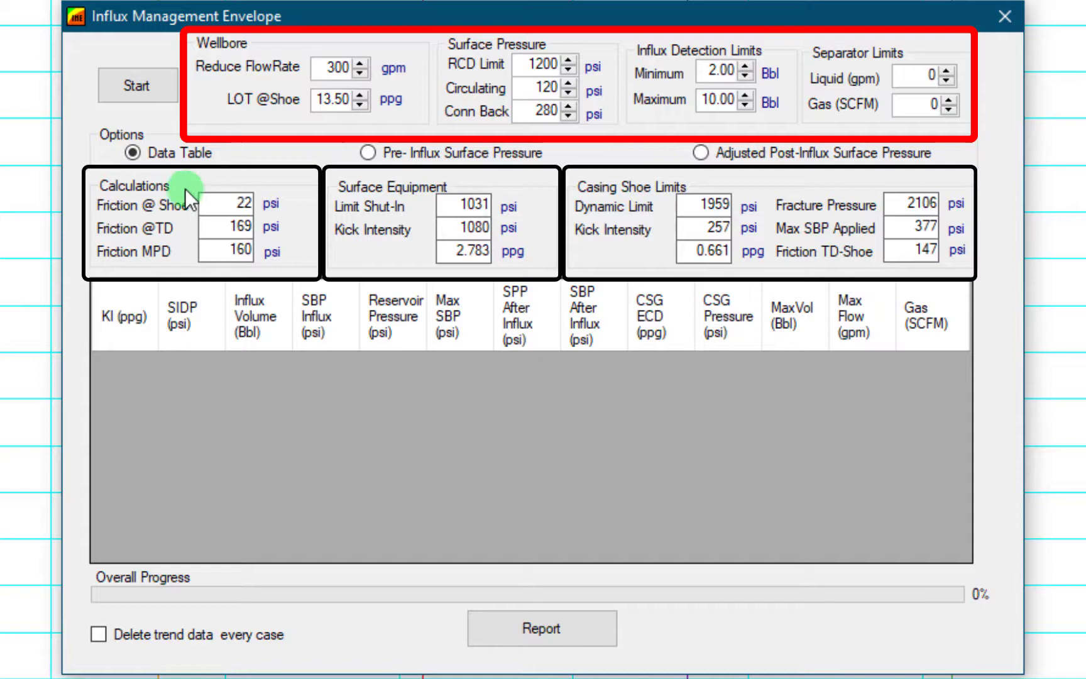
pyautogui.moveTo(177, 219)
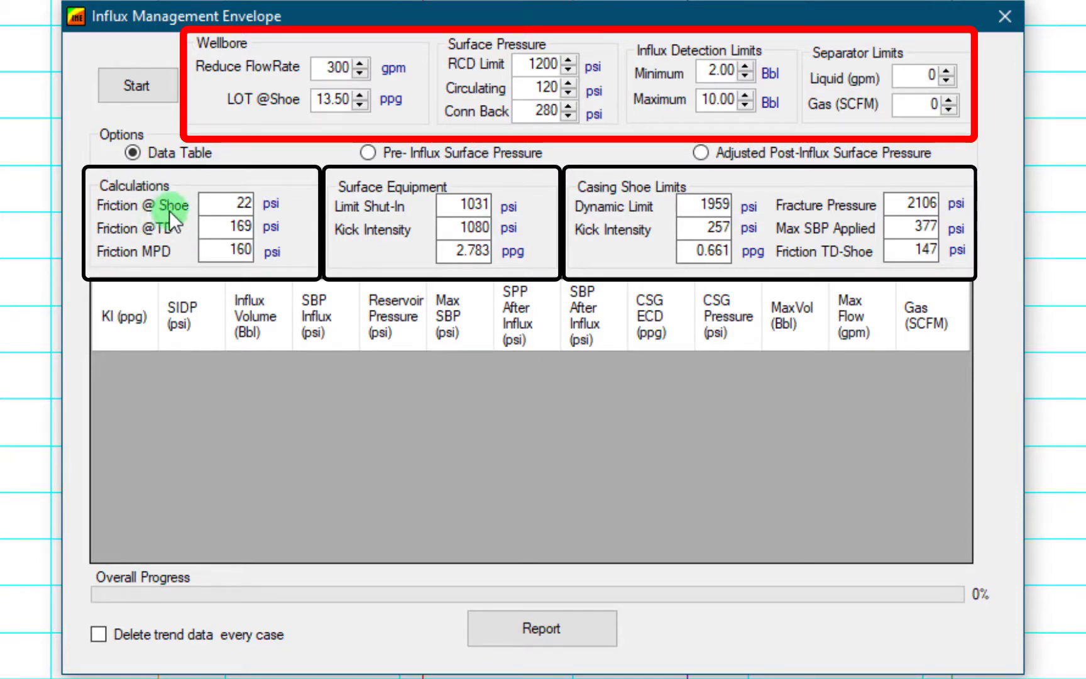
pyautogui.moveTo(398, 201)
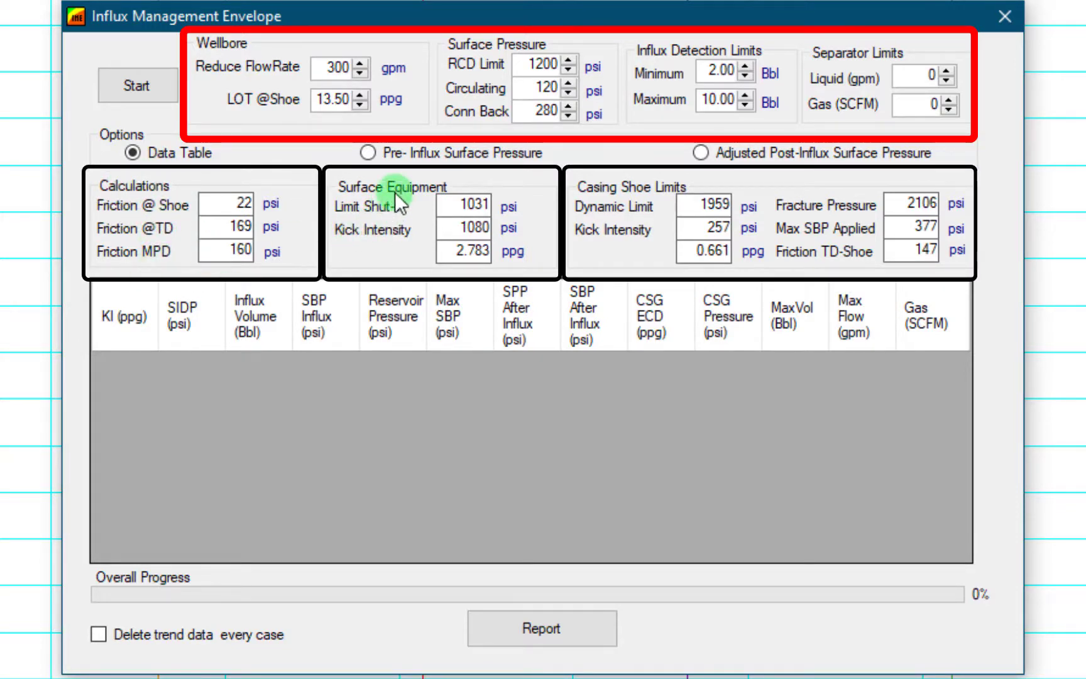
pyautogui.moveTo(628, 202)
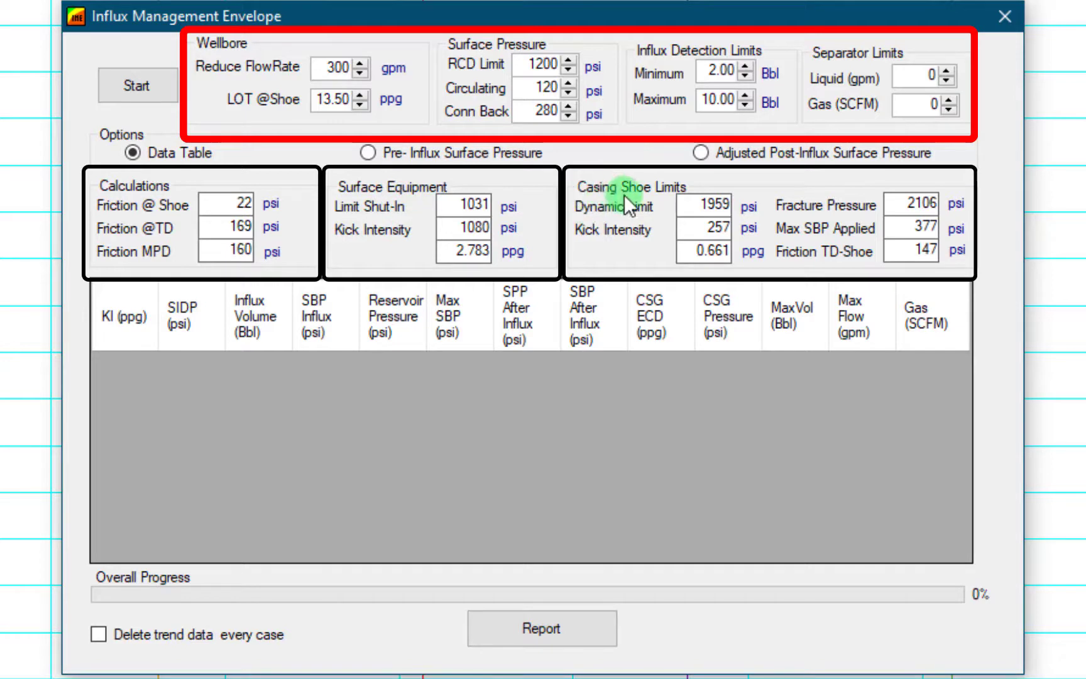
pyautogui.moveTo(331, 191)
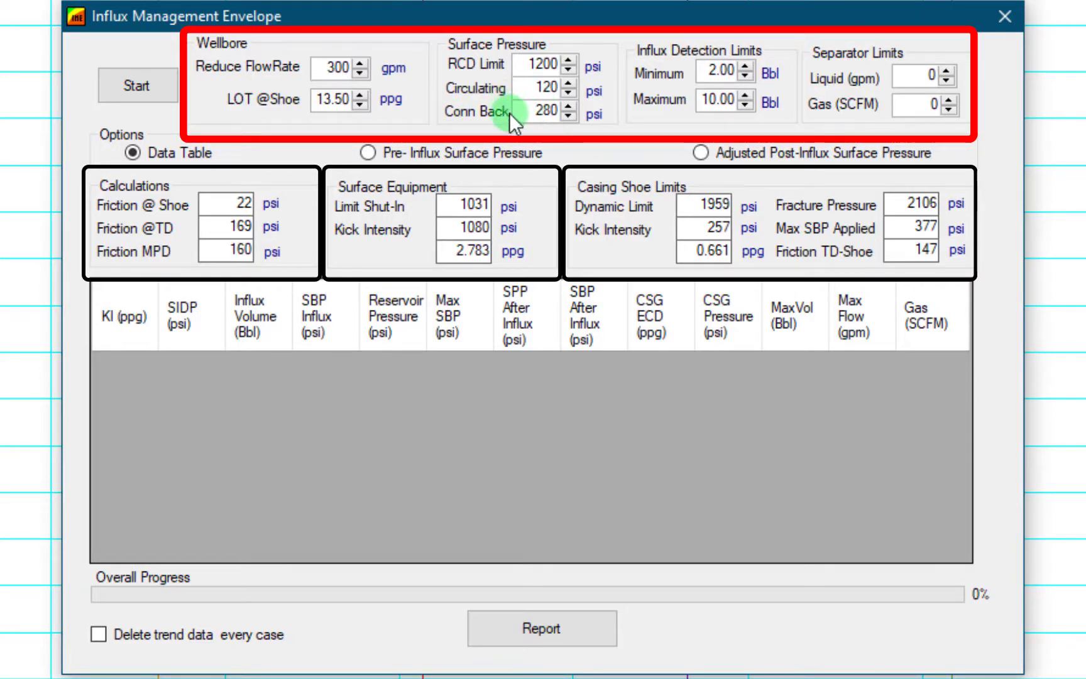
pyautogui.moveTo(518, 101)
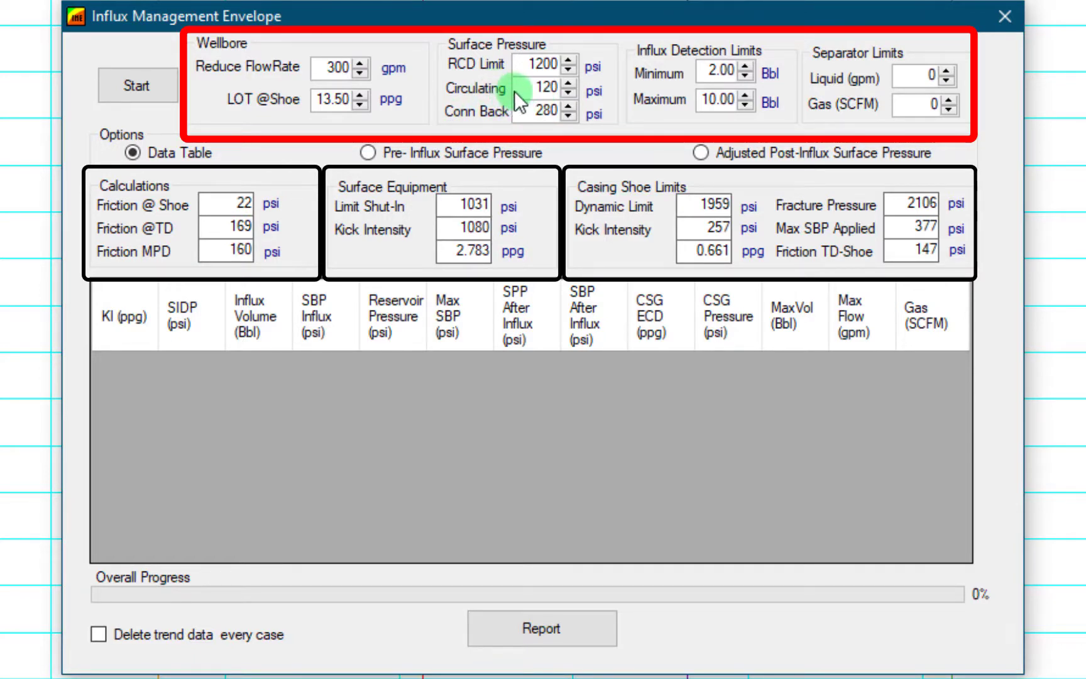
pyautogui.moveTo(532, 253)
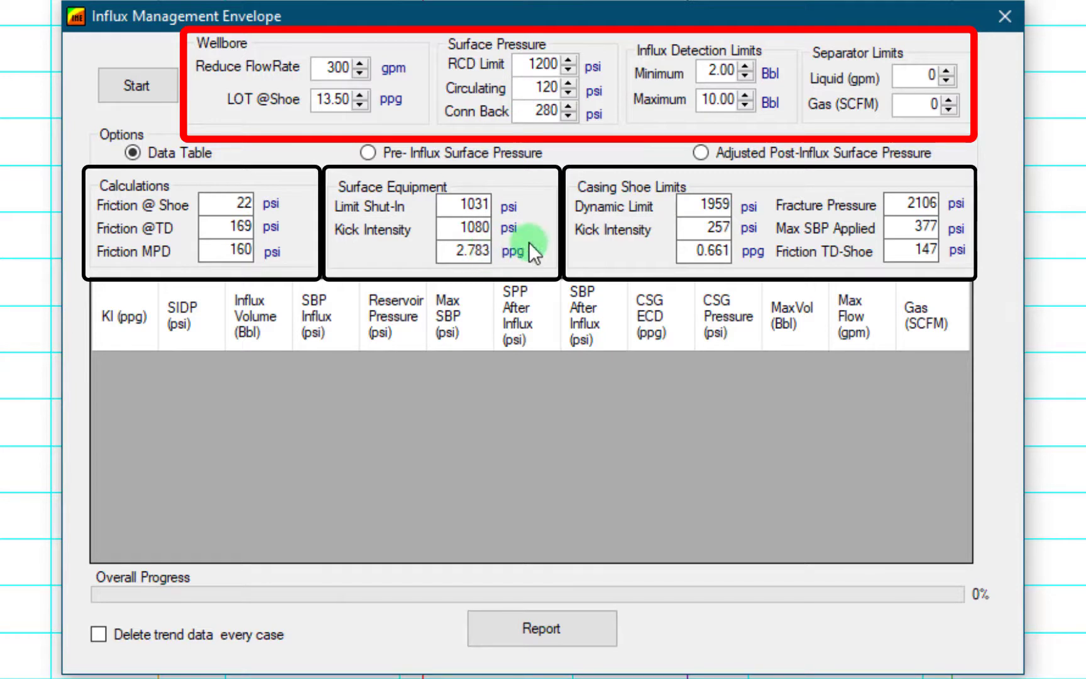
pyautogui.moveTo(394, 205)
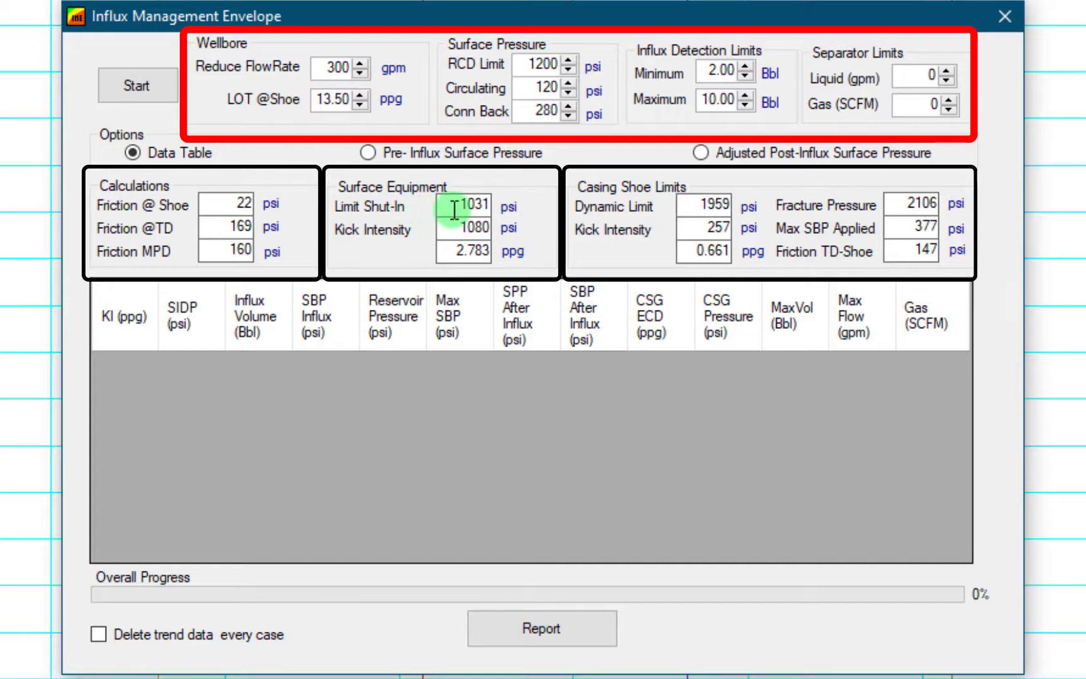
pyautogui.moveTo(449, 219)
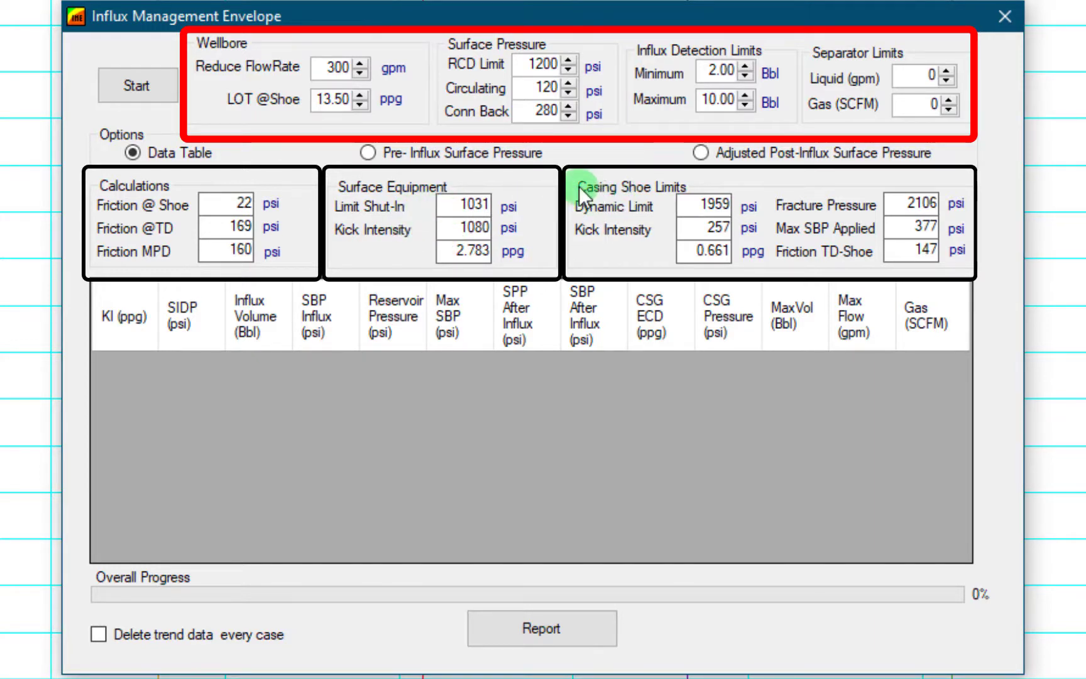
pyautogui.moveTo(627, 196)
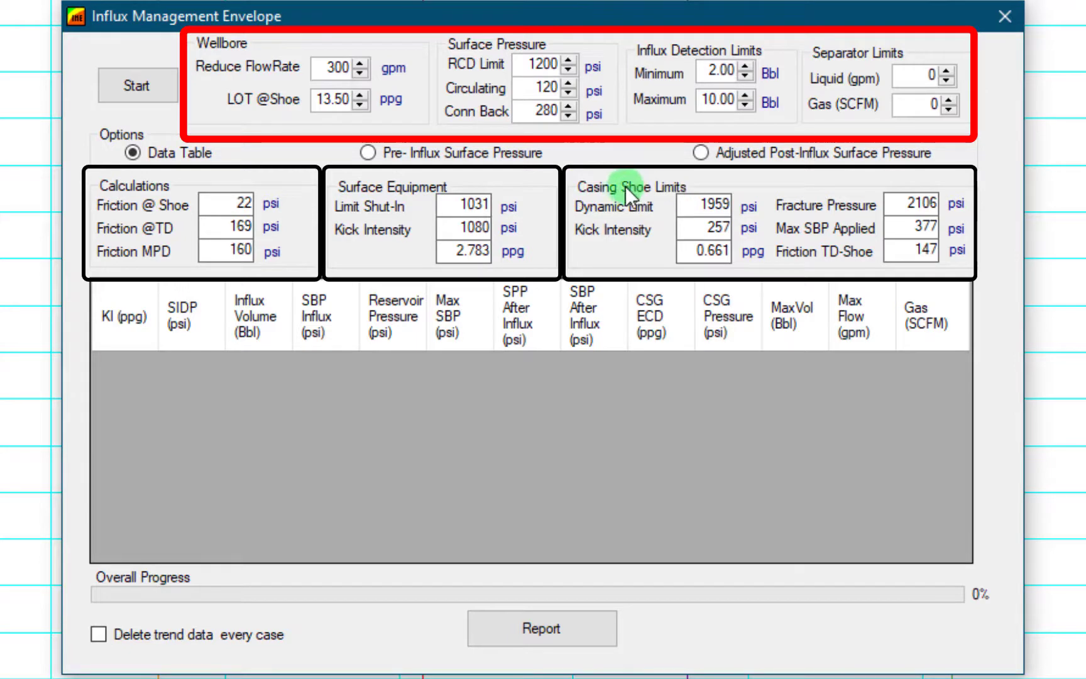
pyautogui.moveTo(820, 242)
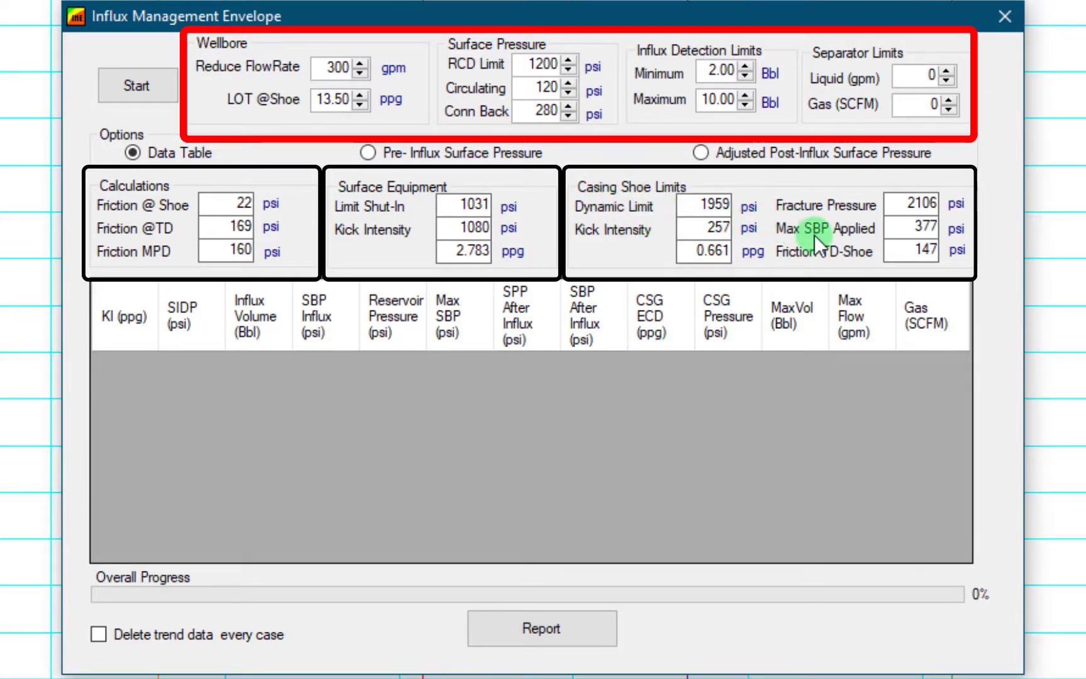
pyautogui.moveTo(850, 244)
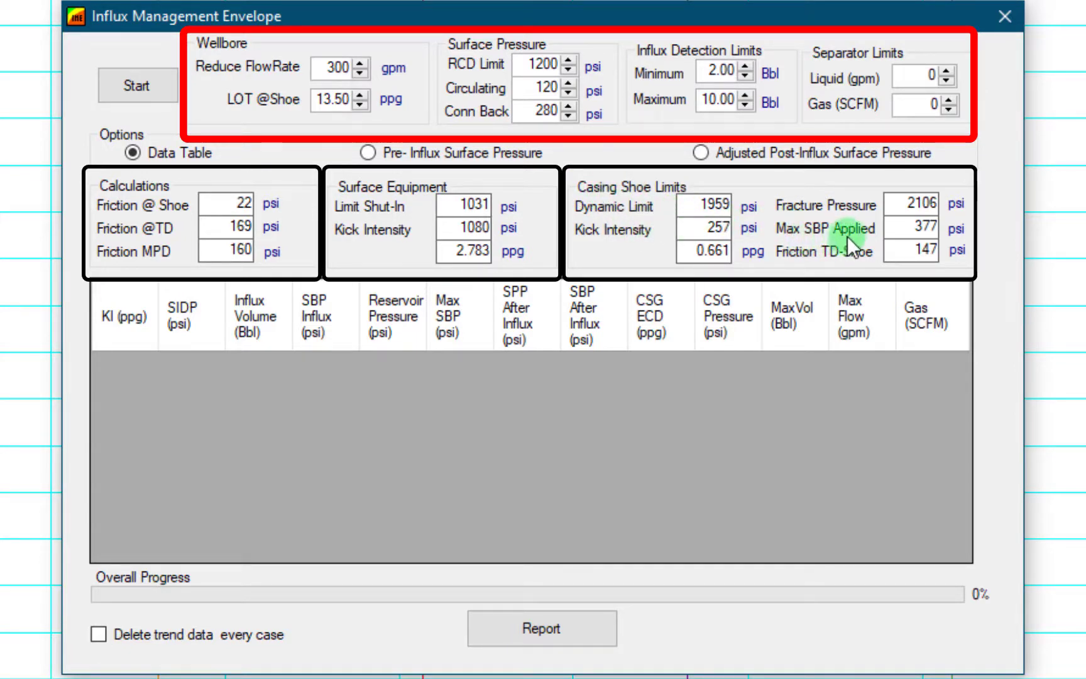
pyautogui.moveTo(817, 260)
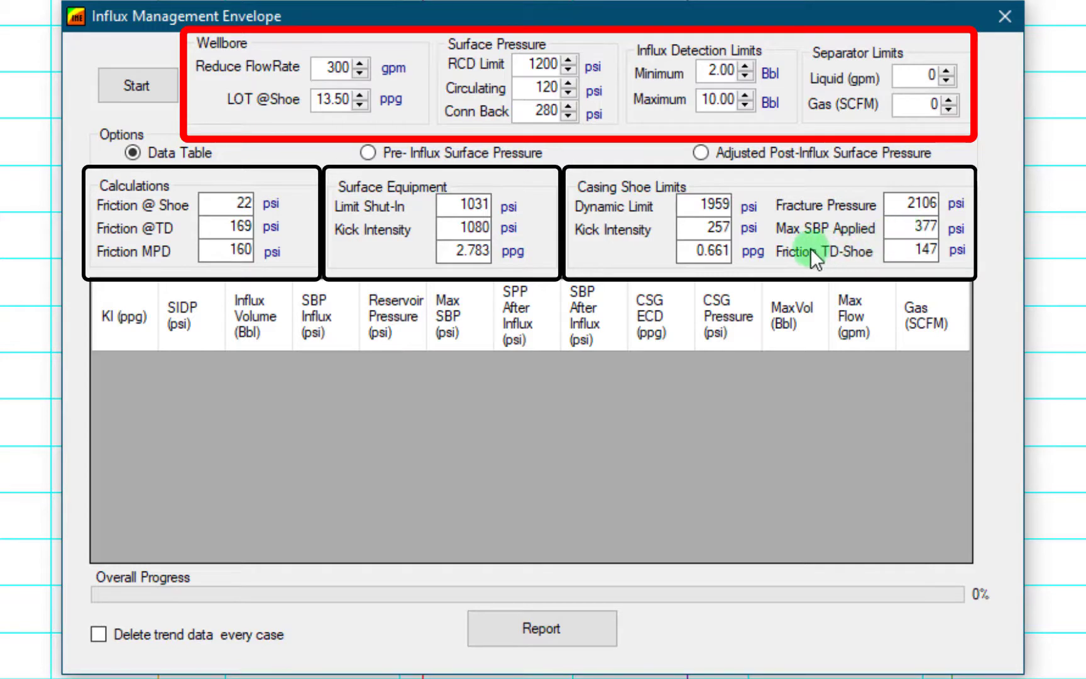
pyautogui.moveTo(827, 267)
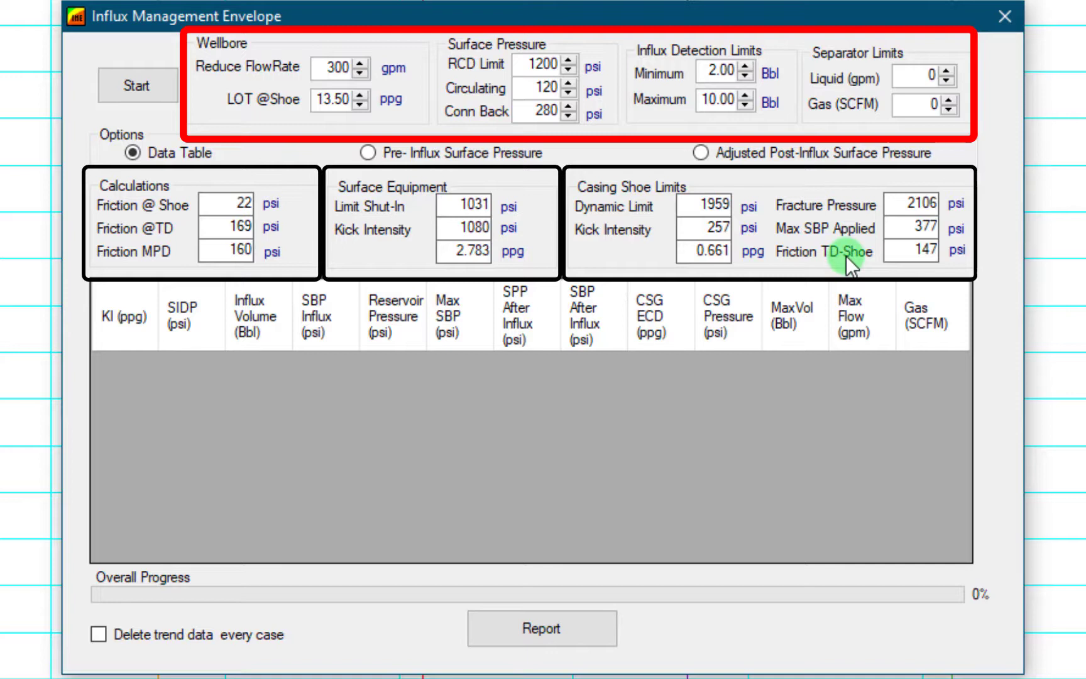
pyautogui.moveTo(862, 263)
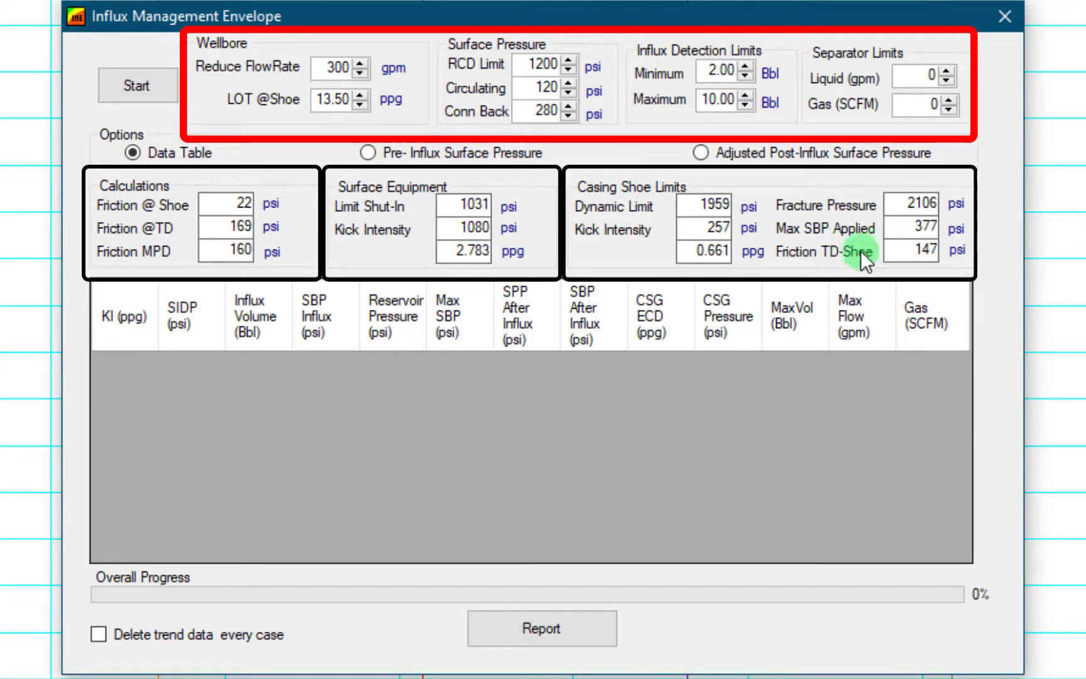
pyautogui.moveTo(521, 103)
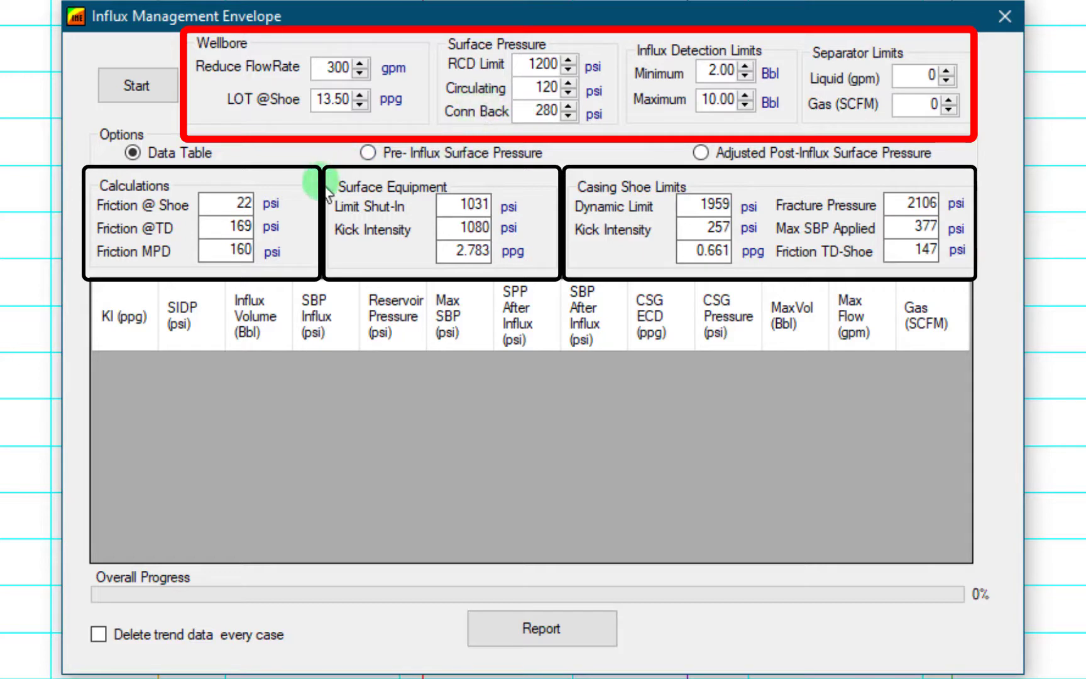
pyautogui.moveTo(863, 229)
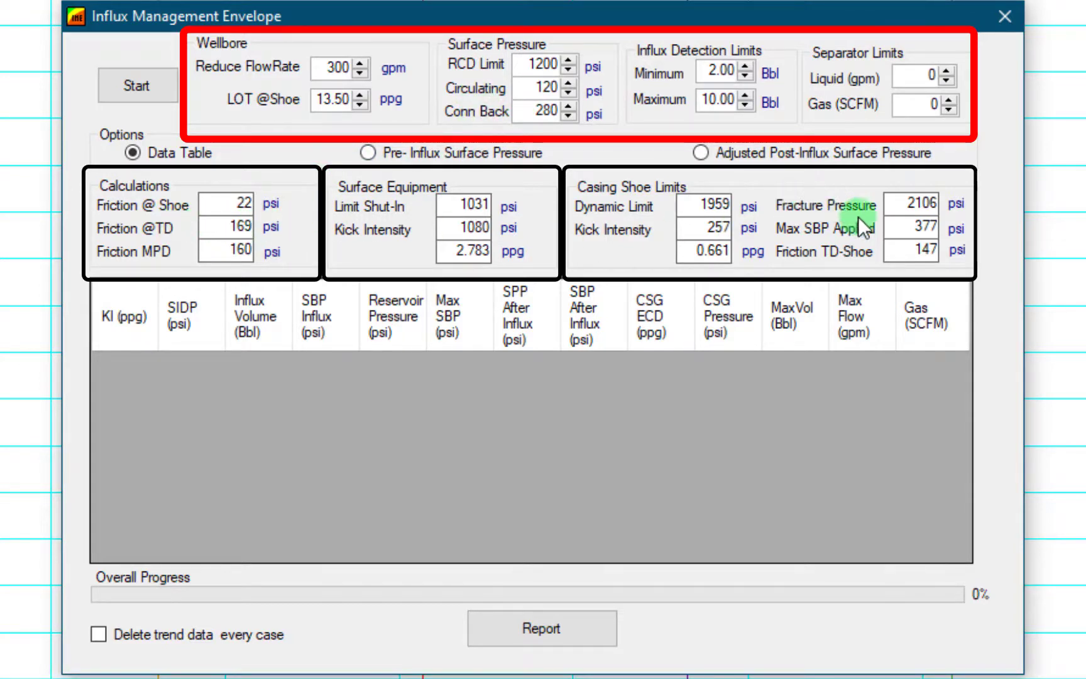
pyautogui.moveTo(811, 235)
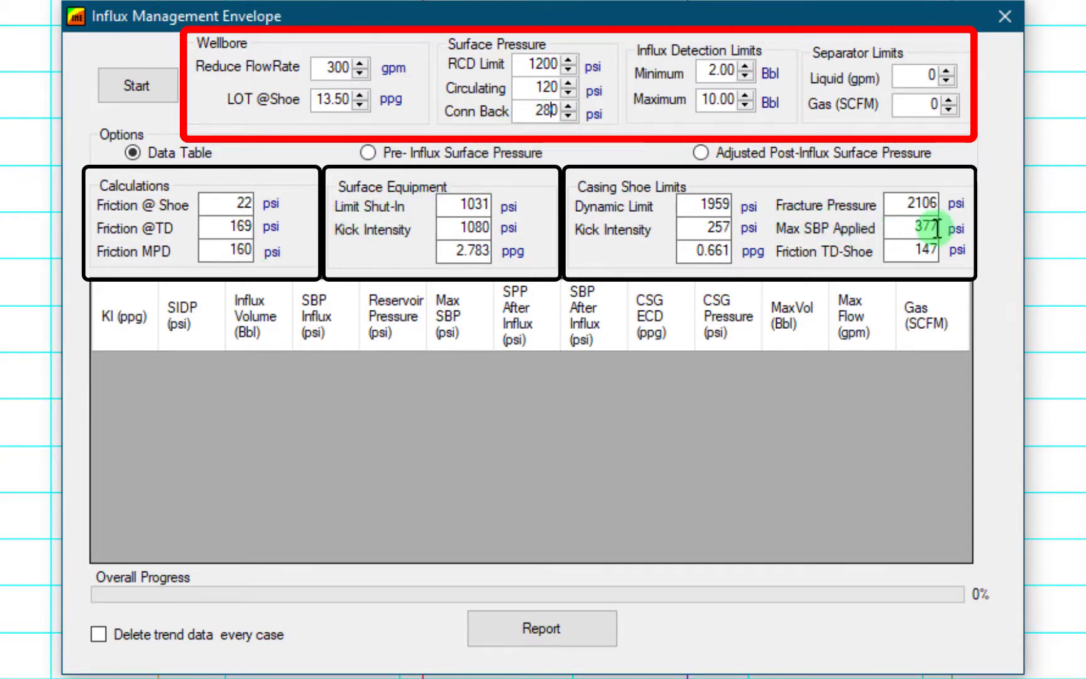
pyautogui.moveTo(772, 235)
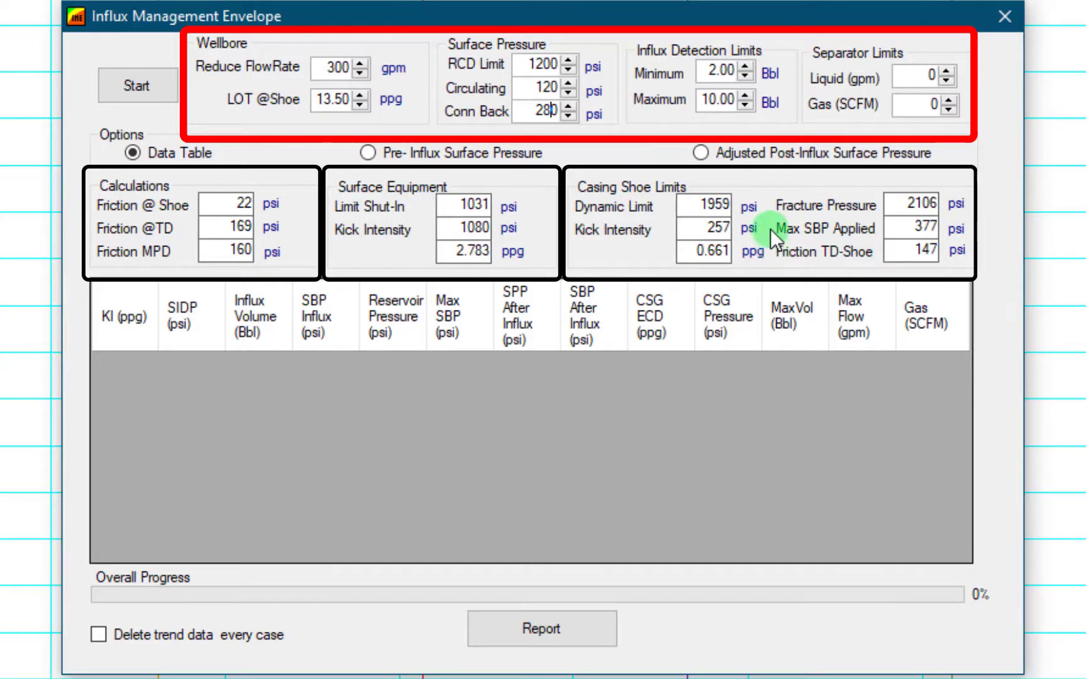
pyautogui.moveTo(493, 267)
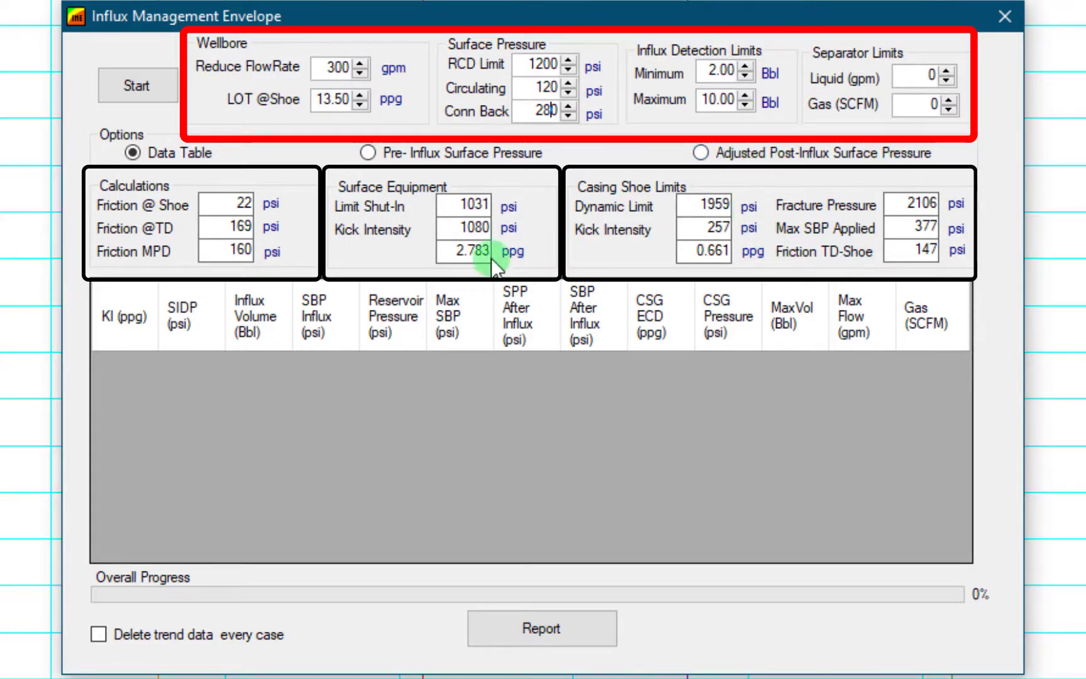
# Display the pre-influx surface pressure envelope graph with barrier zones and detection limits
pyautogui.click(367, 152)
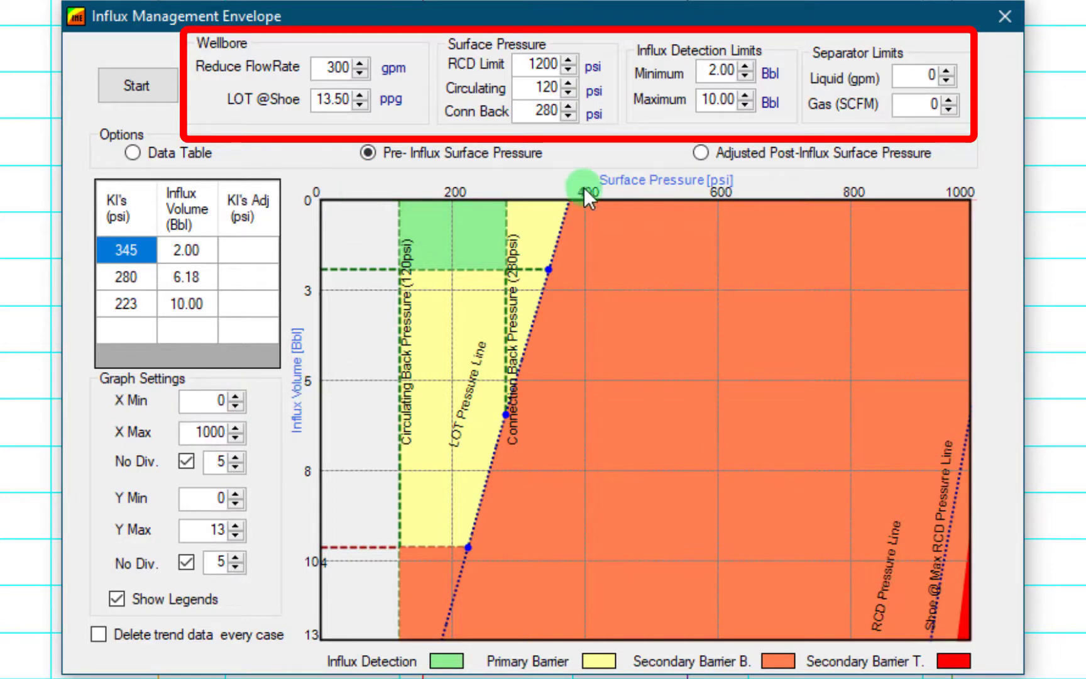
pyautogui.moveTo(831, 181)
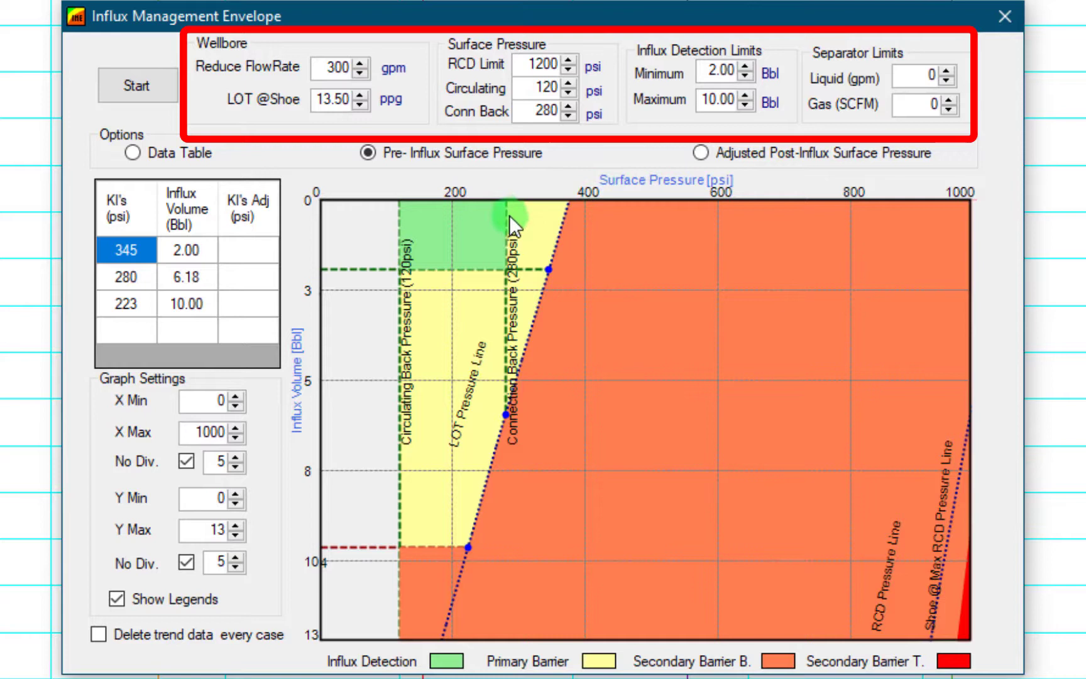
pyautogui.moveTo(367, 551)
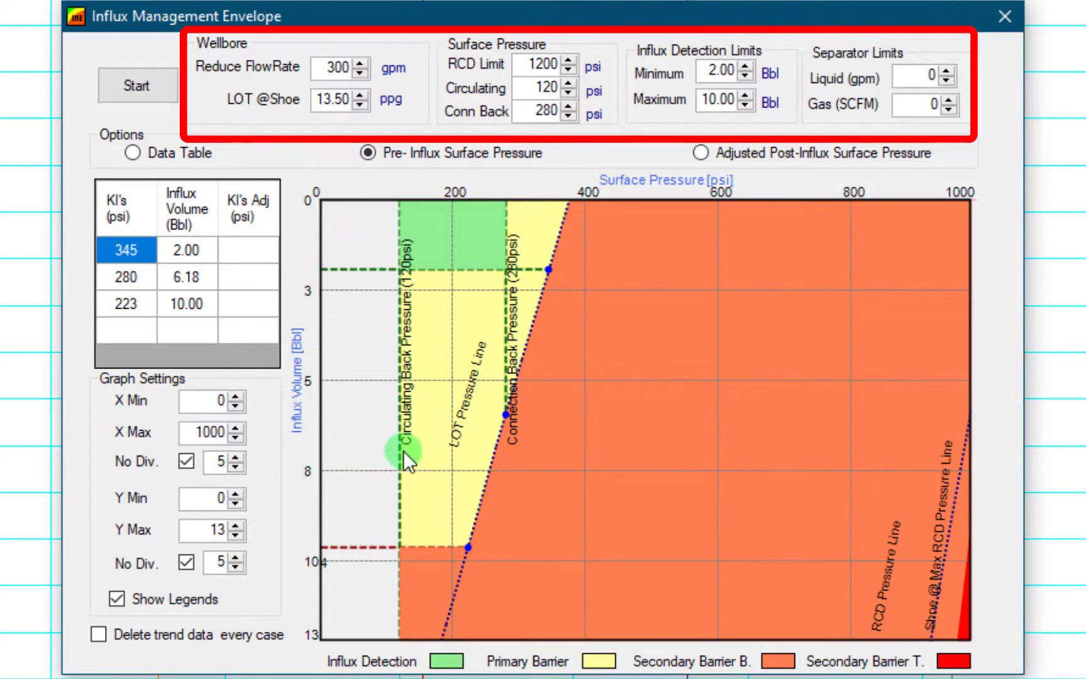
pyautogui.moveTo(316, 458)
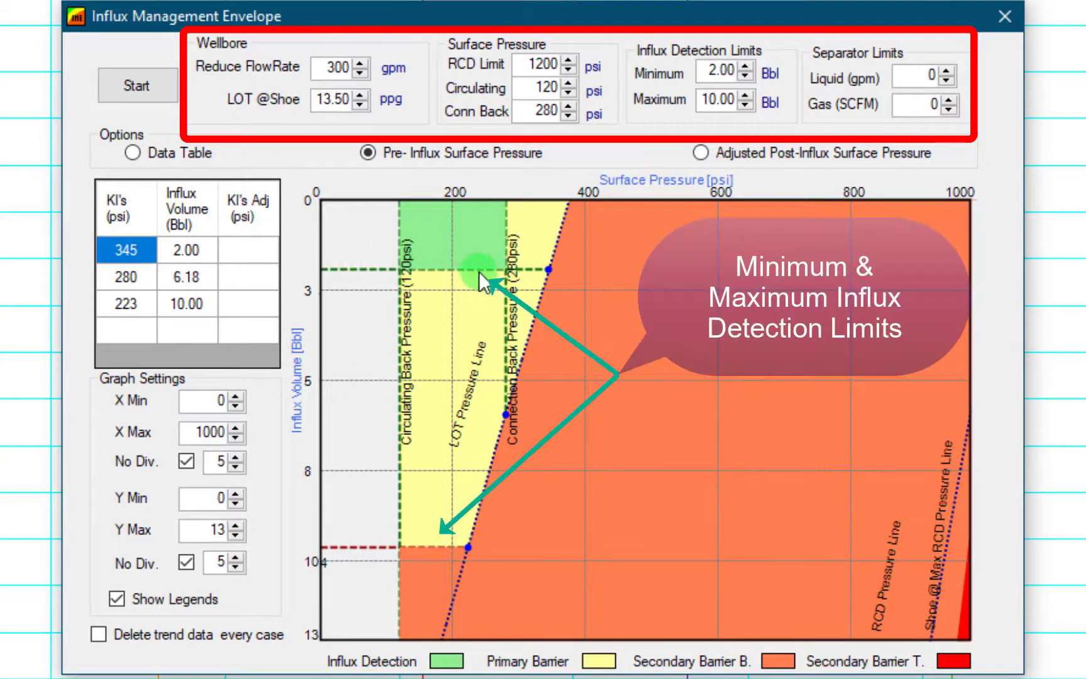
pyautogui.moveTo(643, 200)
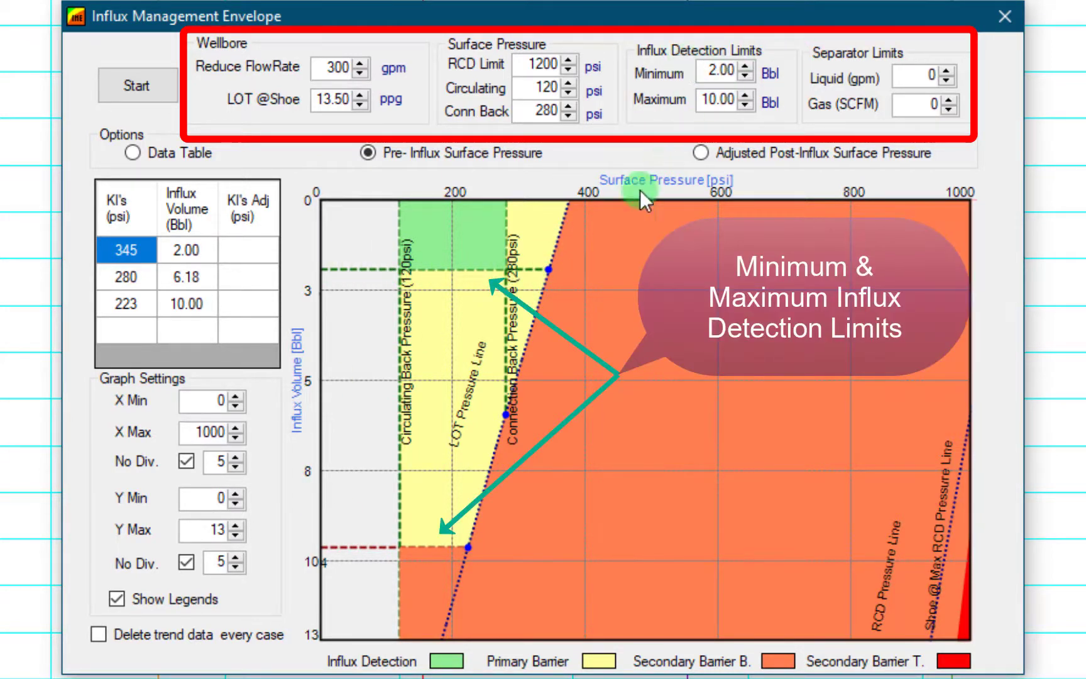
pyautogui.moveTo(363, 544)
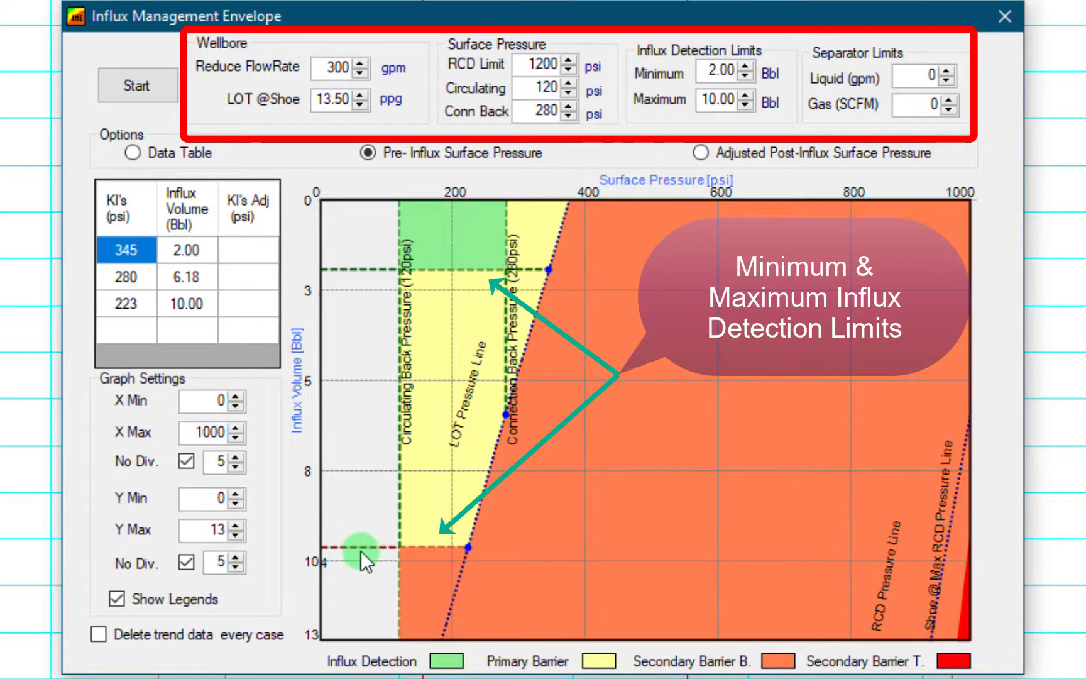
pyautogui.moveTo(416, 558)
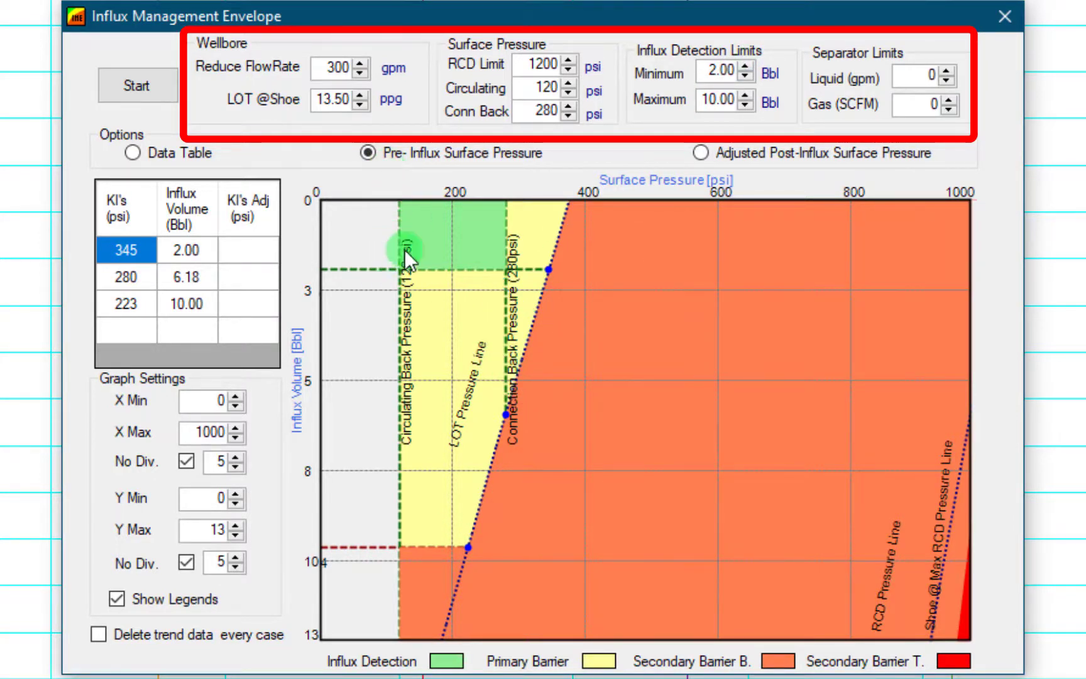
pyautogui.moveTo(499, 103)
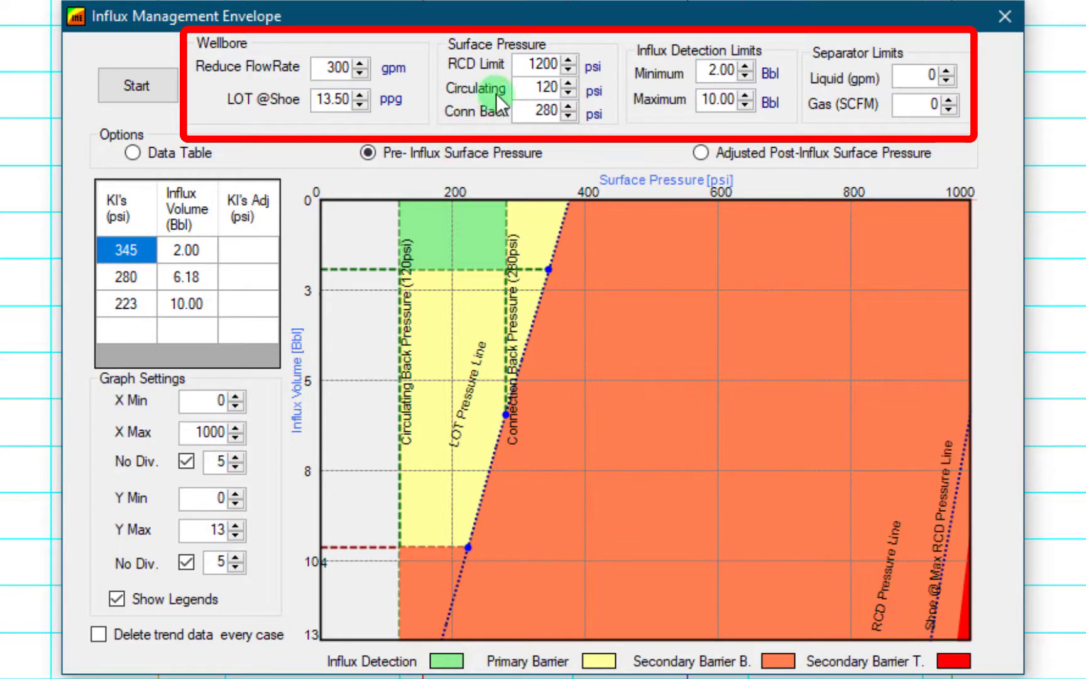
pyautogui.moveTo(426, 192)
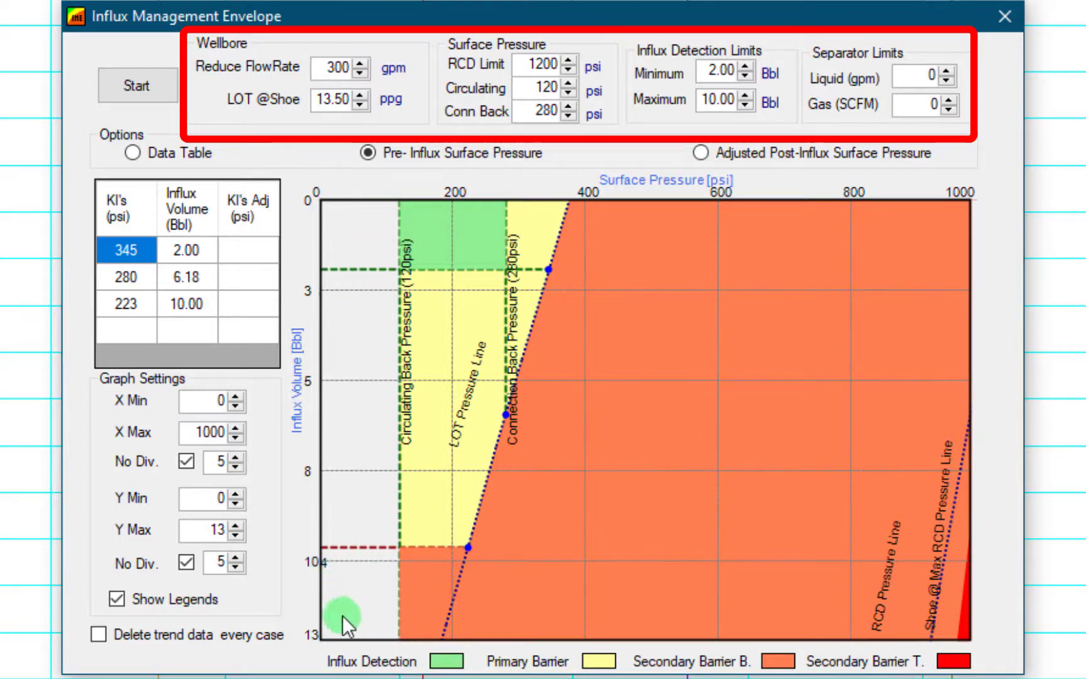
pyautogui.moveTo(488, 132)
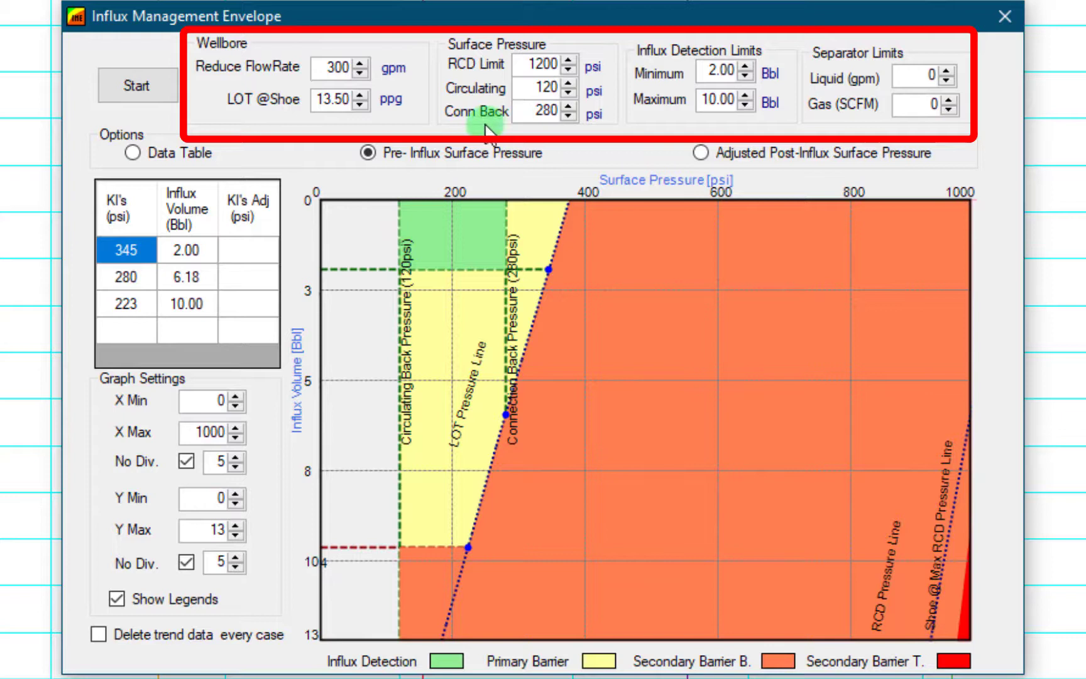
pyautogui.moveTo(508, 195)
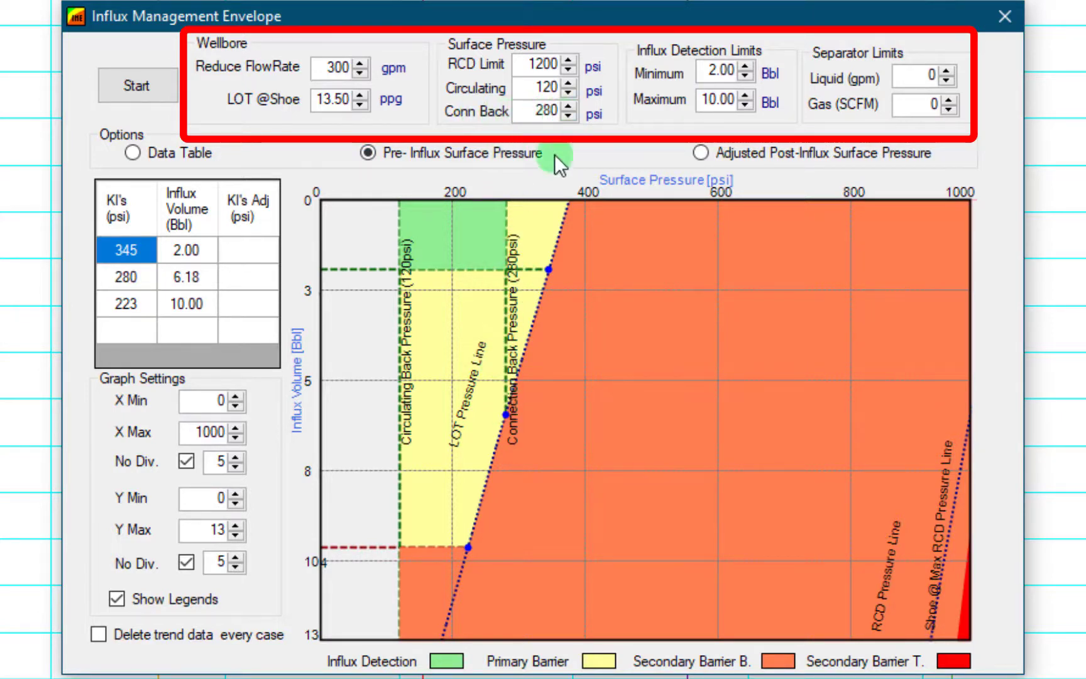
pyautogui.moveTo(536, 440)
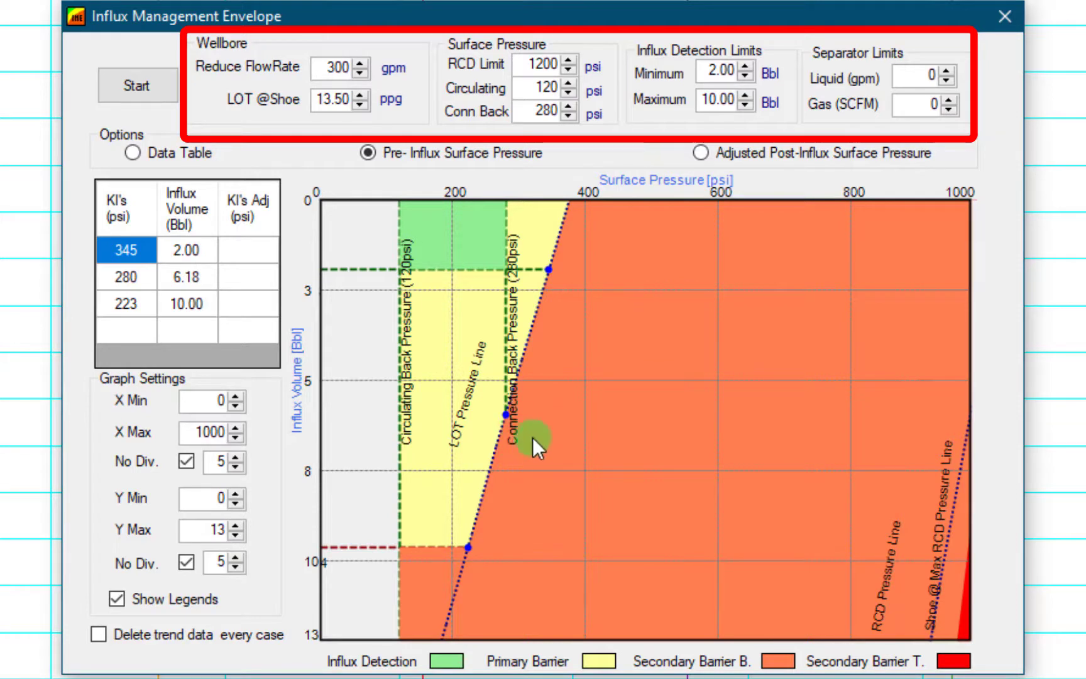
pyautogui.moveTo(460, 239)
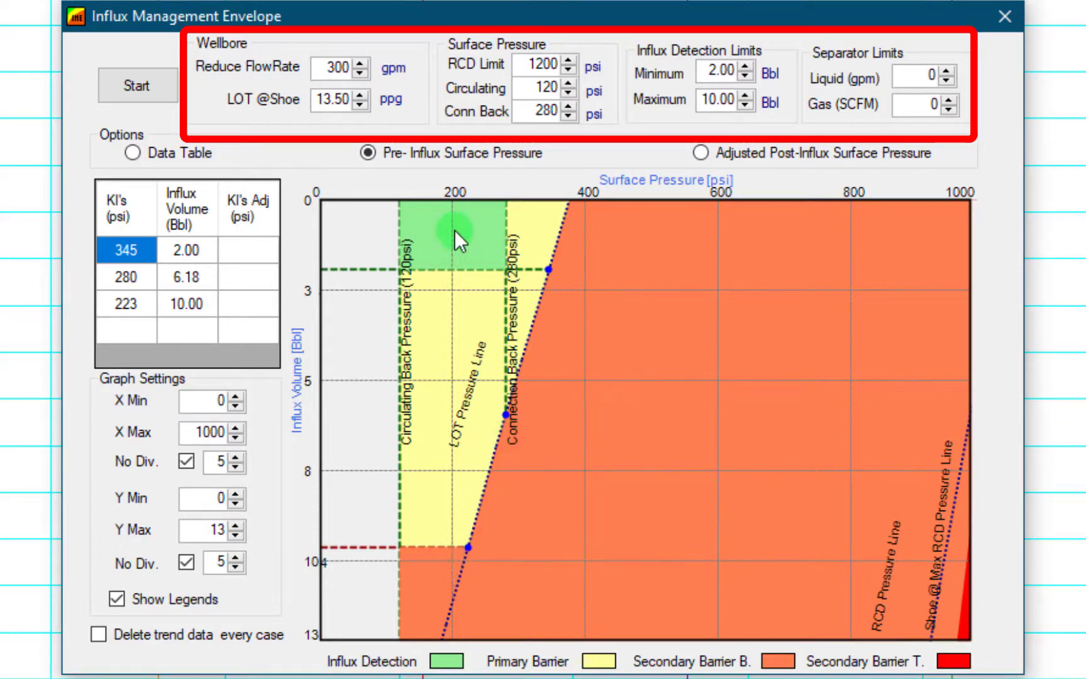
pyautogui.moveTo(454, 533)
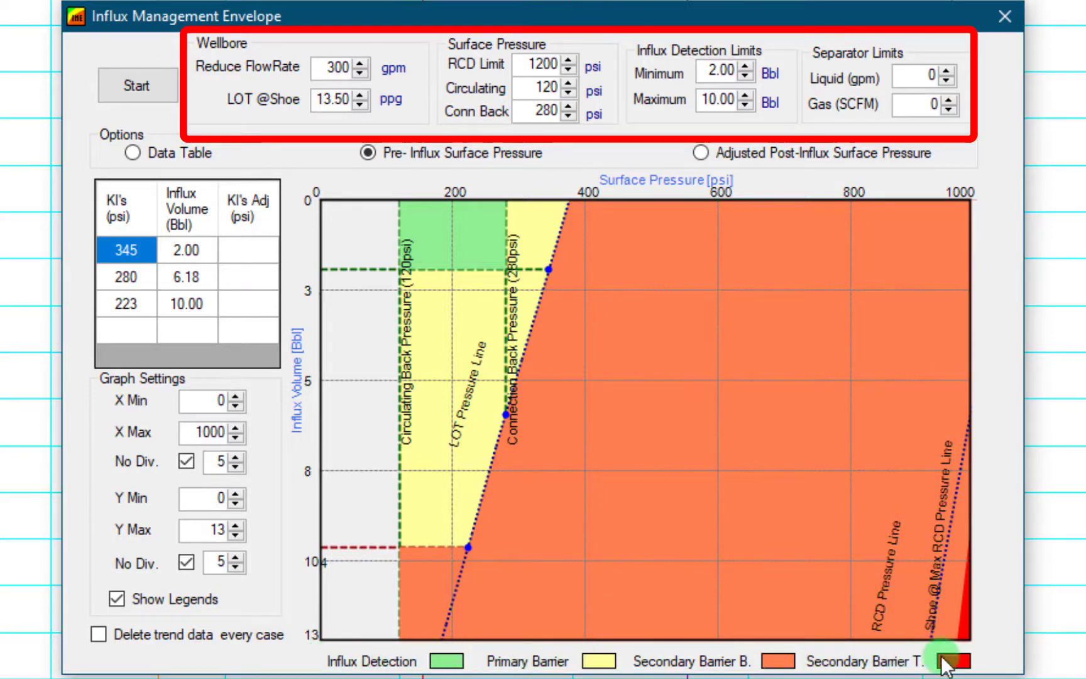
pyautogui.moveTo(412, 246)
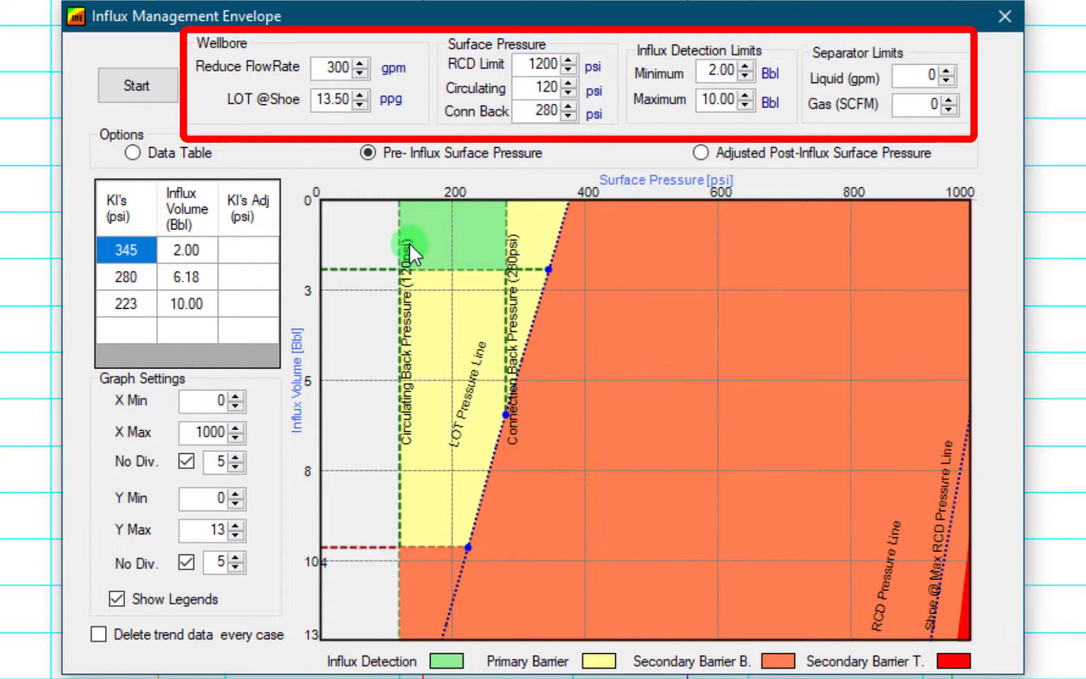
pyautogui.moveTo(474, 239)
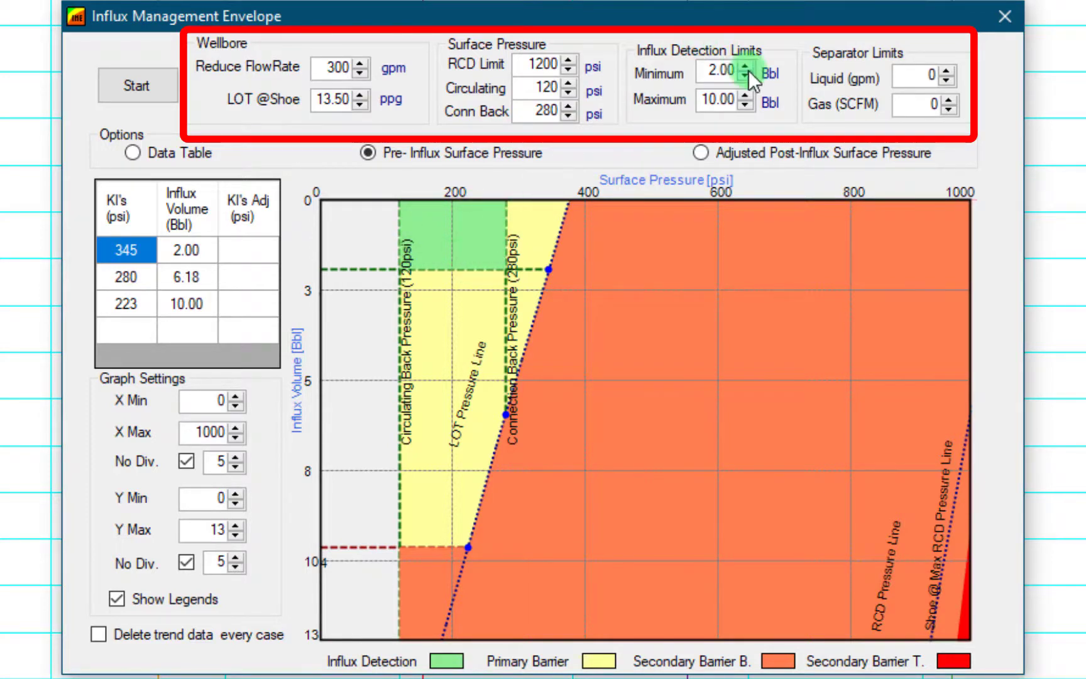
pyautogui.moveTo(455, 225)
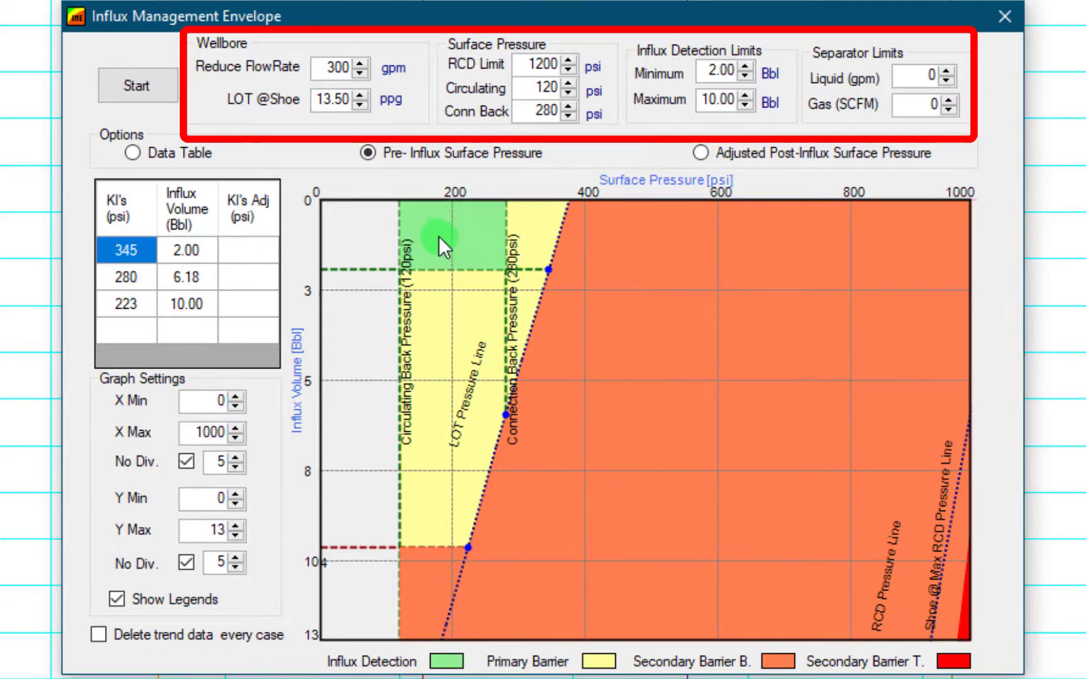
pyautogui.moveTo(486, 246)
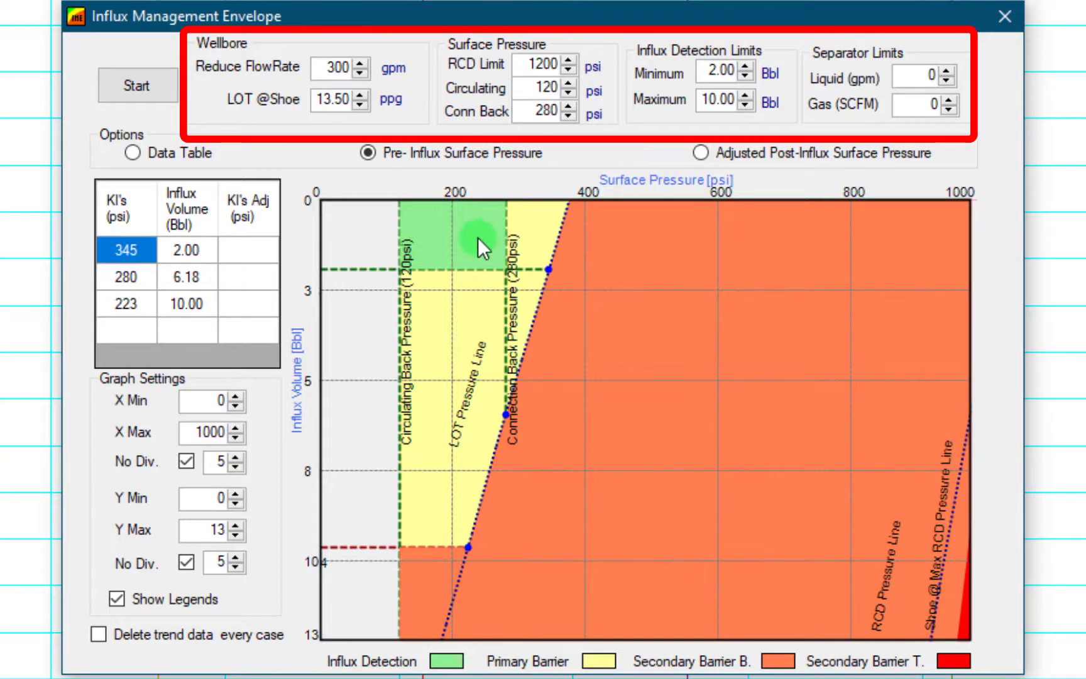
pyautogui.moveTo(462, 220)
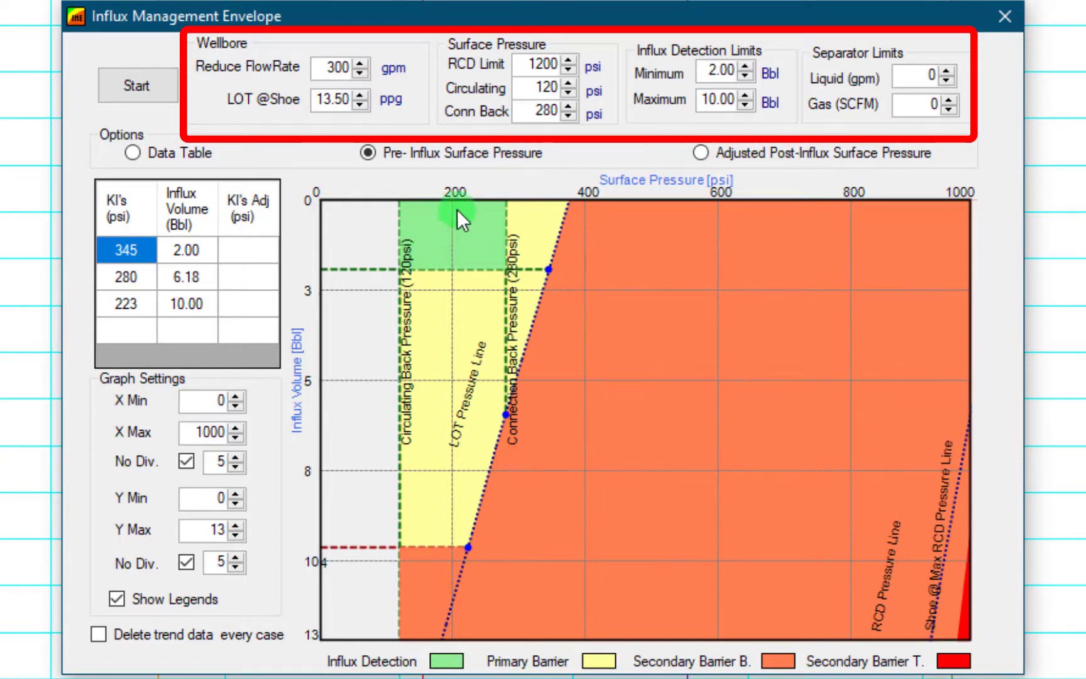
pyautogui.moveTo(480, 230)
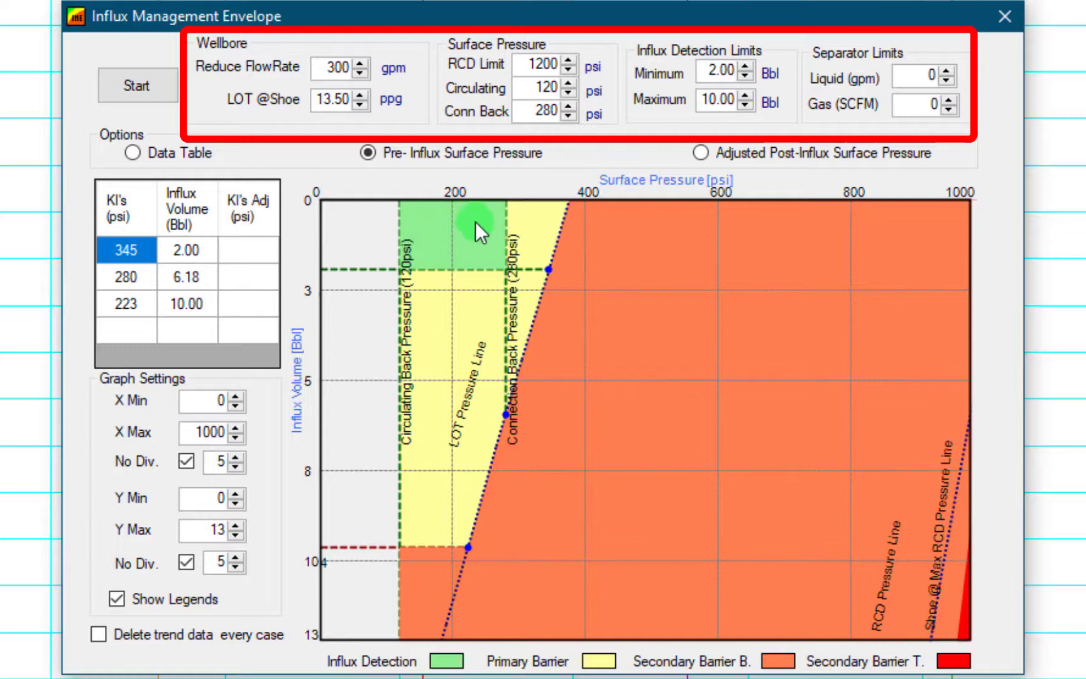
pyautogui.moveTo(449, 249)
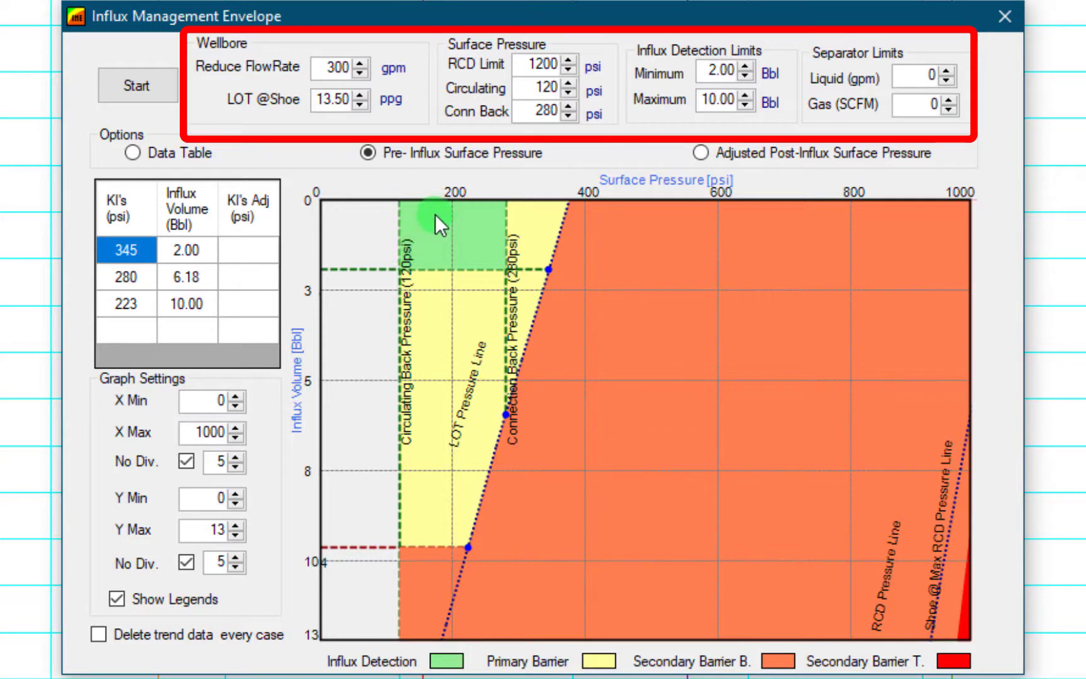
pyautogui.moveTo(445, 235)
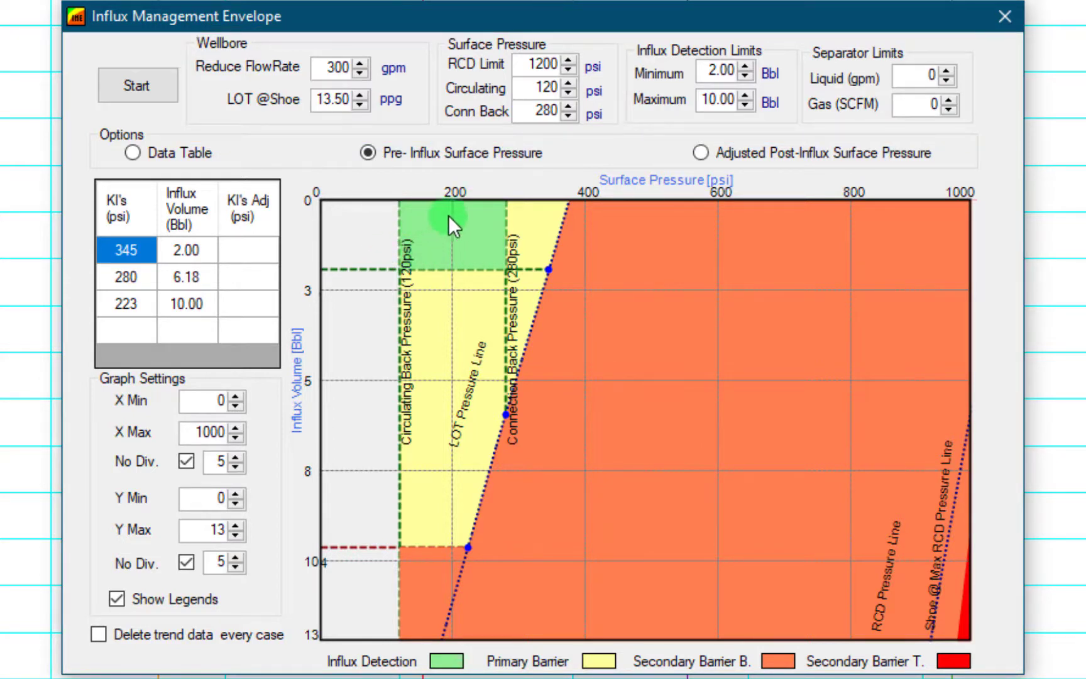
pyautogui.moveTo(436, 229)
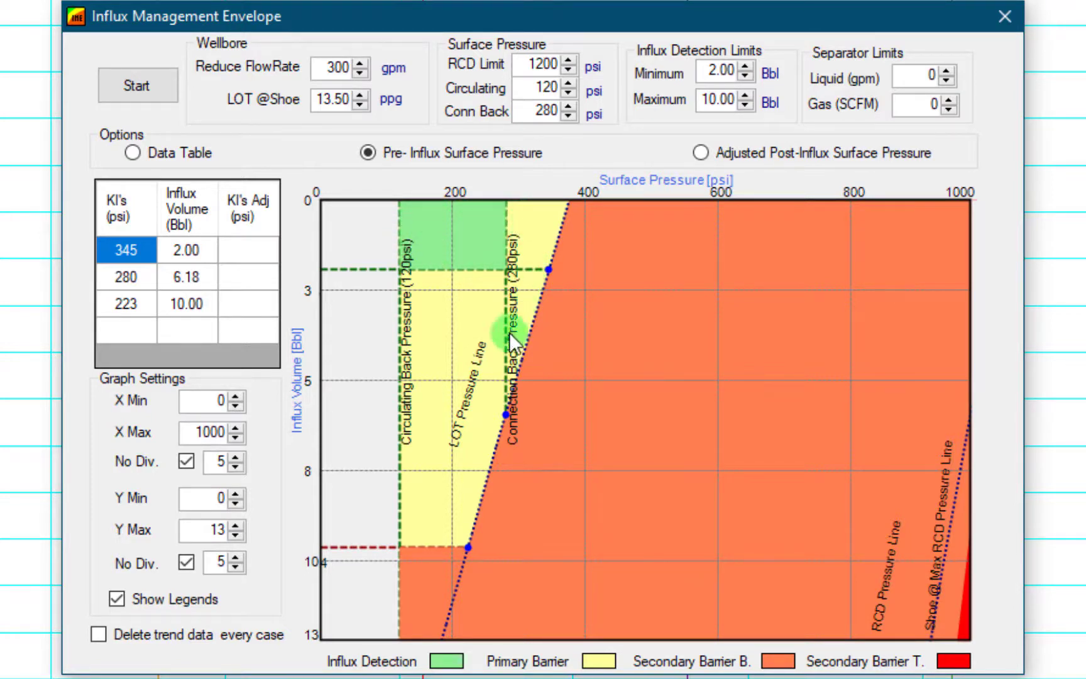
pyautogui.moveTo(443, 398)
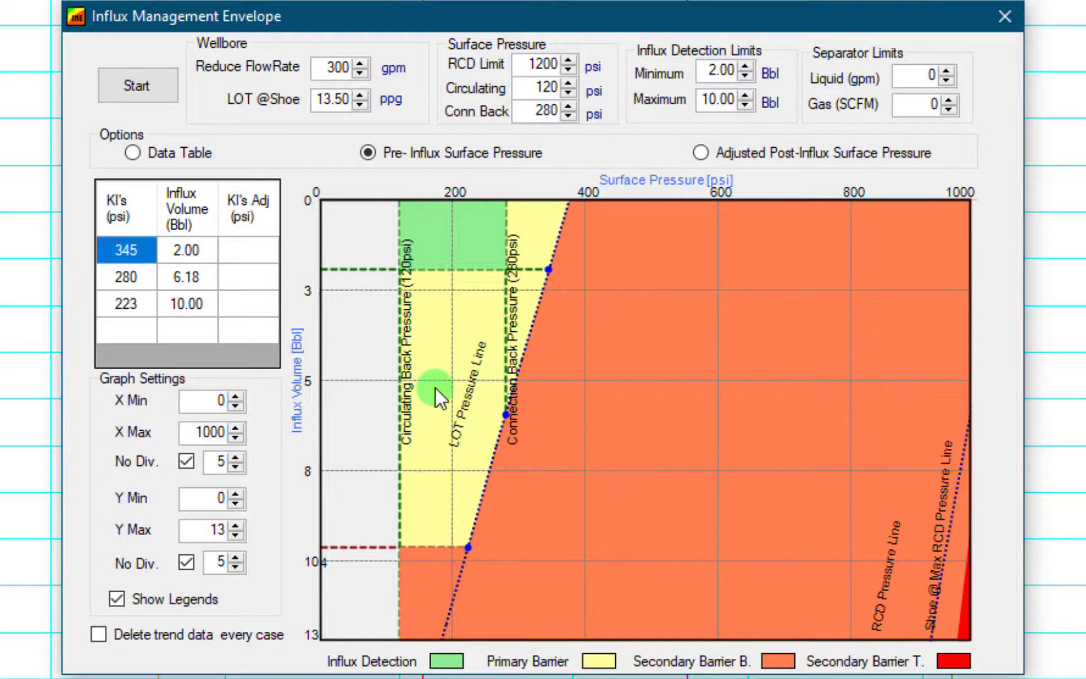
pyautogui.moveTo(375, 246)
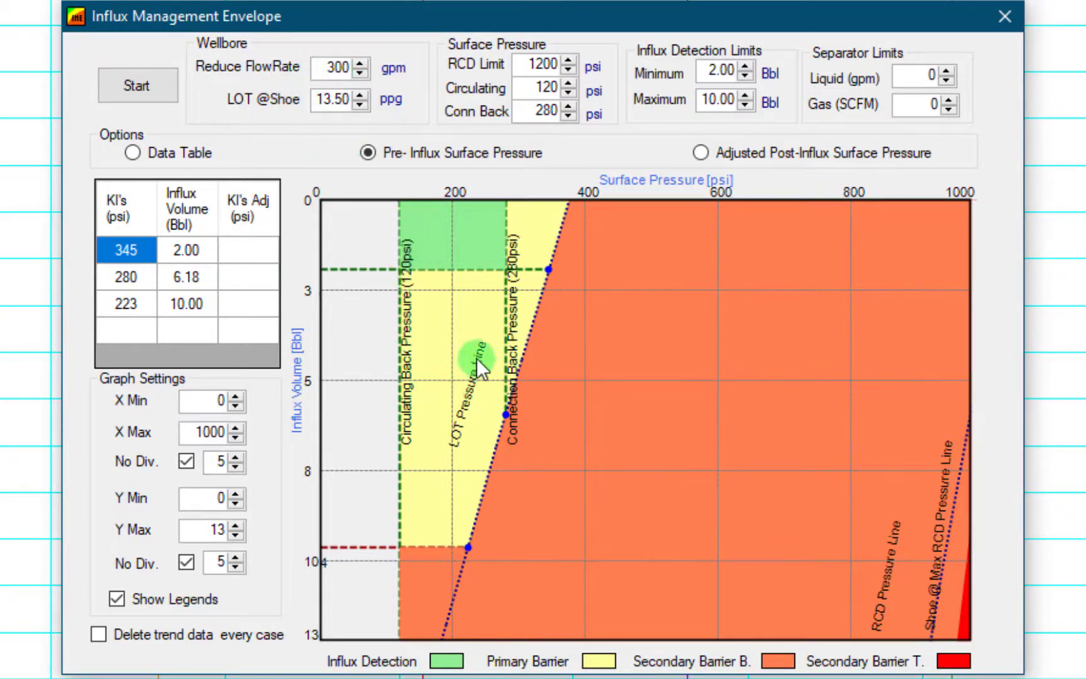
pyautogui.moveTo(435, 444)
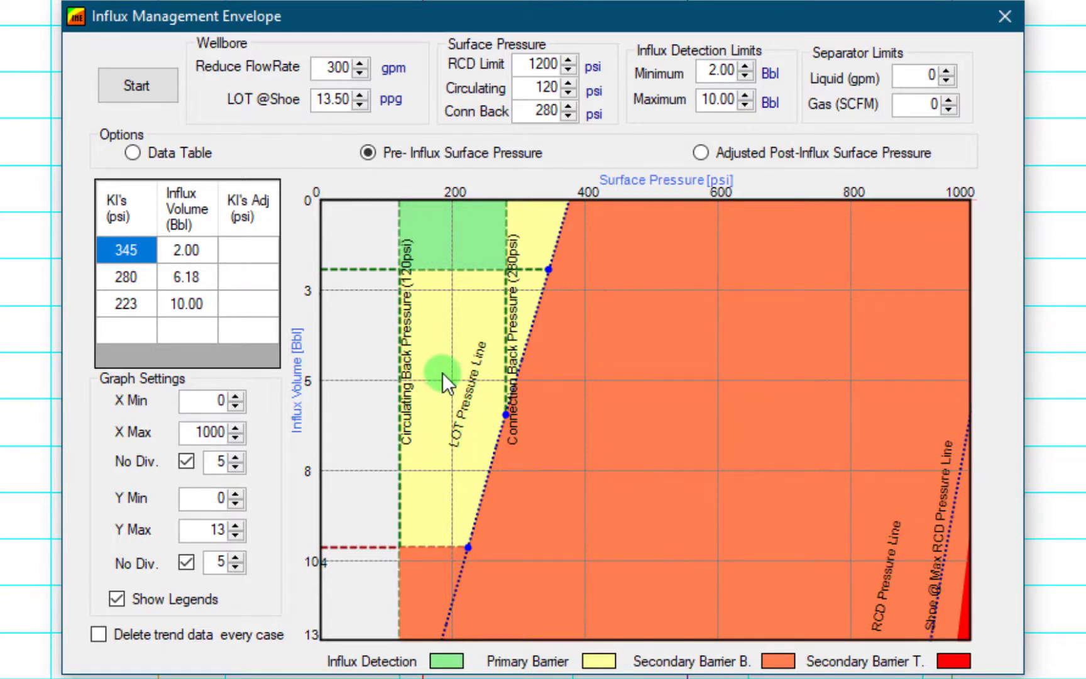
pyautogui.moveTo(472, 589)
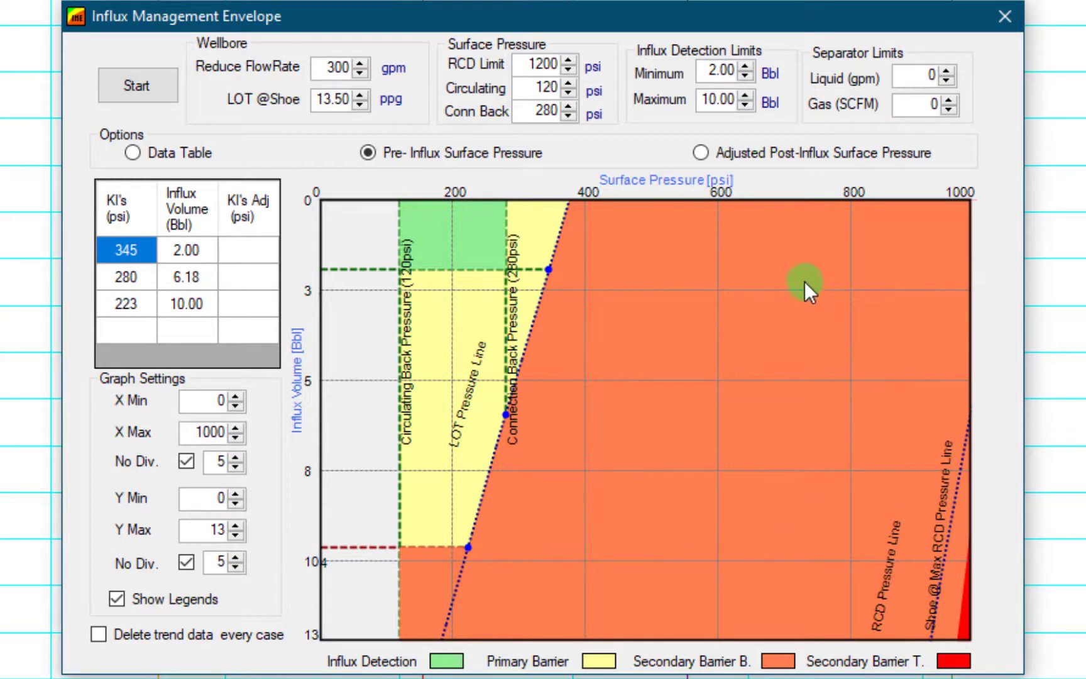
pyautogui.moveTo(791, 312)
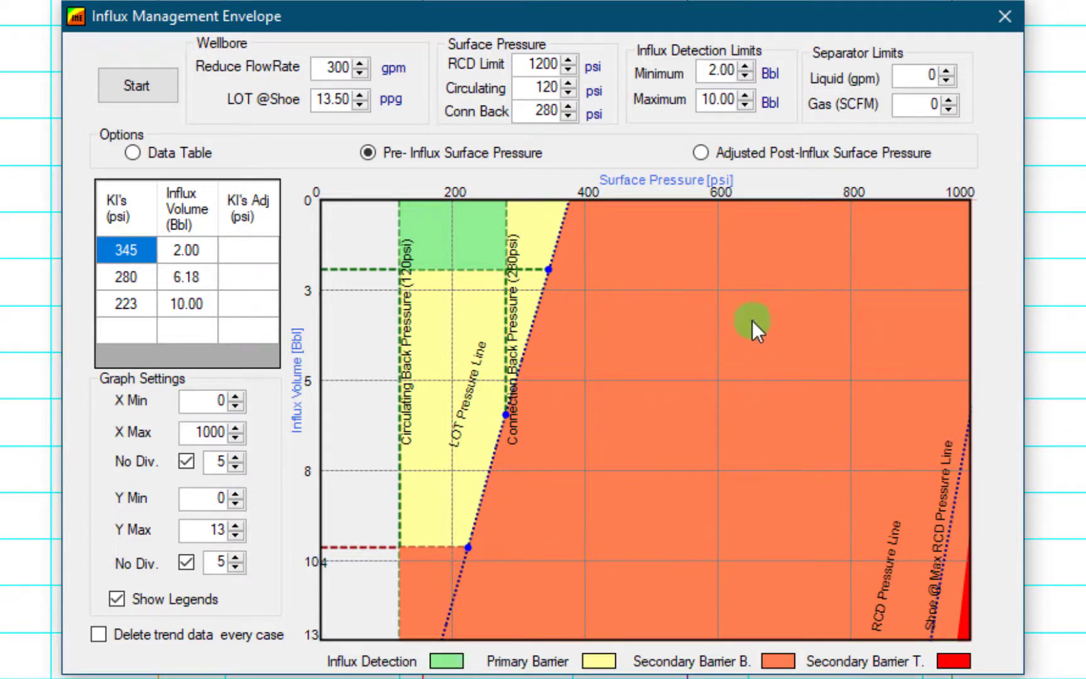
pyautogui.moveTo(959, 630)
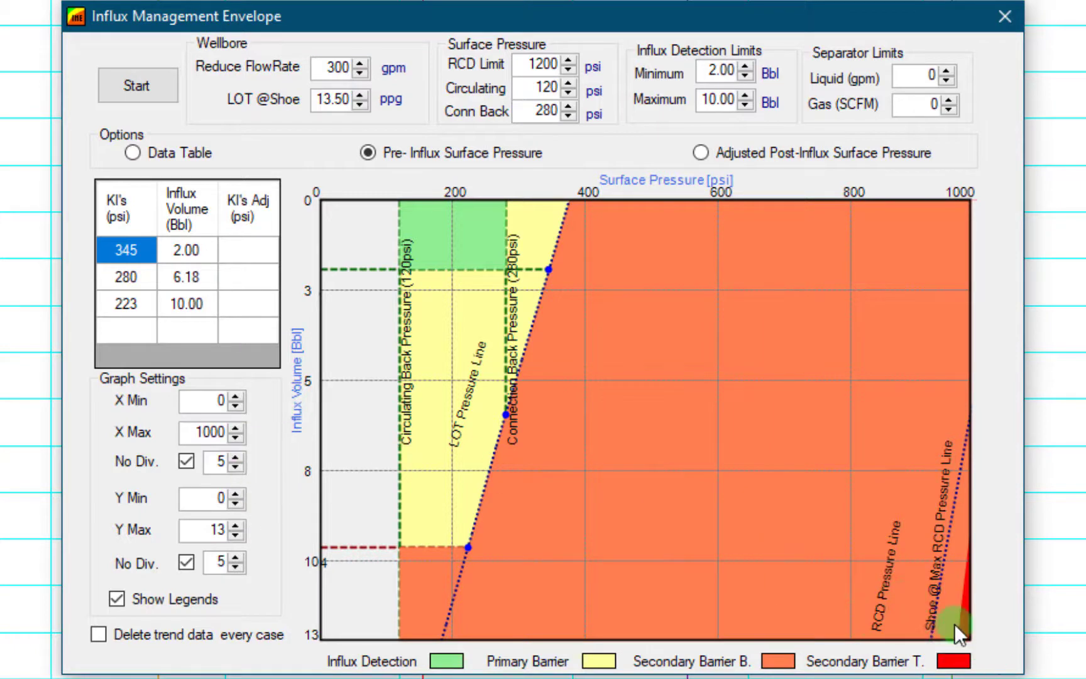
# Set the graph's X Max to 1200 psi and Y Max to 15 bbl
pyautogui.click(236, 428)
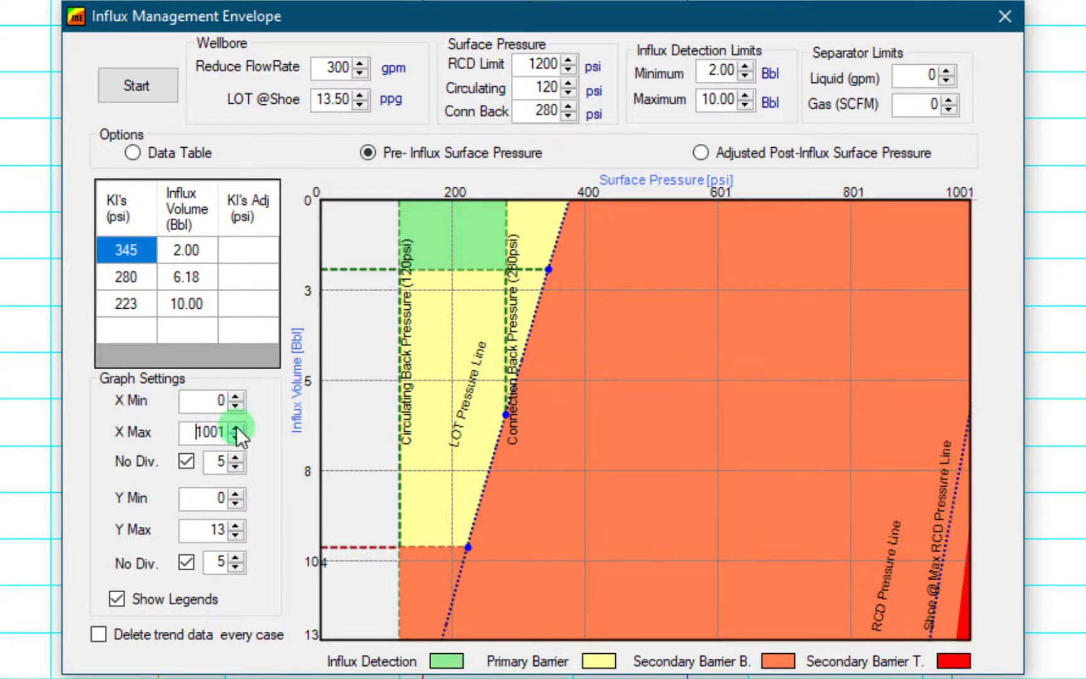
pyautogui.write('120')
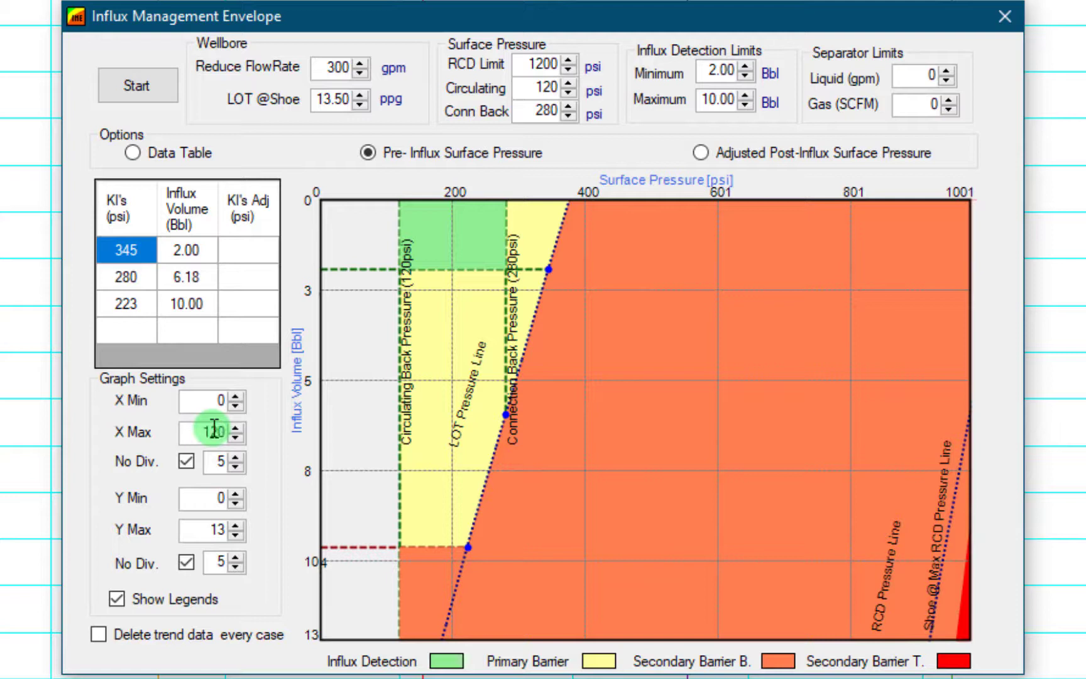
pyautogui.write('1200')
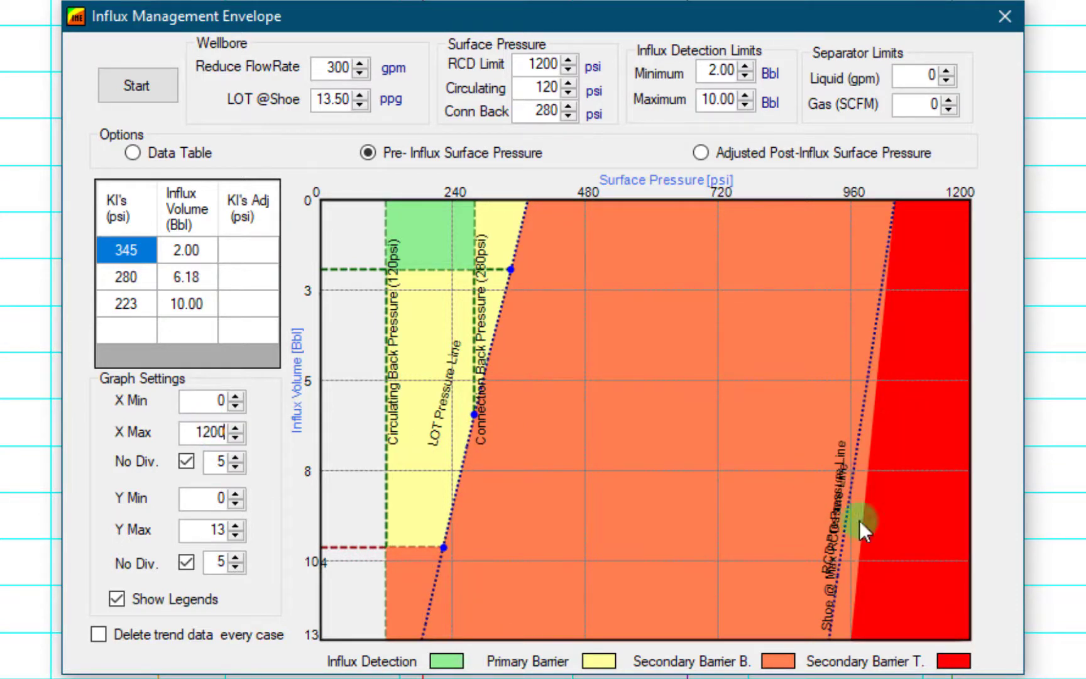
pyautogui.click(239, 527)
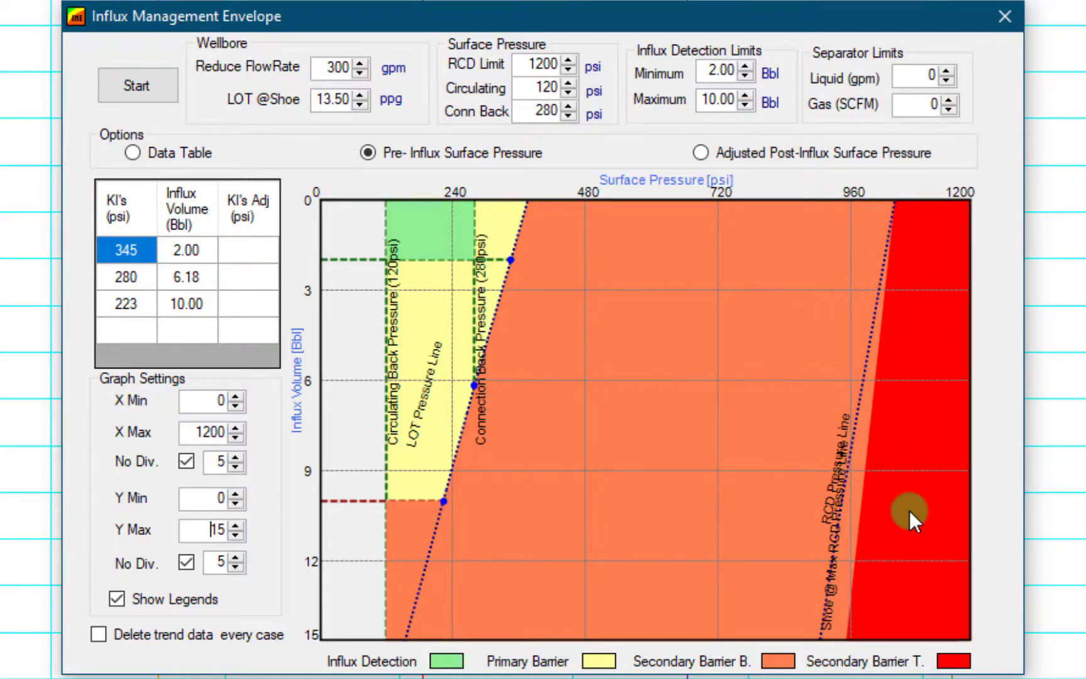
pyautogui.moveTo(925, 627)
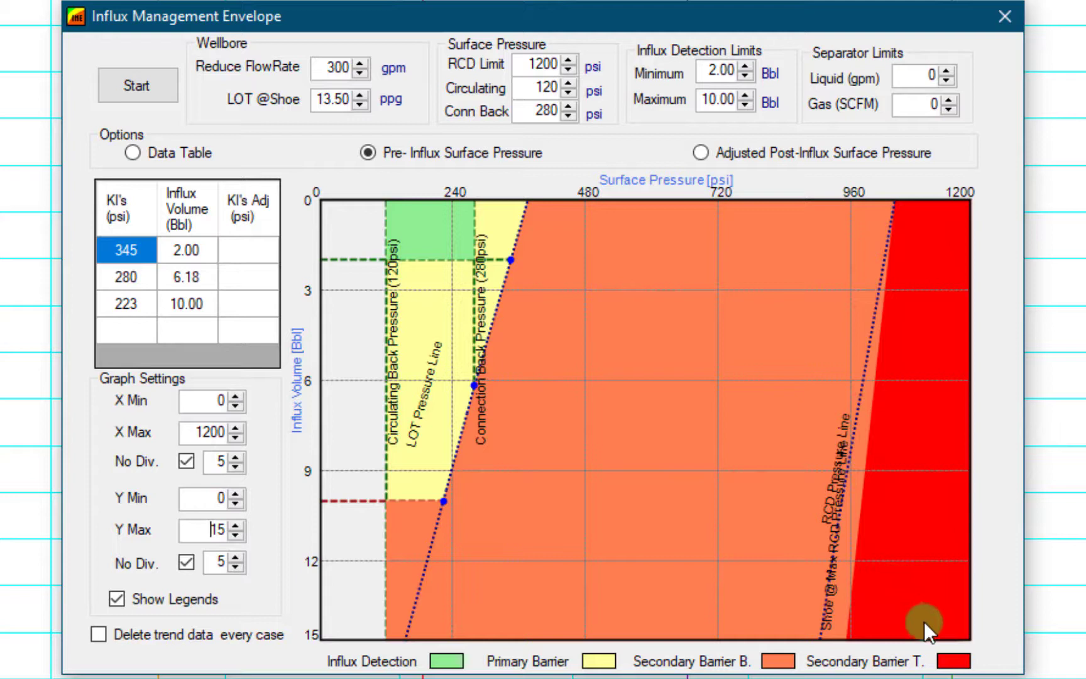
pyautogui.moveTo(929, 615)
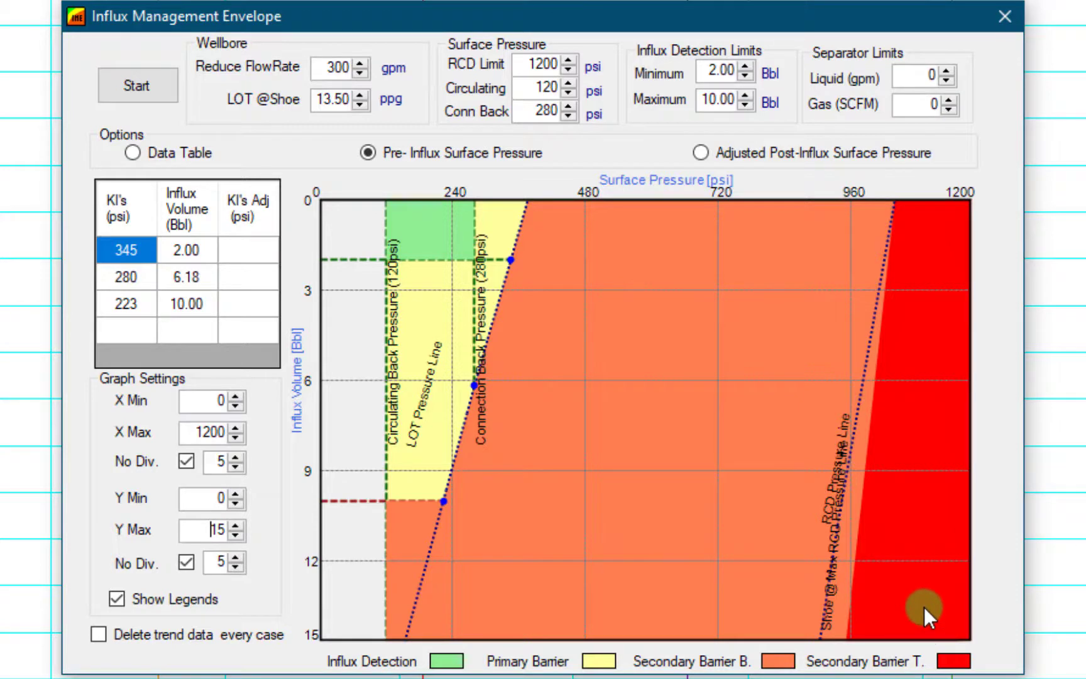
pyautogui.moveTo(968, 248)
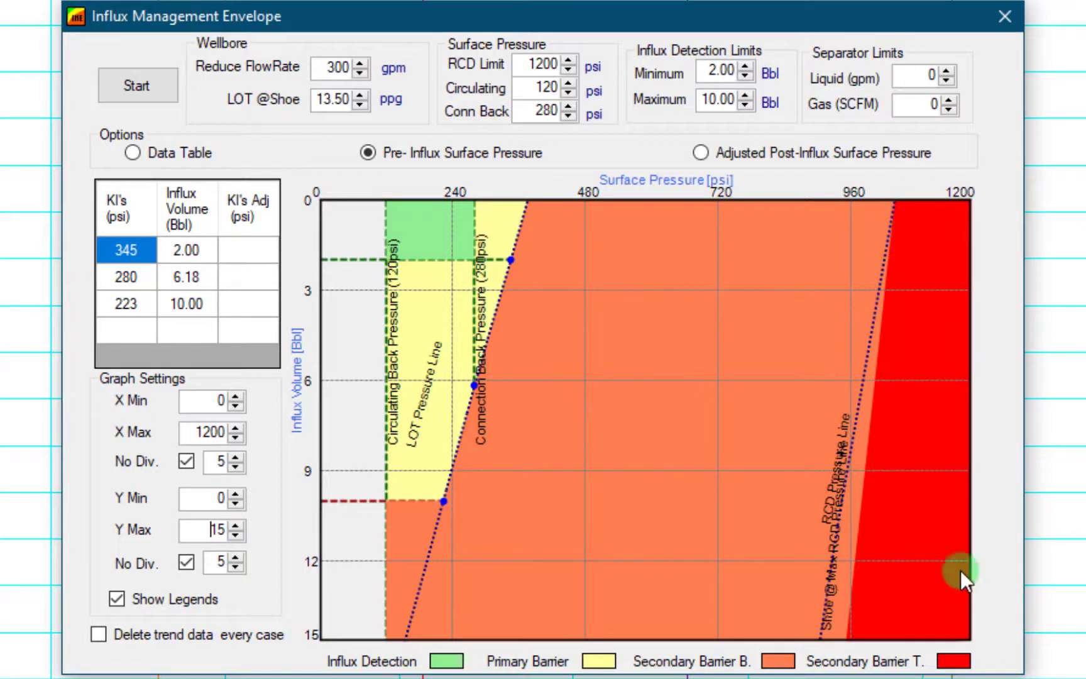
pyautogui.moveTo(627, 274)
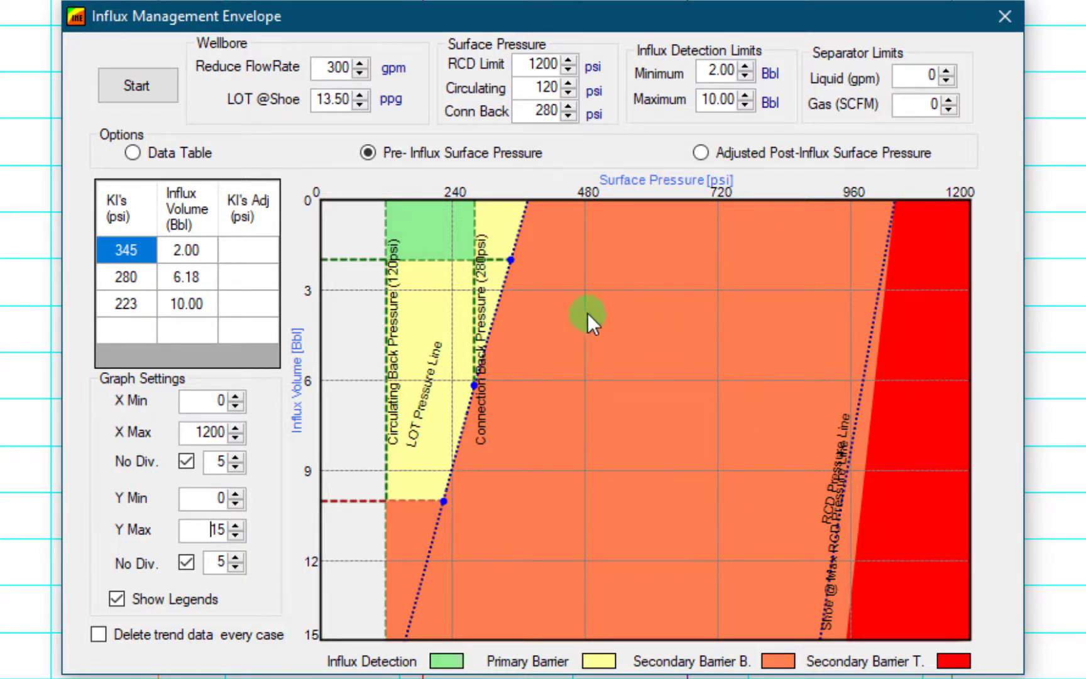
pyautogui.moveTo(243, 183)
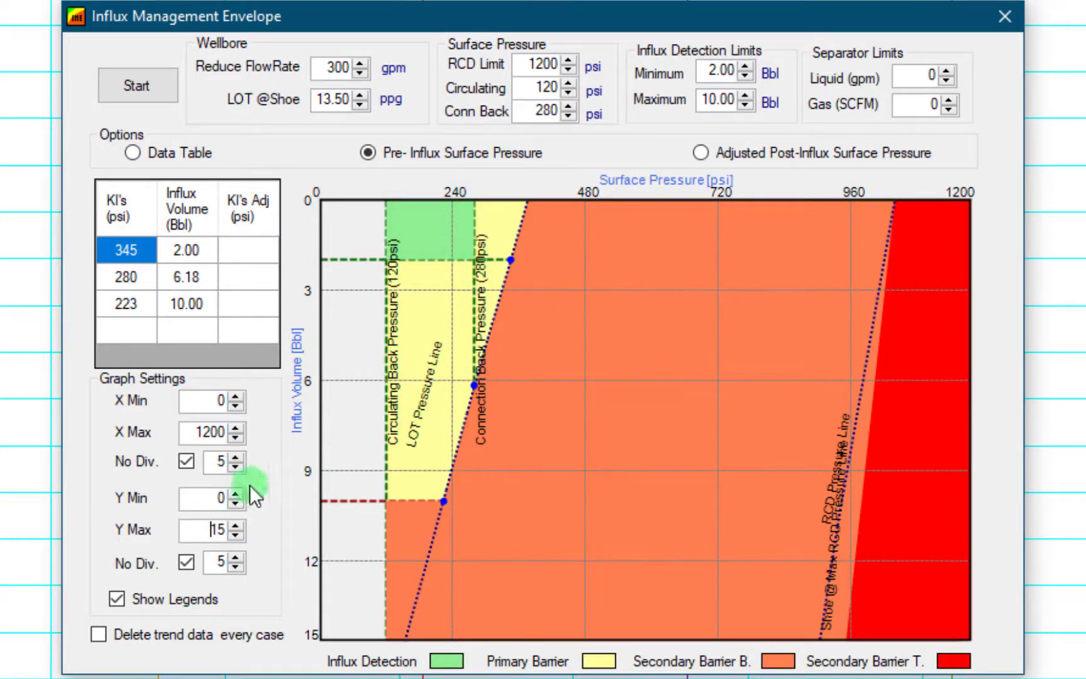
# Start the envelope calculation and check the pre-influx graph against the data table
pyautogui.click(137, 86)
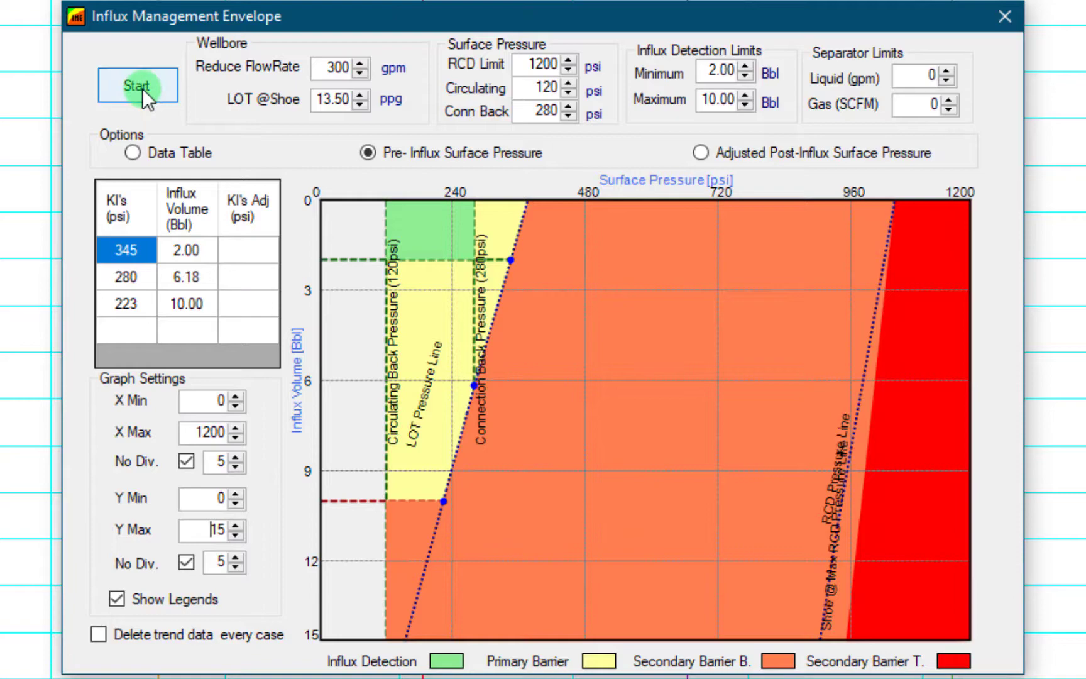
pyautogui.click(137, 85)
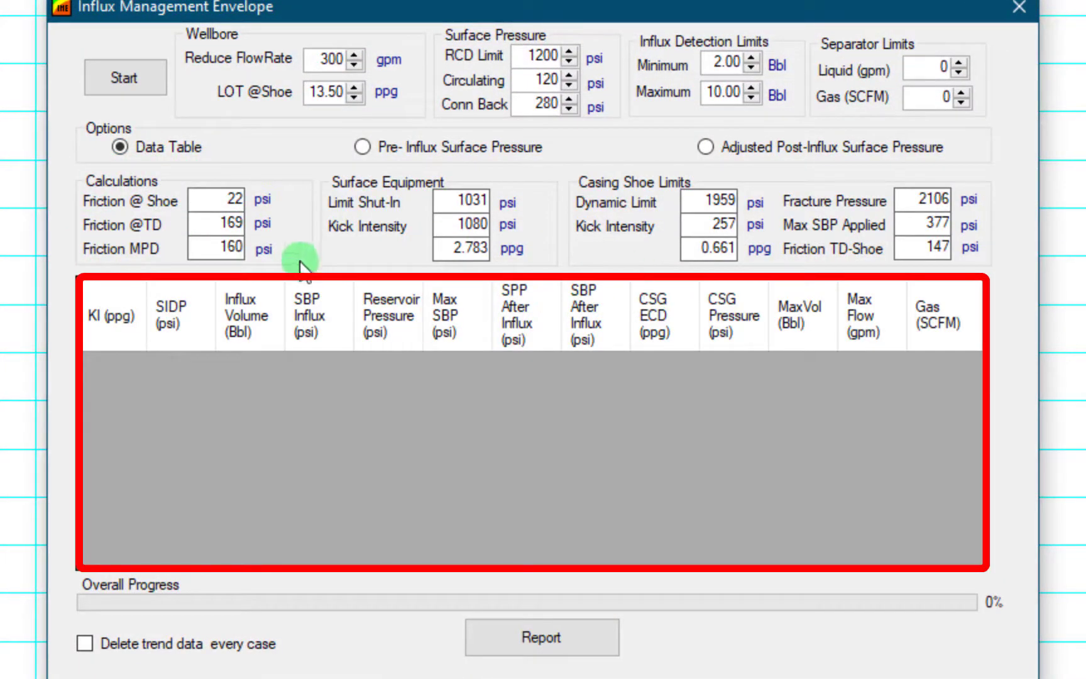
pyautogui.moveTo(692, 371)
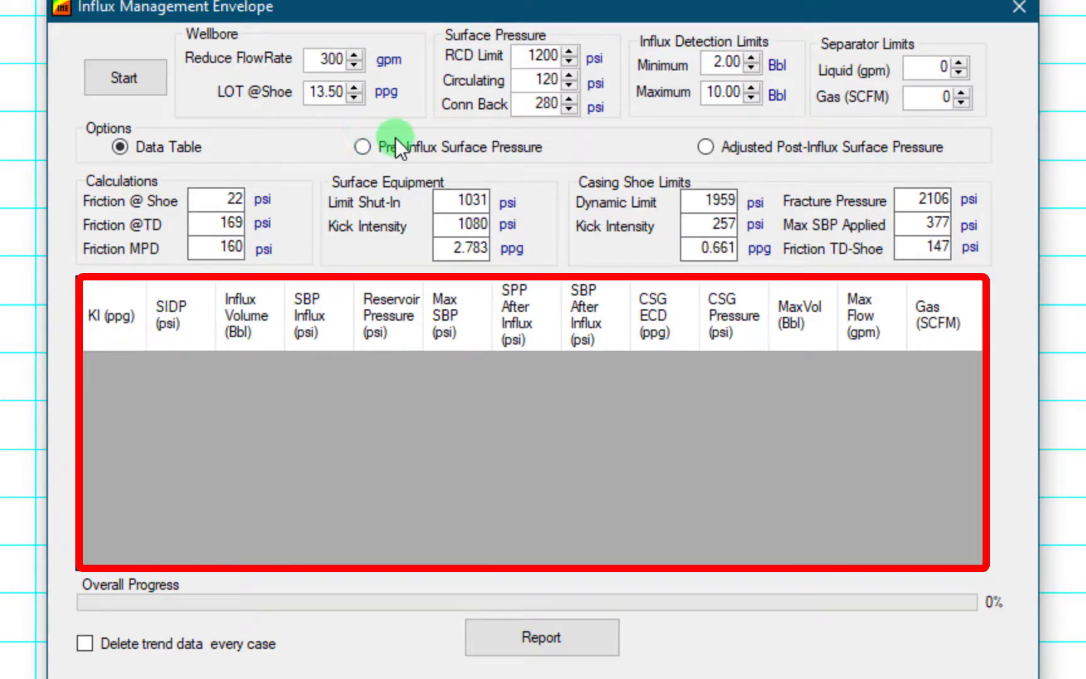
pyautogui.click(362, 146)
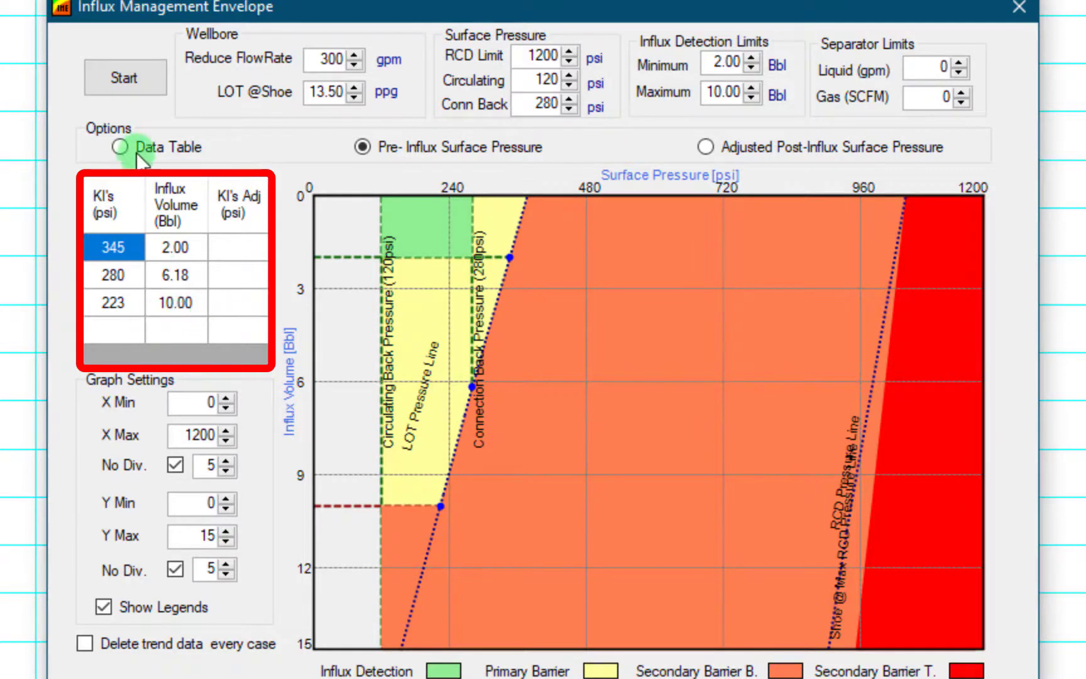
pyautogui.click(119, 145)
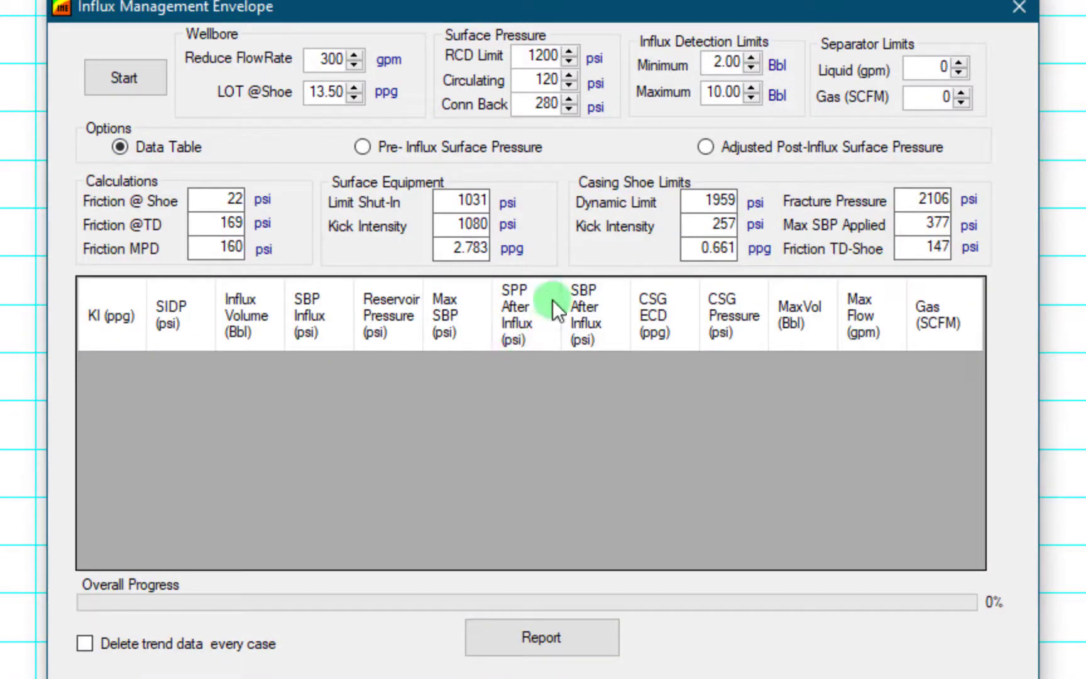
pyautogui.moveTo(730, 347)
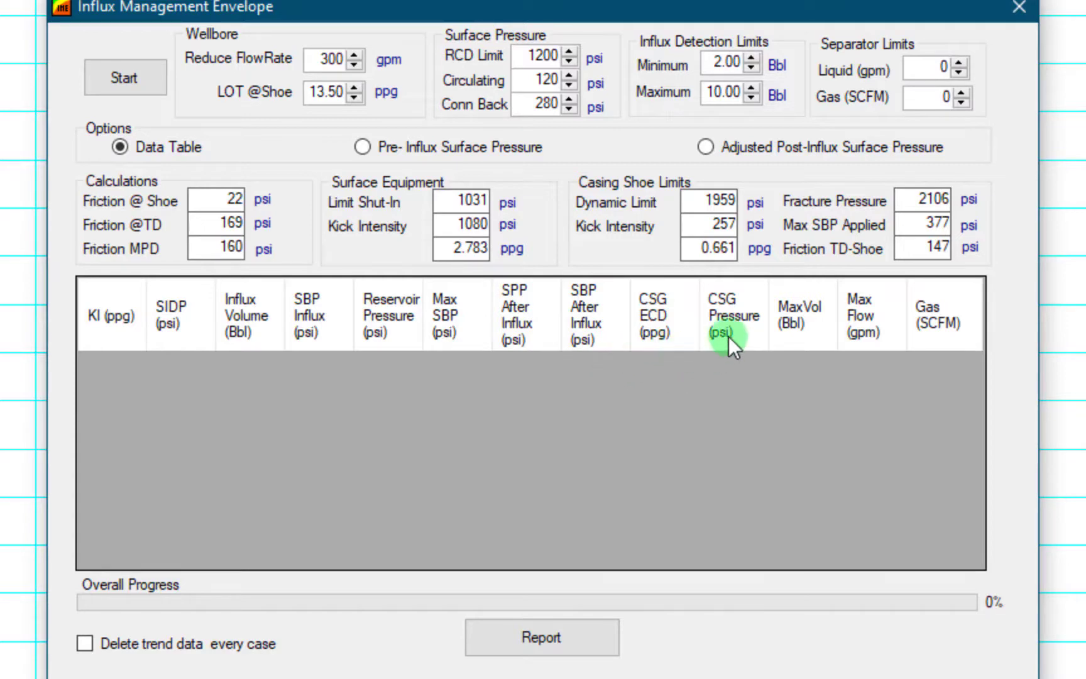
pyautogui.moveTo(731, 181)
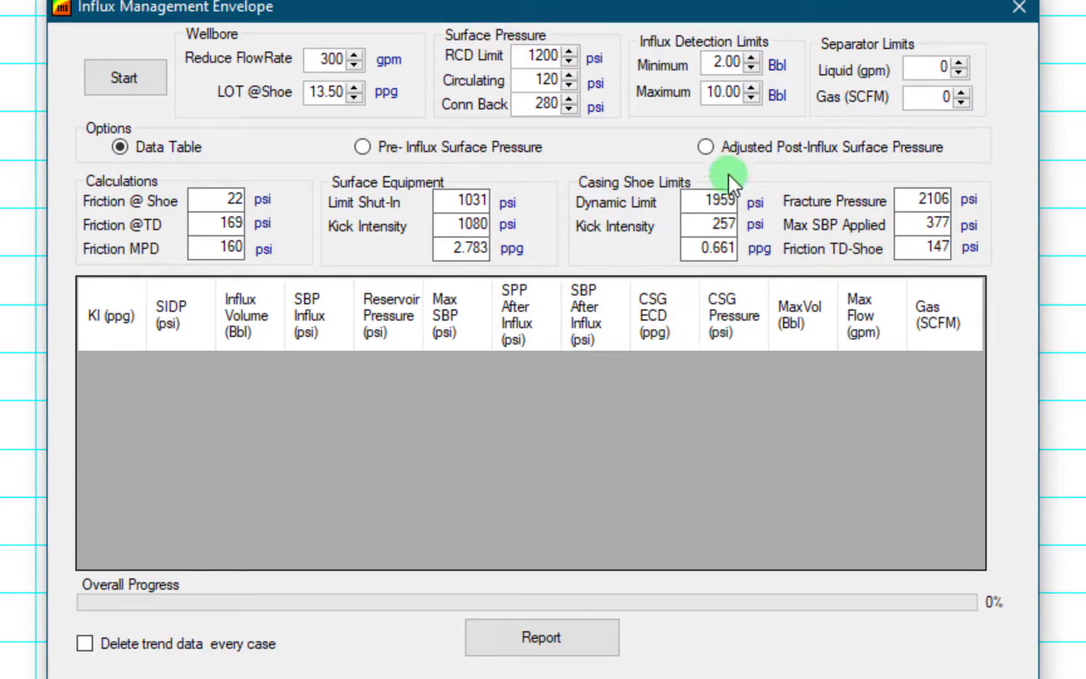
# Check the adjusted post-influx graph, return to the pre-influx view and start the run again
pyautogui.click(705, 145)
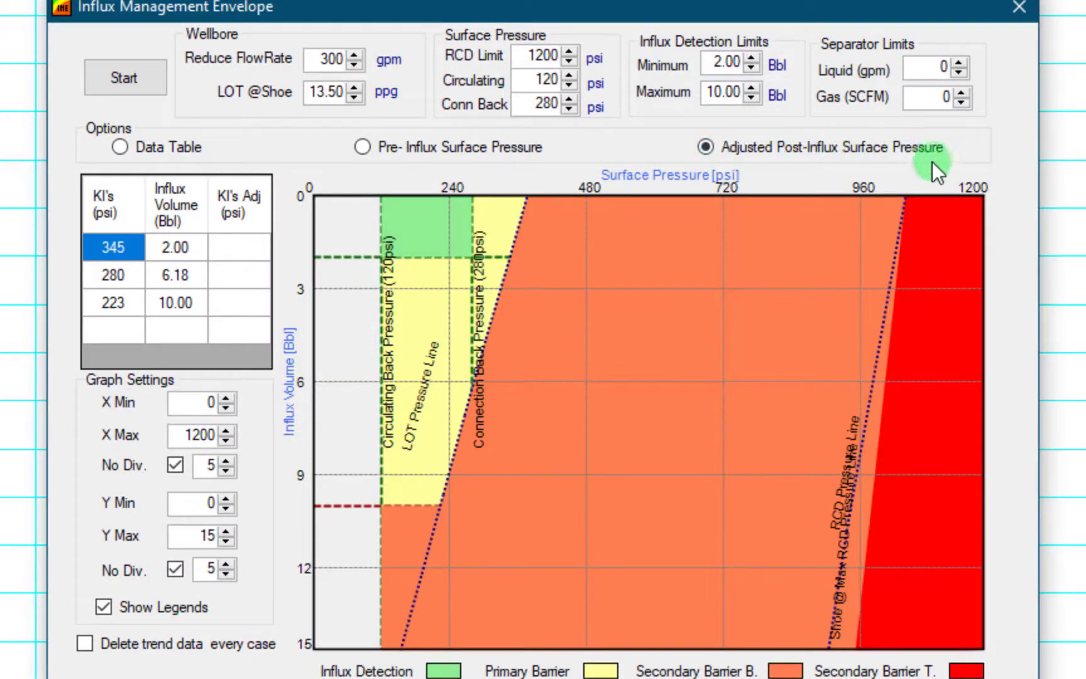
pyautogui.moveTo(505, 229)
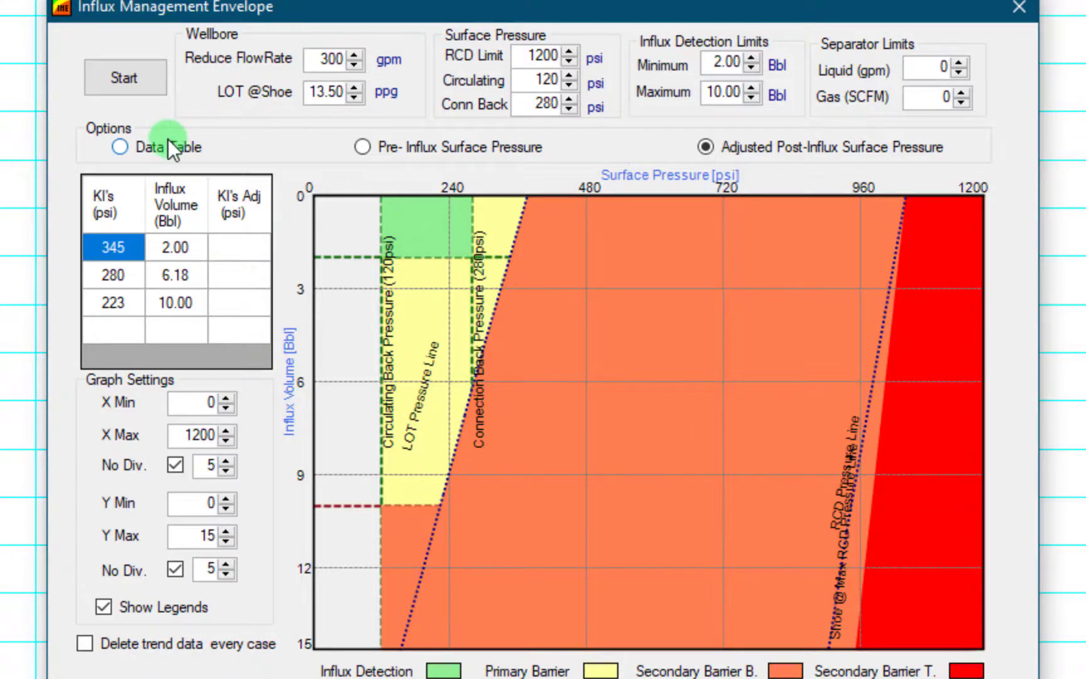
pyautogui.click(120, 147)
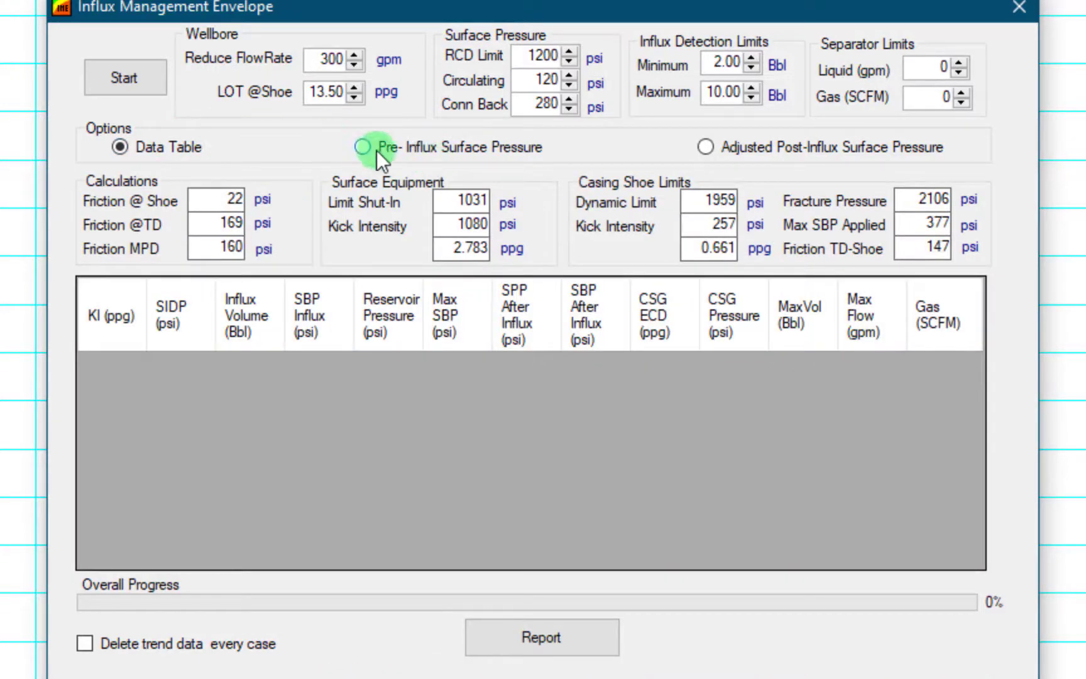
pyautogui.click(361, 147)
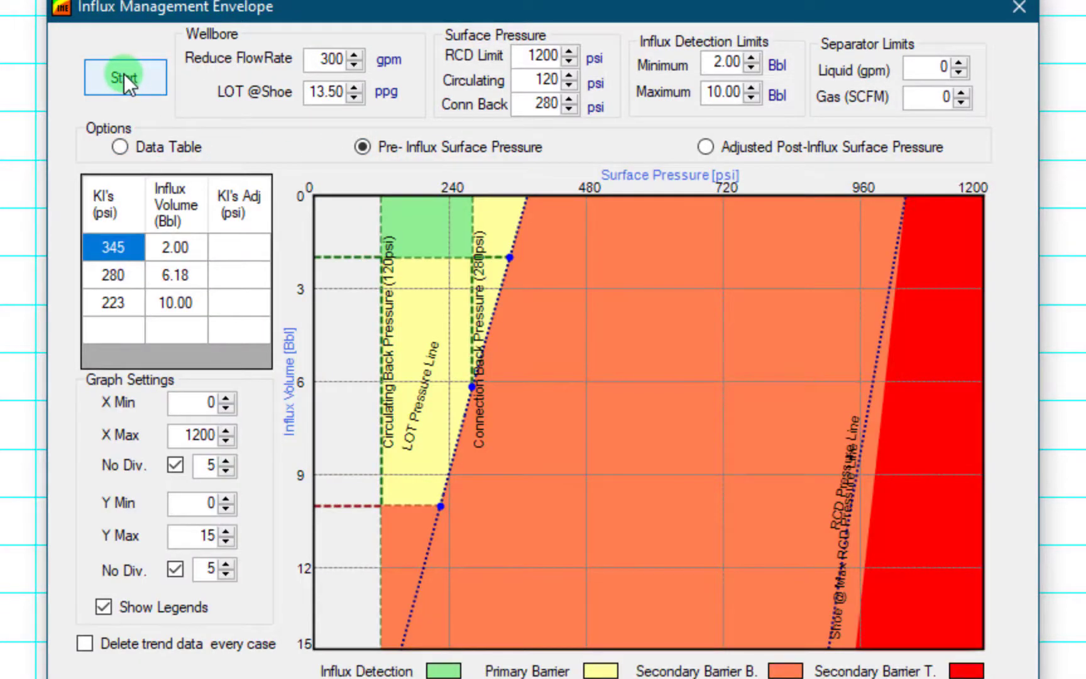
pyautogui.click(124, 77)
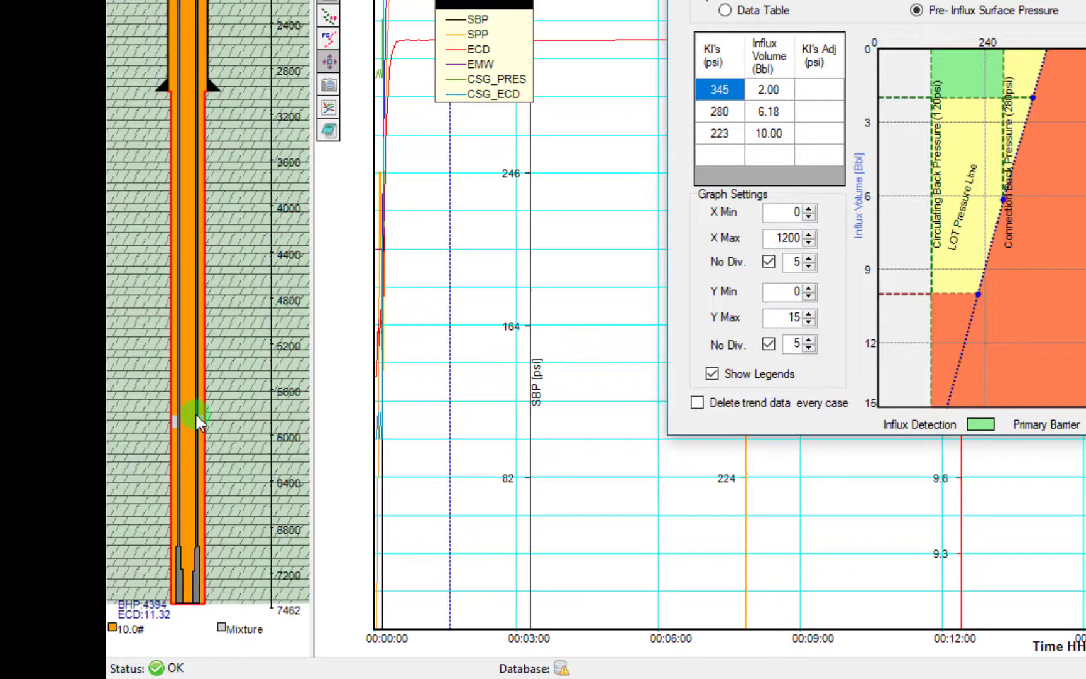
pyautogui.moveTo(197, 316)
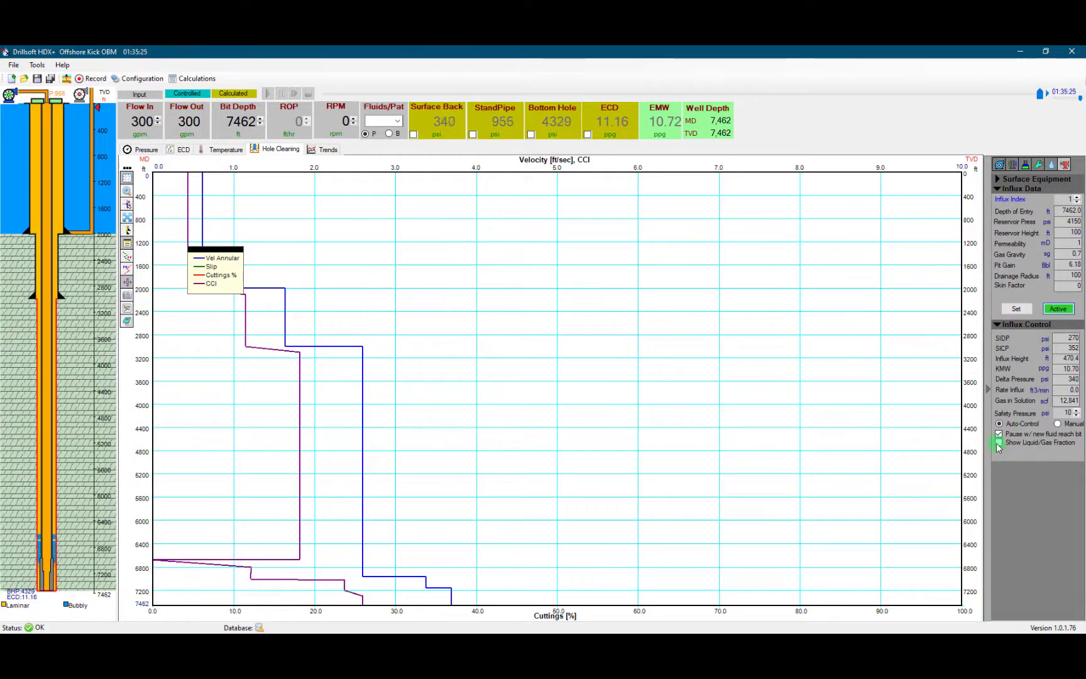
# Show gas/liquid fractions on the velocity plot and track the Influx fluid in the Fluids panel
pyautogui.click(999, 443)
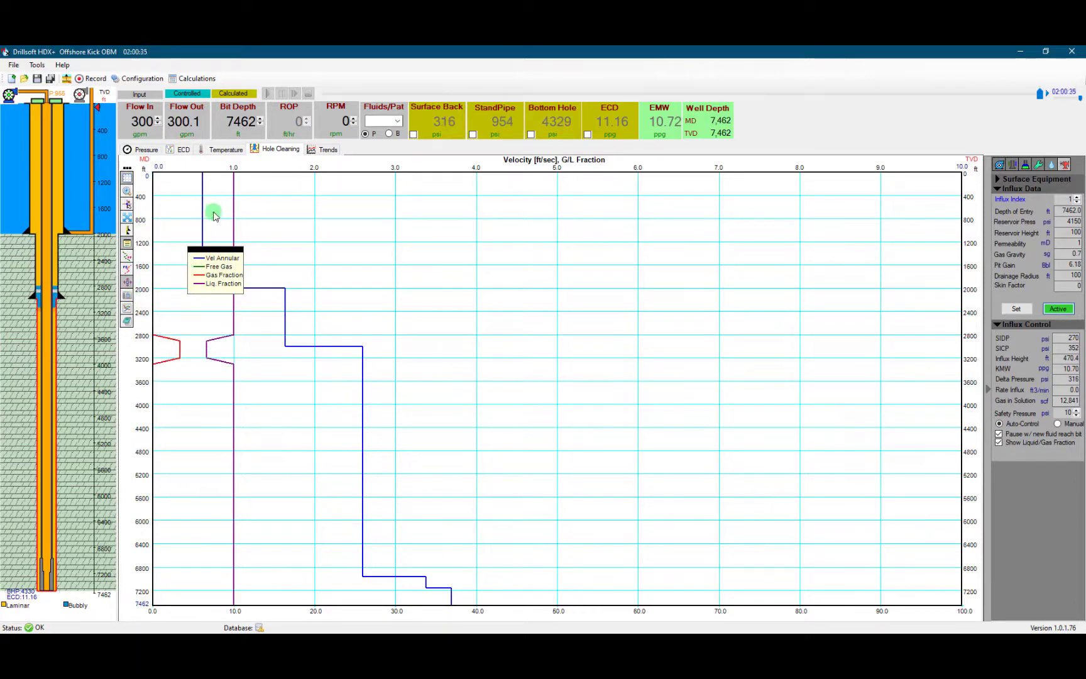
pyautogui.click(1049, 165)
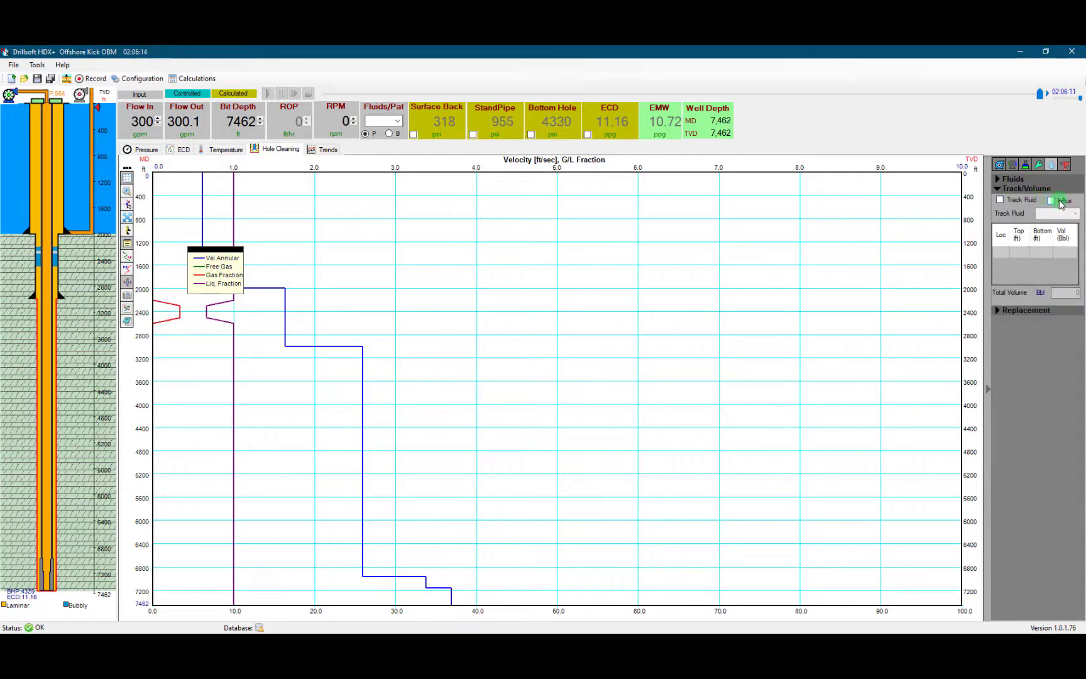
pyautogui.click(1051, 200)
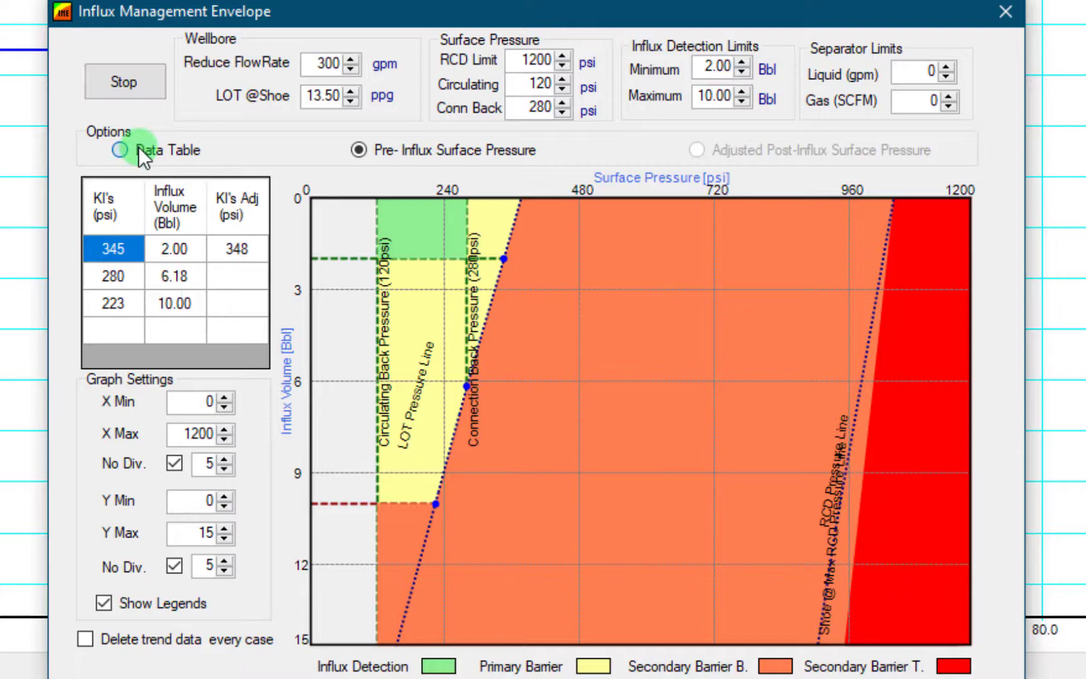
# Switch the Influx Management Envelope results to the Data Table view
pyautogui.click(119, 150)
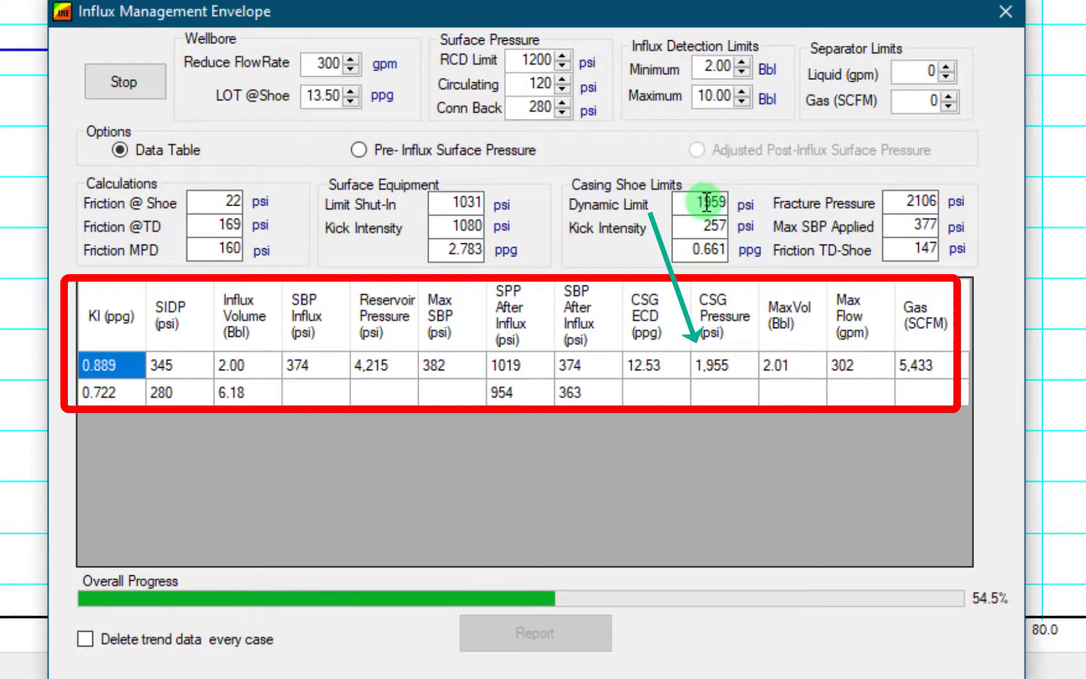
pyautogui.moveTo(612, 396)
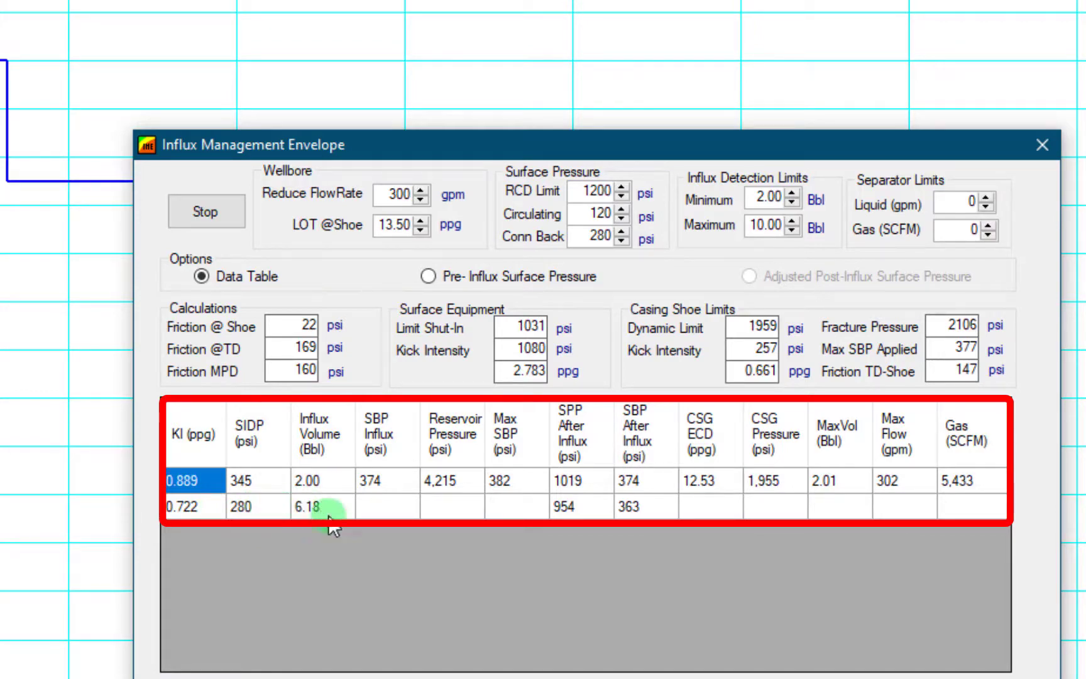
pyautogui.moveTo(46, 170)
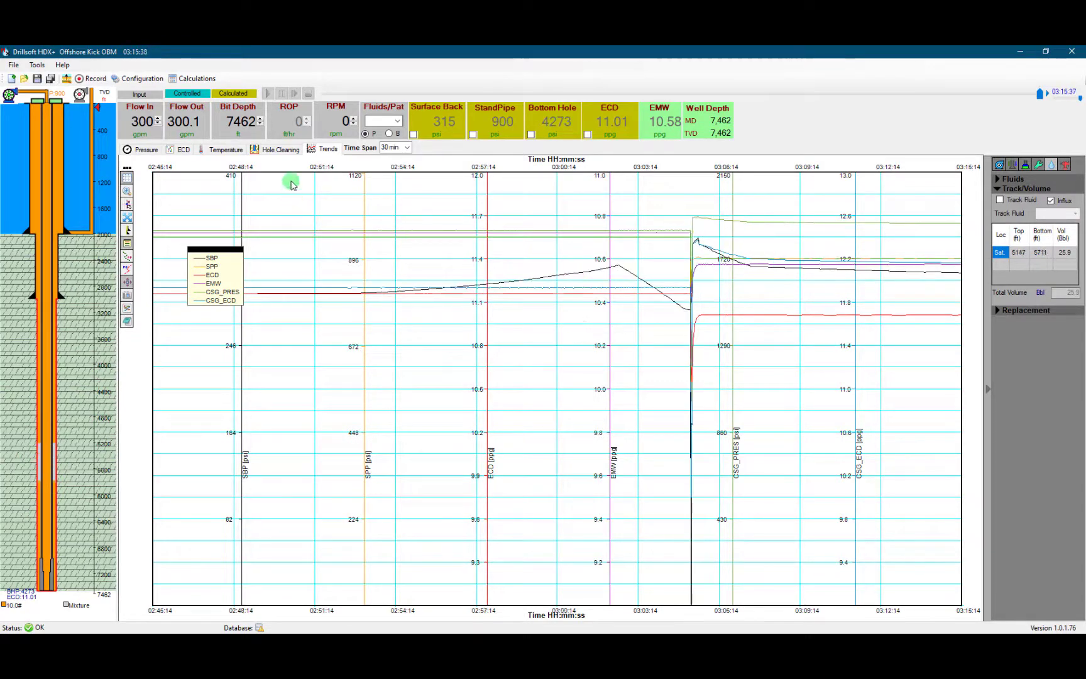
# Show the Density/ECD versus depth plot with the tracked 26.4 bbl influx
pyautogui.click(183, 148)
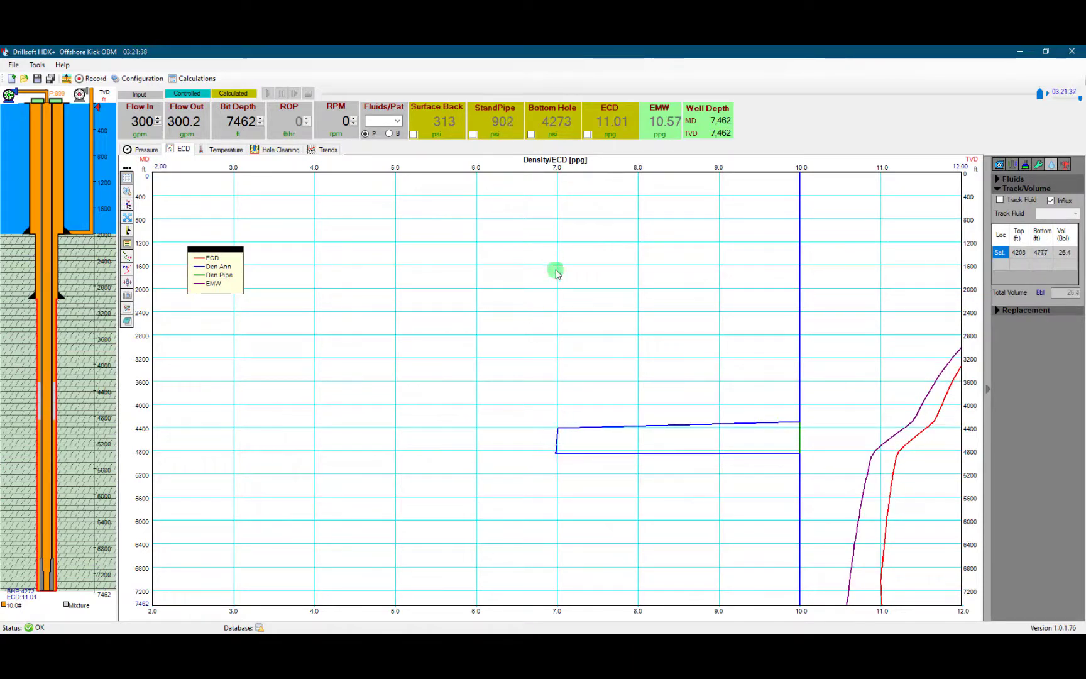
pyautogui.moveTo(393, 287)
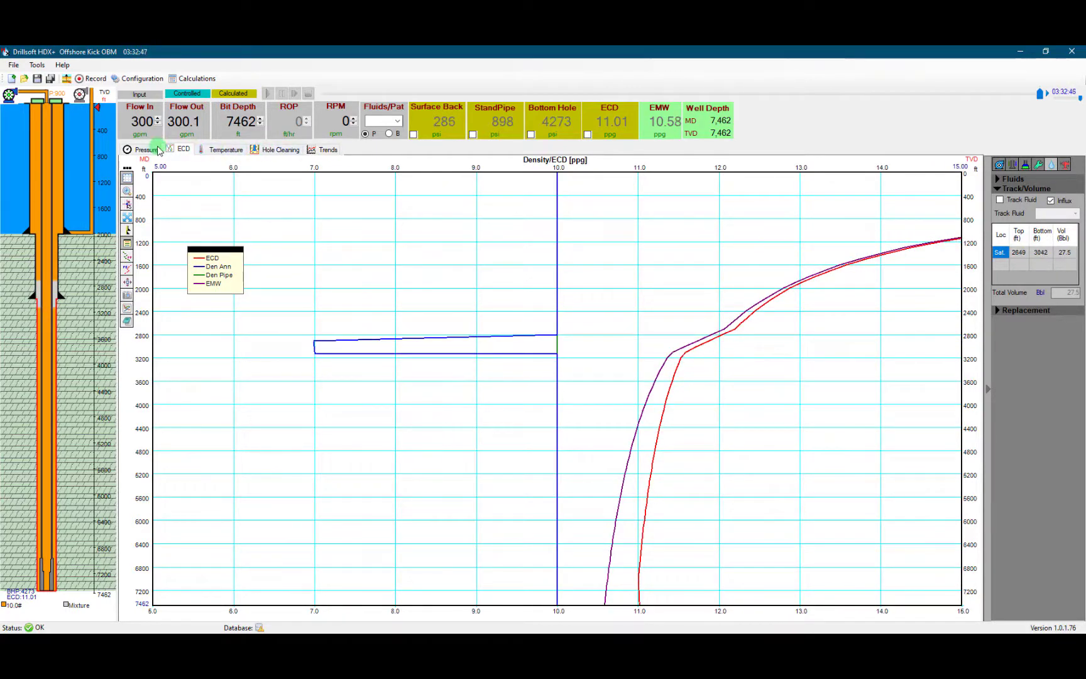
# View the pressure-depth profile, then the annular velocity and gas/liquid fraction plot
pyautogui.click(146, 149)
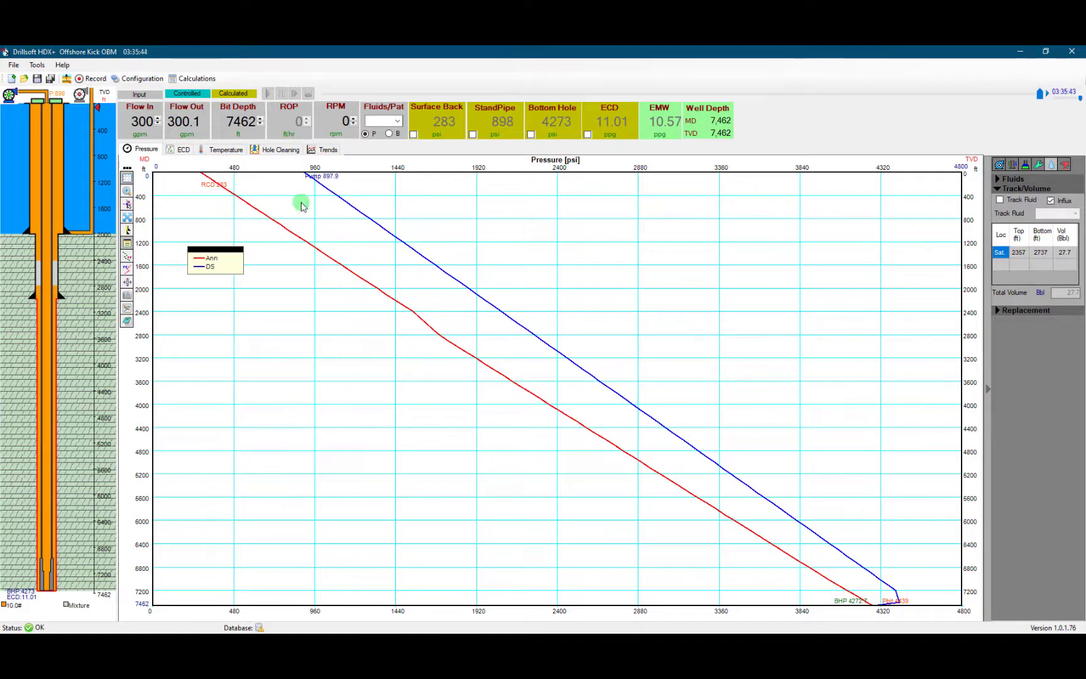
pyautogui.click(327, 150)
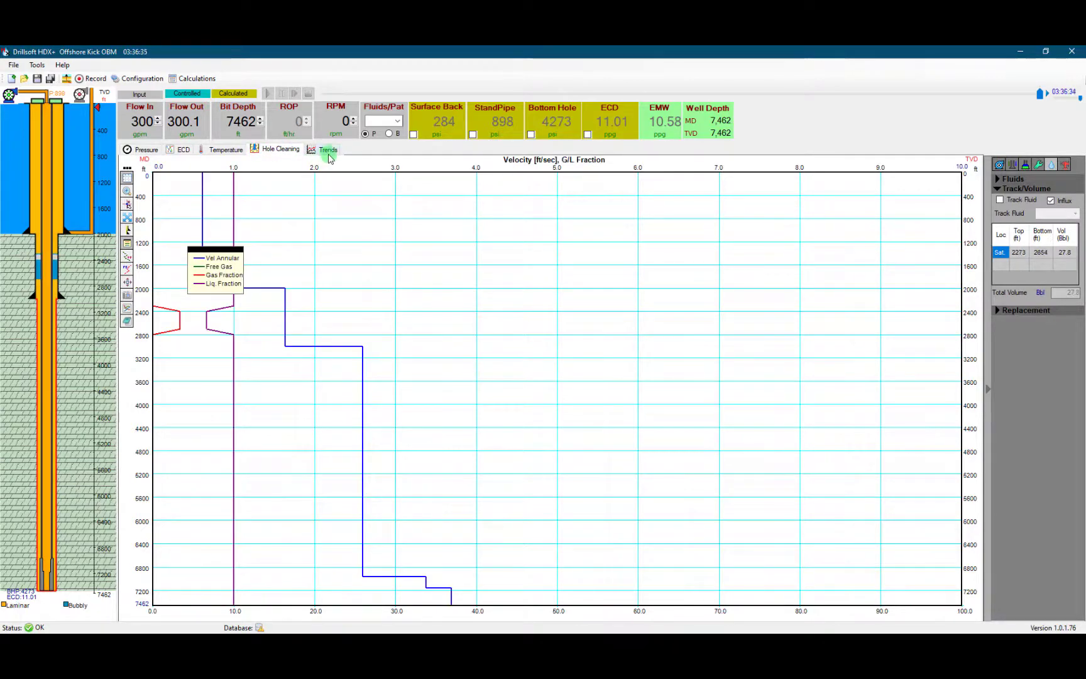
# Show the time trends chart of casing pressure and casing ECD
pyautogui.click(327, 150)
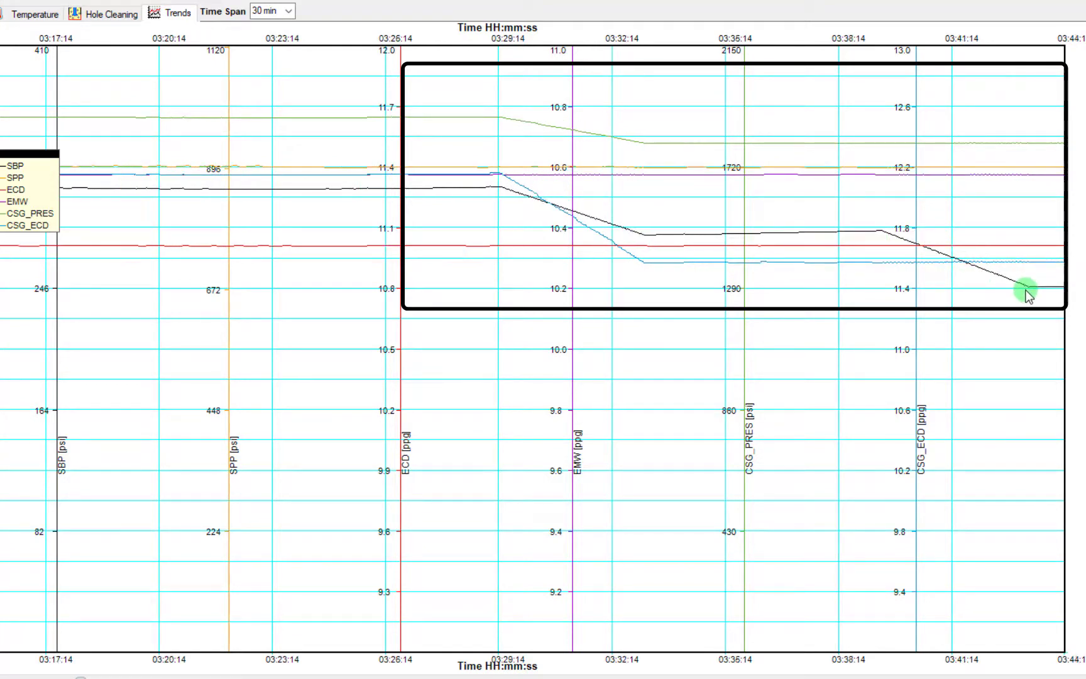
pyautogui.moveTo(997, 299)
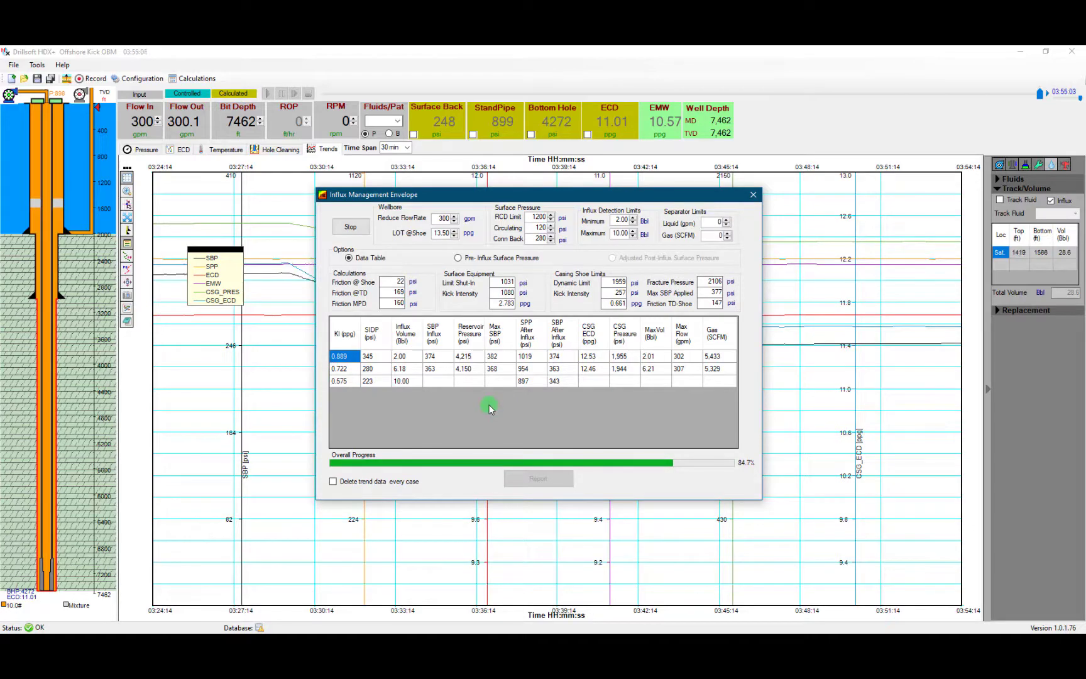
pyautogui.moveTo(465, 396)
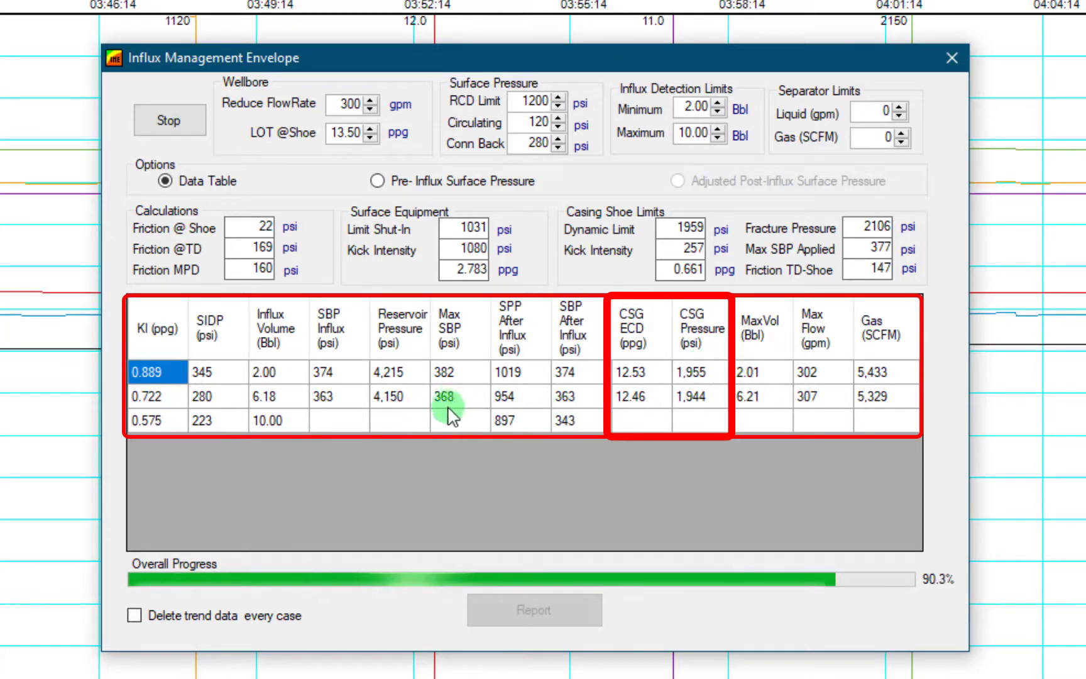
pyautogui.moveTo(600, 412)
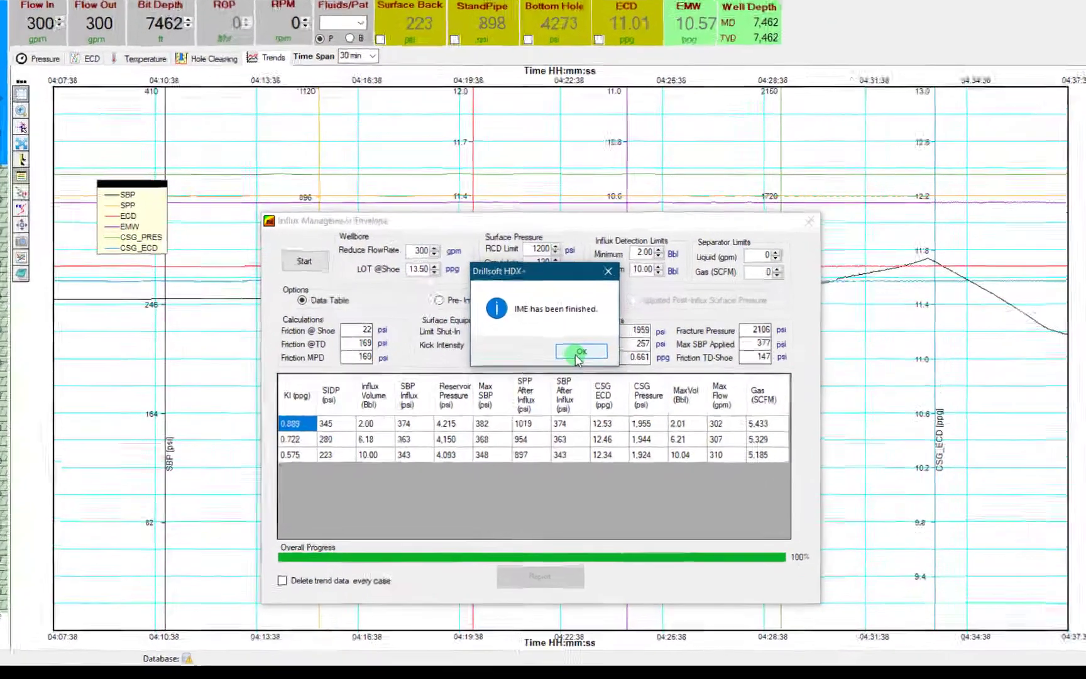
# Acknowledge the 'IME has been finished' notice to review the 2, 6.18 and 10 bbl cases
pyautogui.click(581, 352)
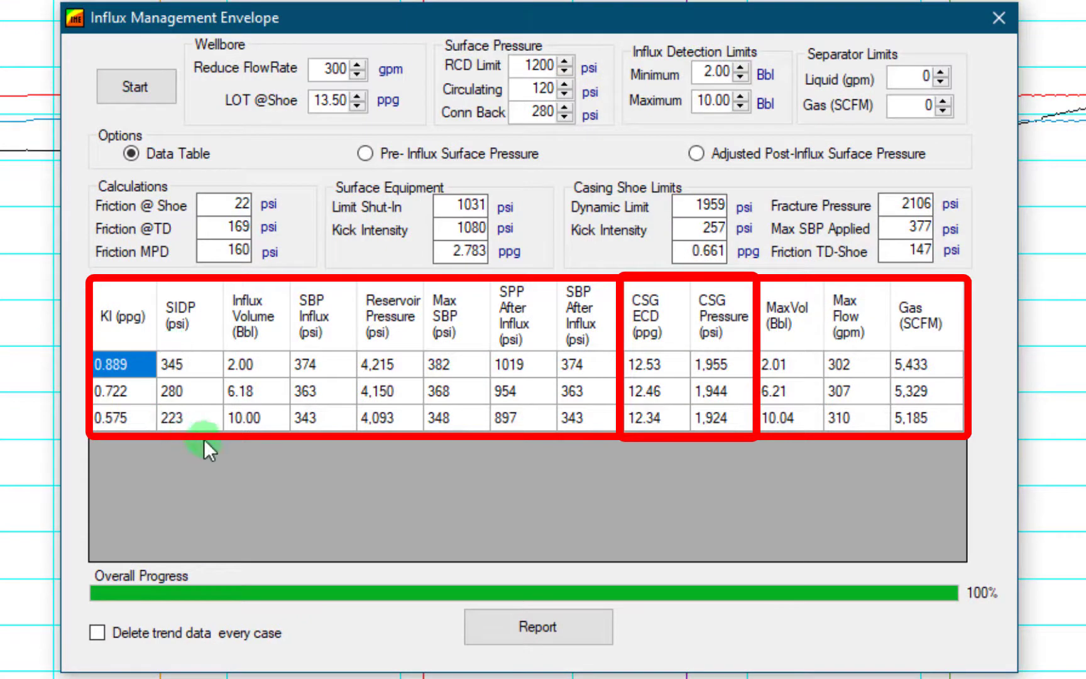
pyautogui.moveTo(246, 422)
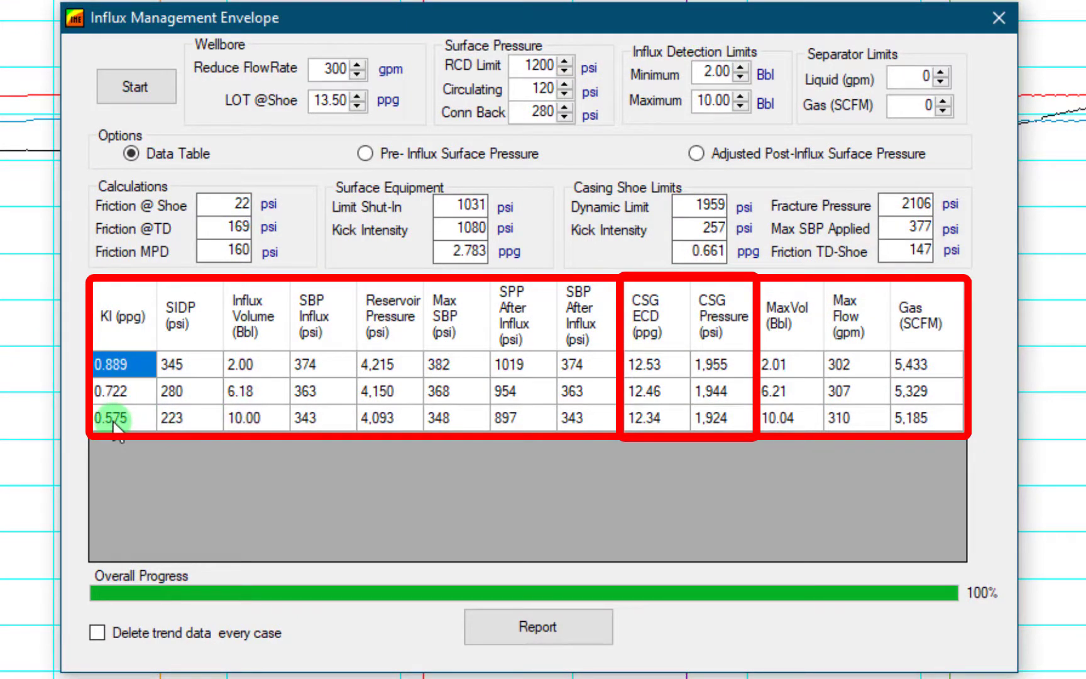
pyautogui.moveTo(121, 423)
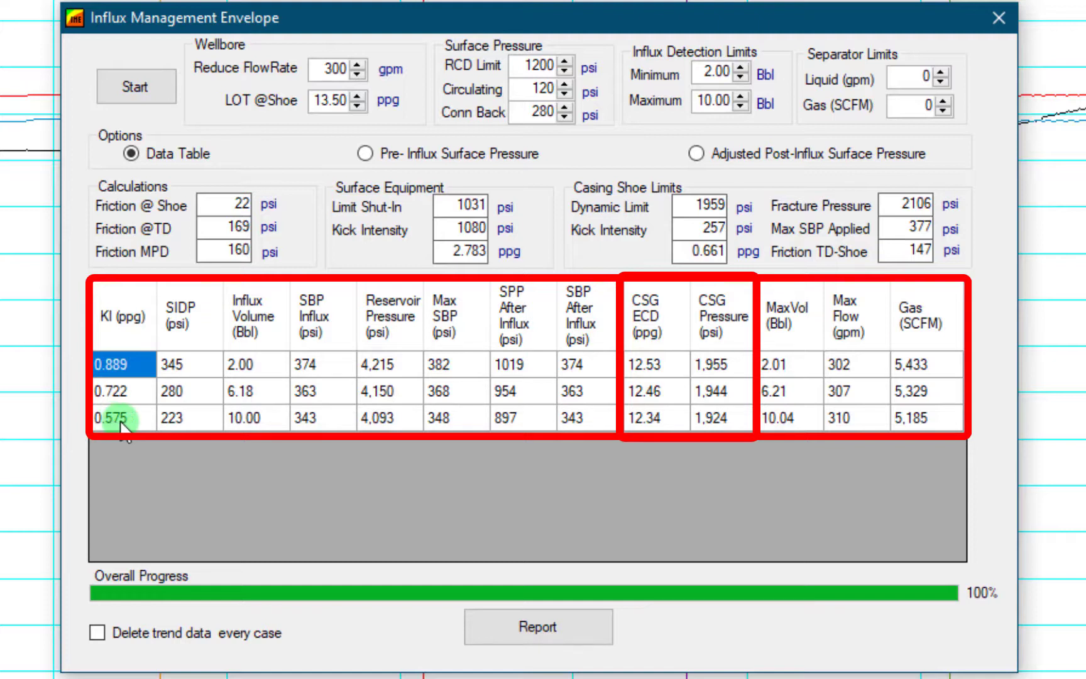
pyautogui.moveTo(697, 463)
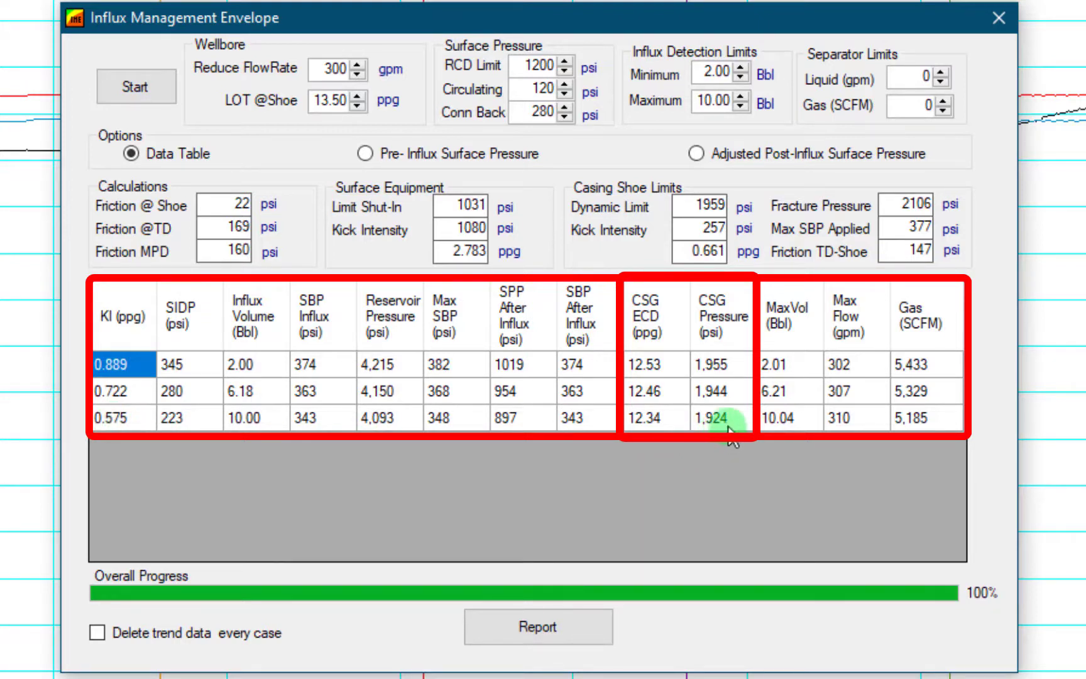
pyautogui.moveTo(544, 198)
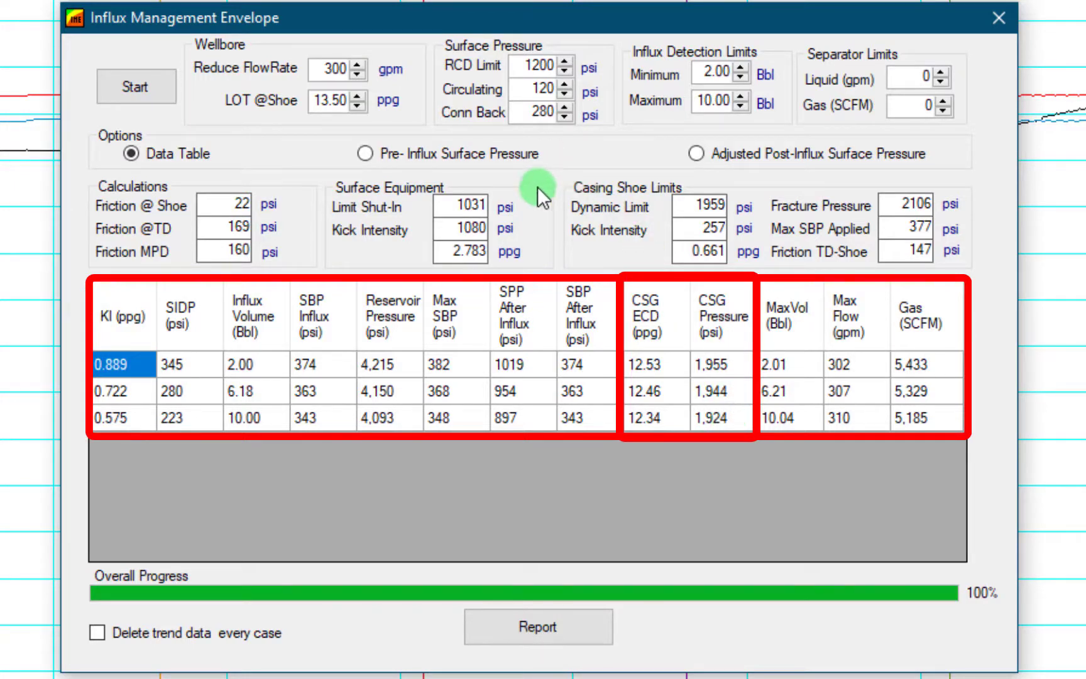
pyautogui.moveTo(687, 209)
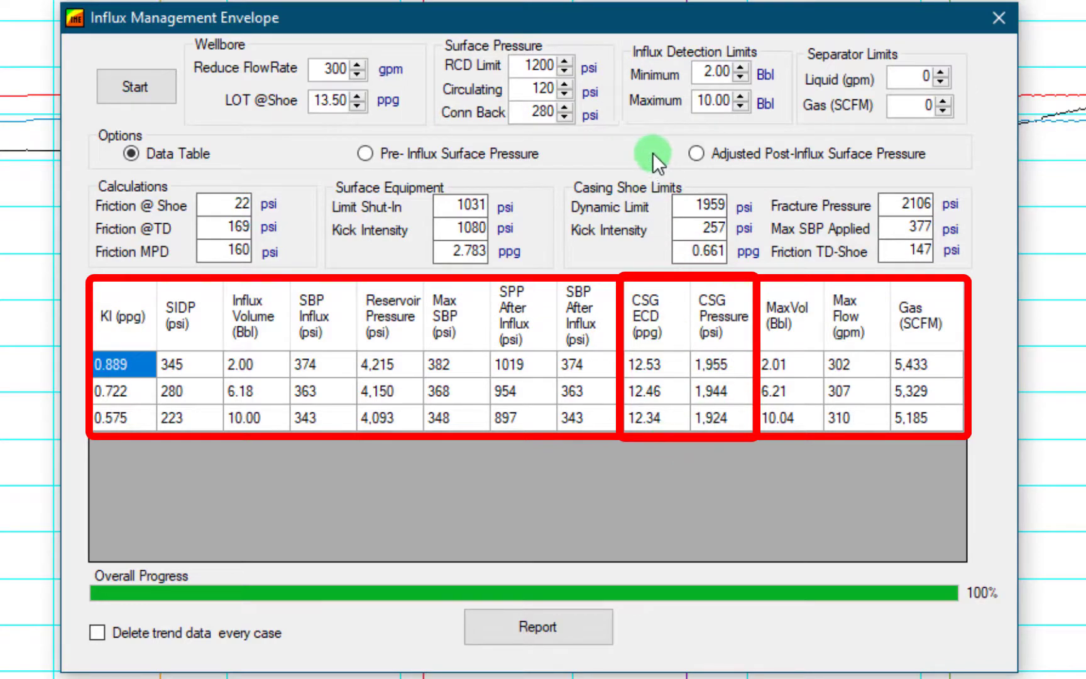
# Switch the envelope graph from pre-influx to adjusted post-influx surface pressure (KI 348, 295, 258 psi)
pyautogui.click(363, 154)
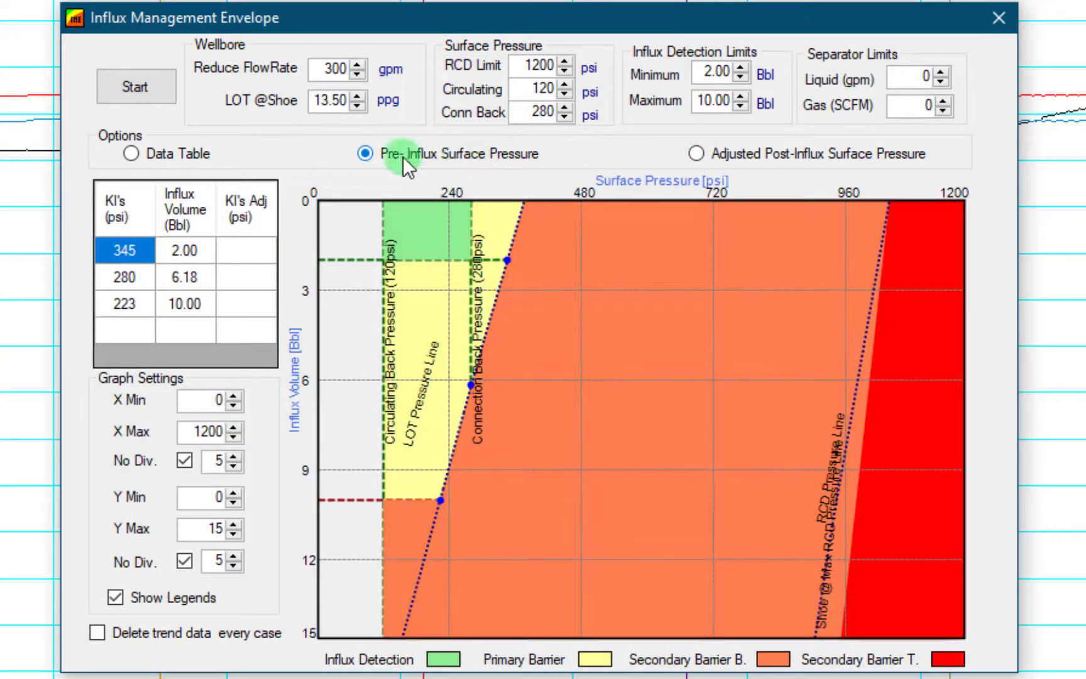
pyautogui.moveTo(491, 416)
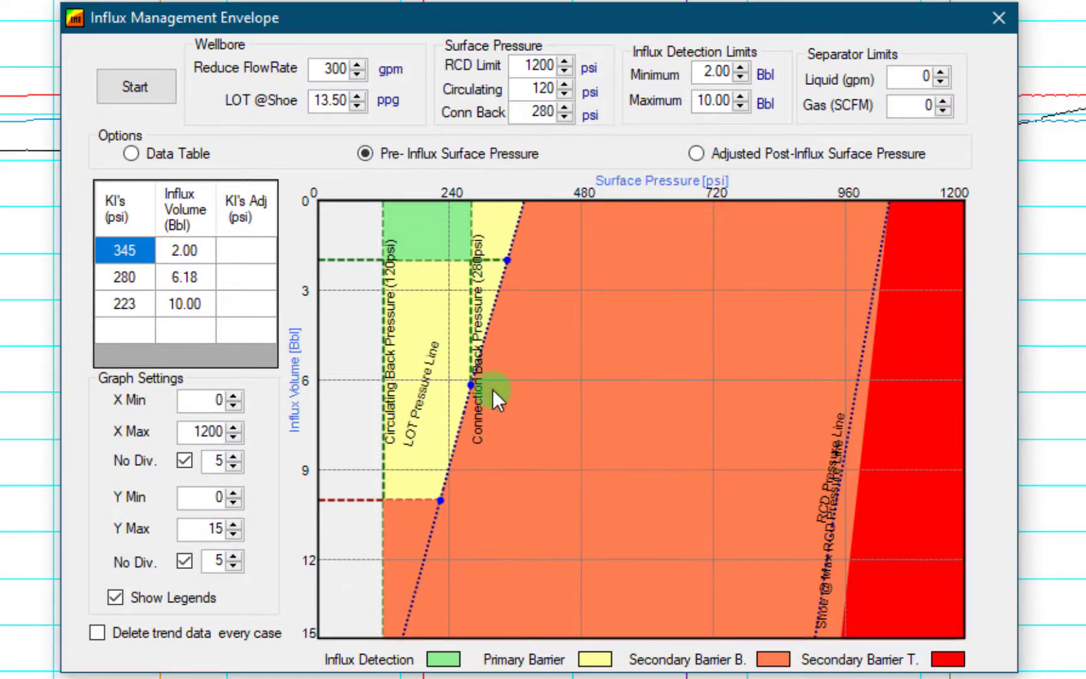
pyautogui.click(696, 153)
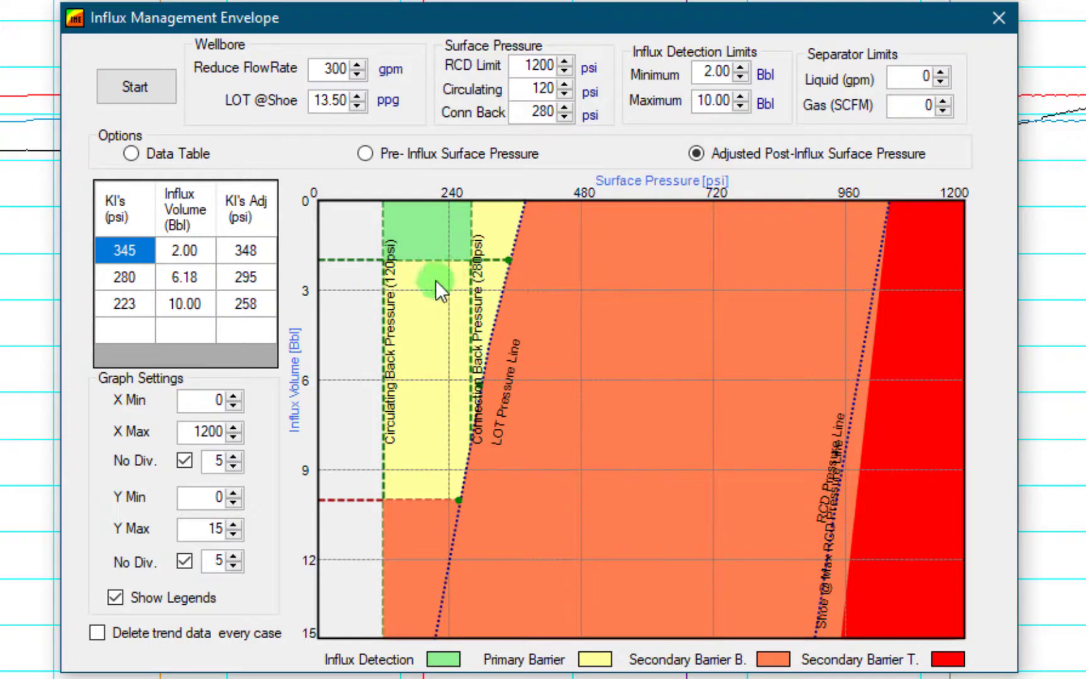
pyautogui.moveTo(446, 419)
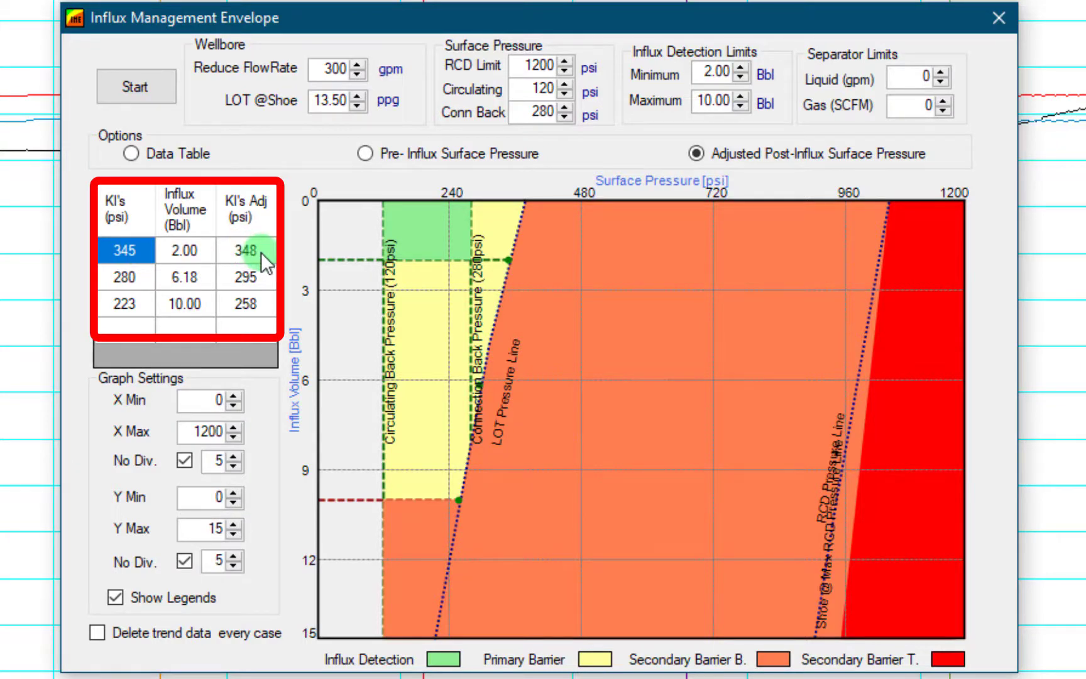
pyautogui.moveTo(152, 284)
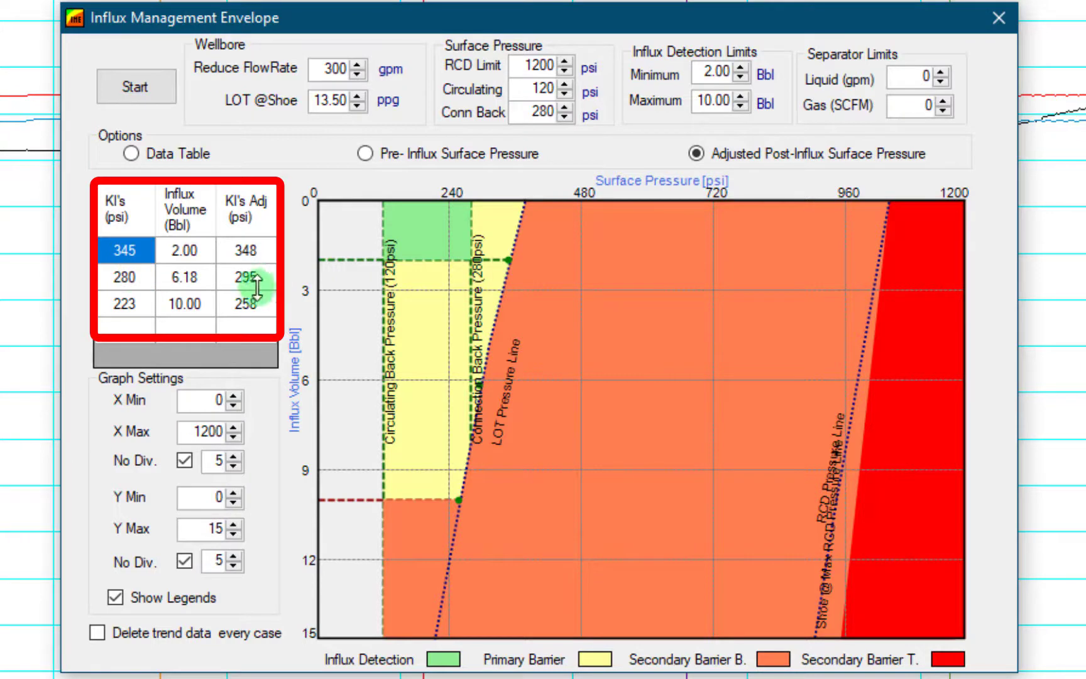
pyautogui.moveTo(164, 307)
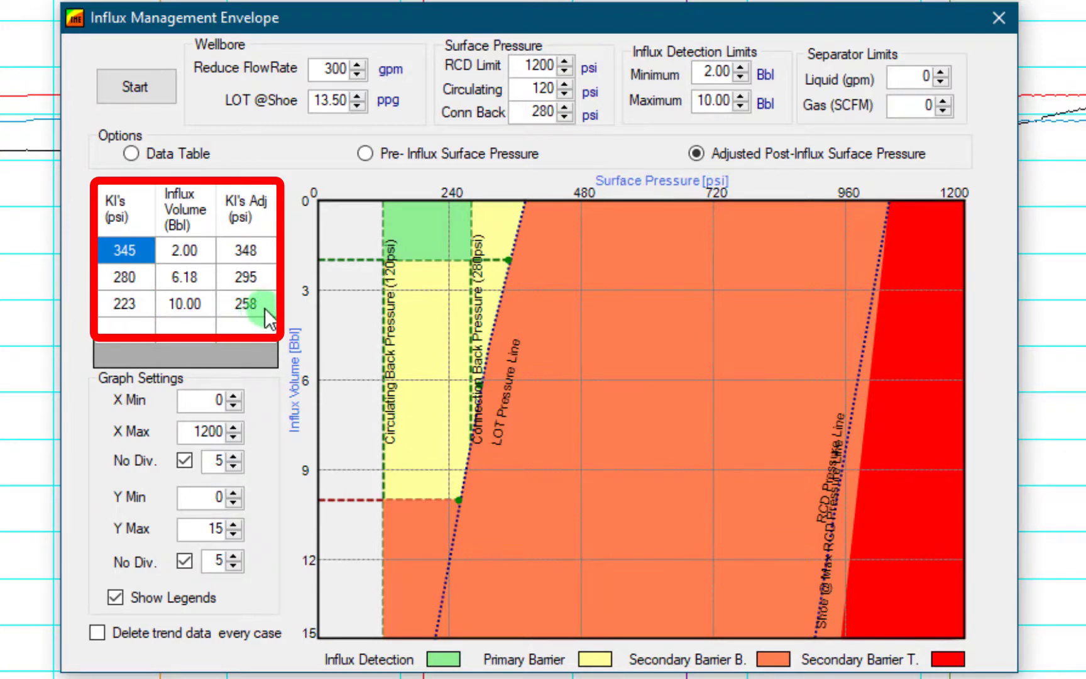
pyautogui.moveTo(308, 301)
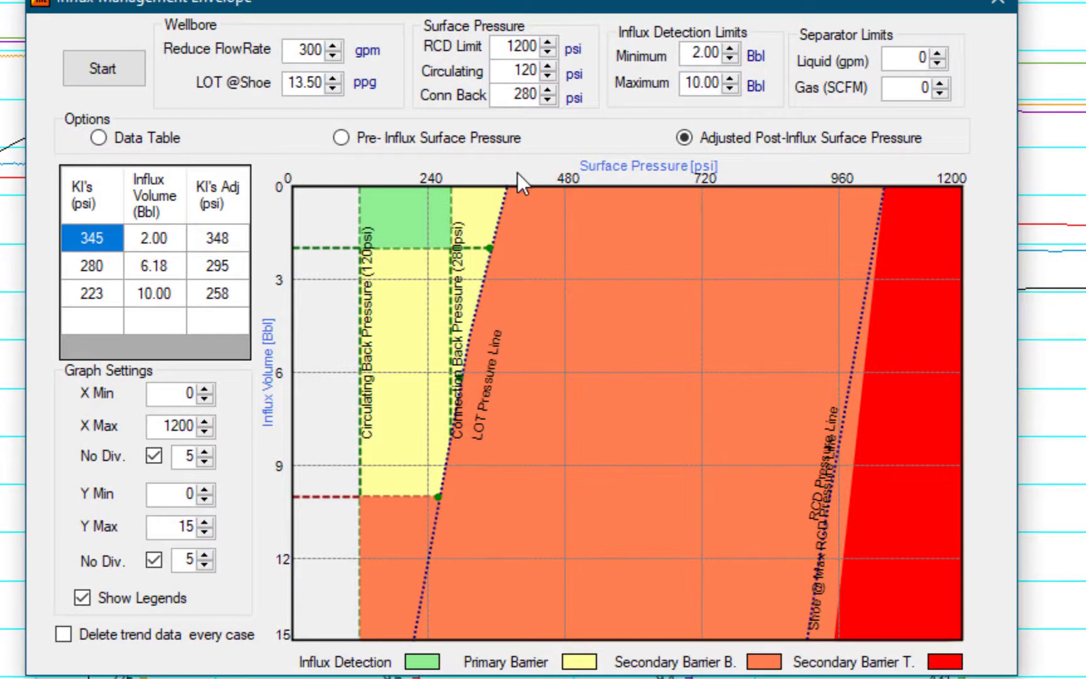
pyautogui.moveTo(743, 151)
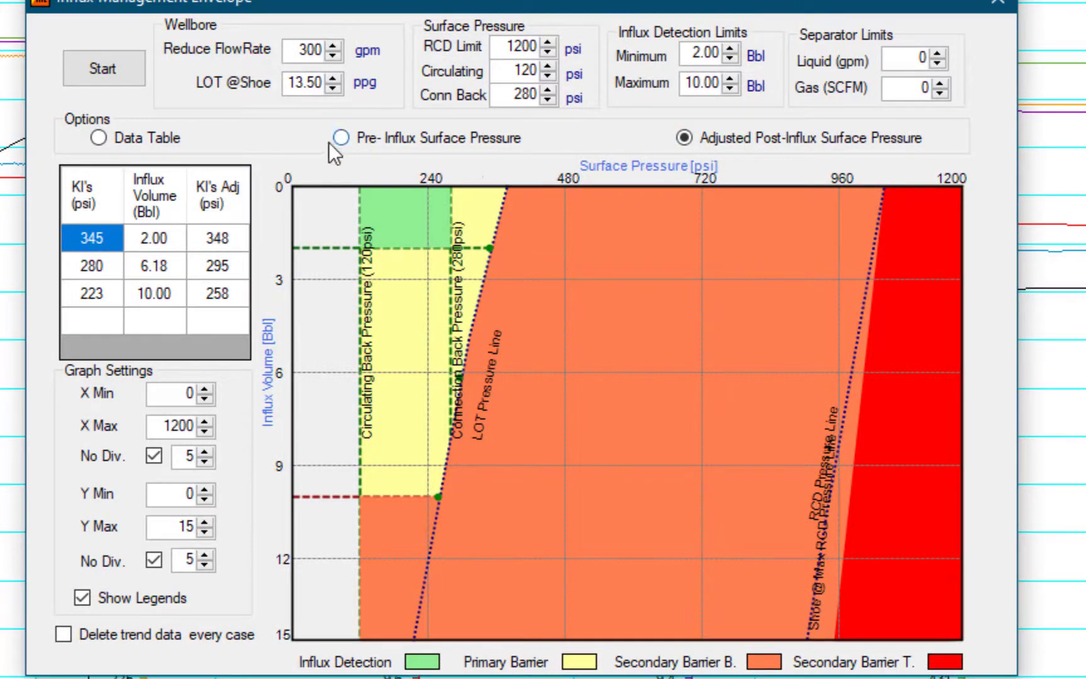
# Generate the Daily Report of the envelope results and scroll to its post-influx pressure graph
pyautogui.click(97, 139)
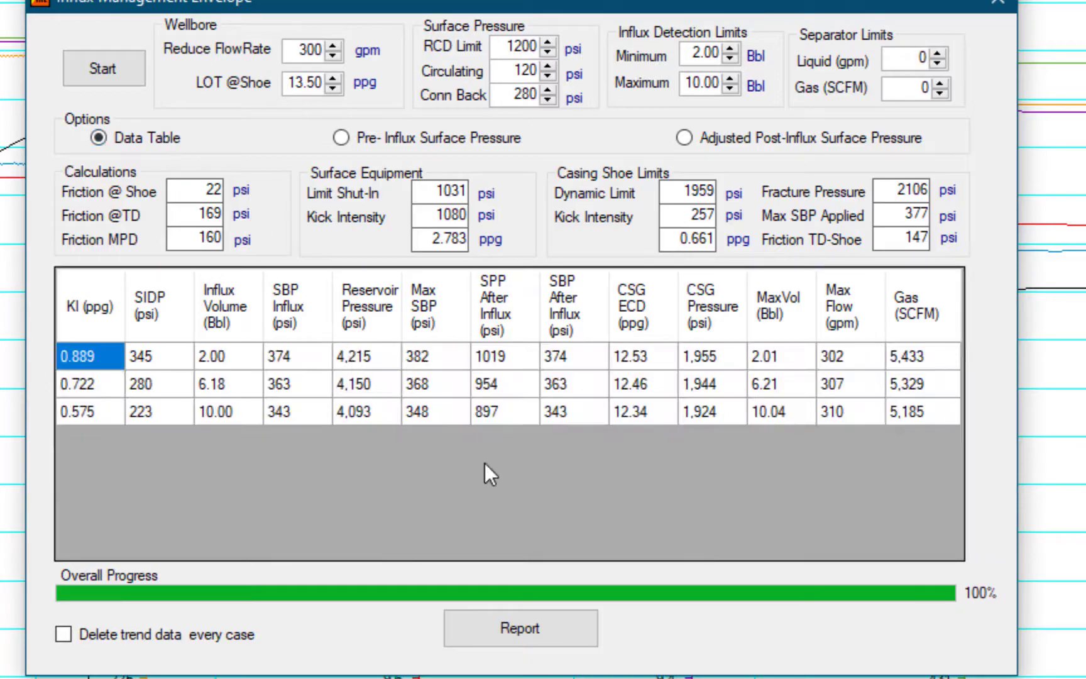
pyautogui.click(519, 628)
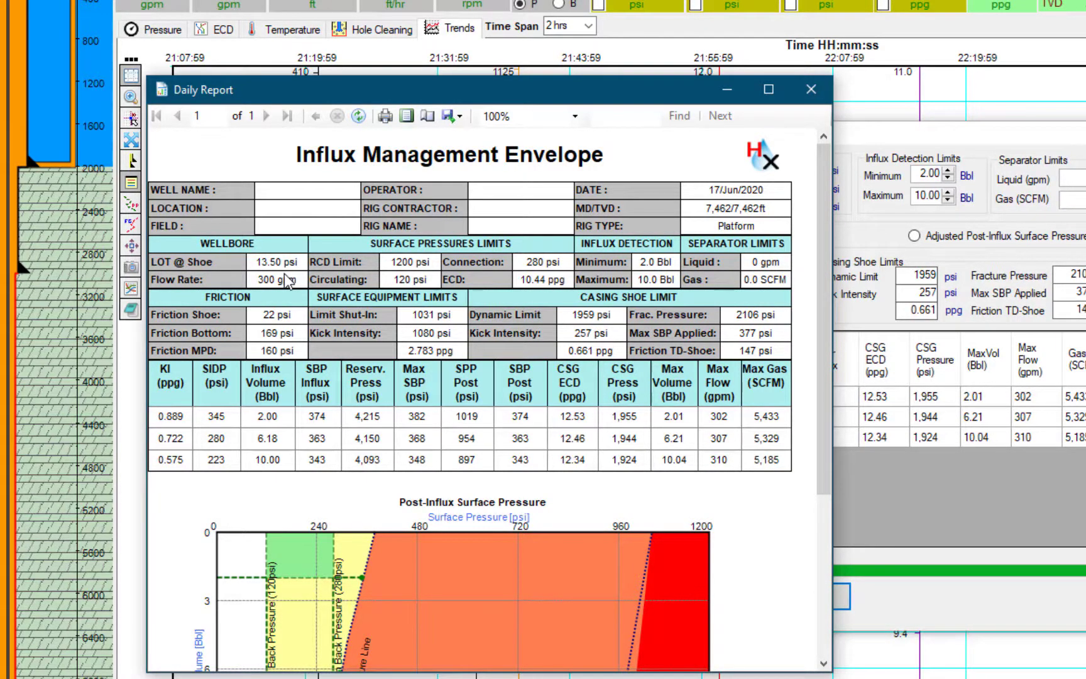
pyautogui.moveTo(247, 313)
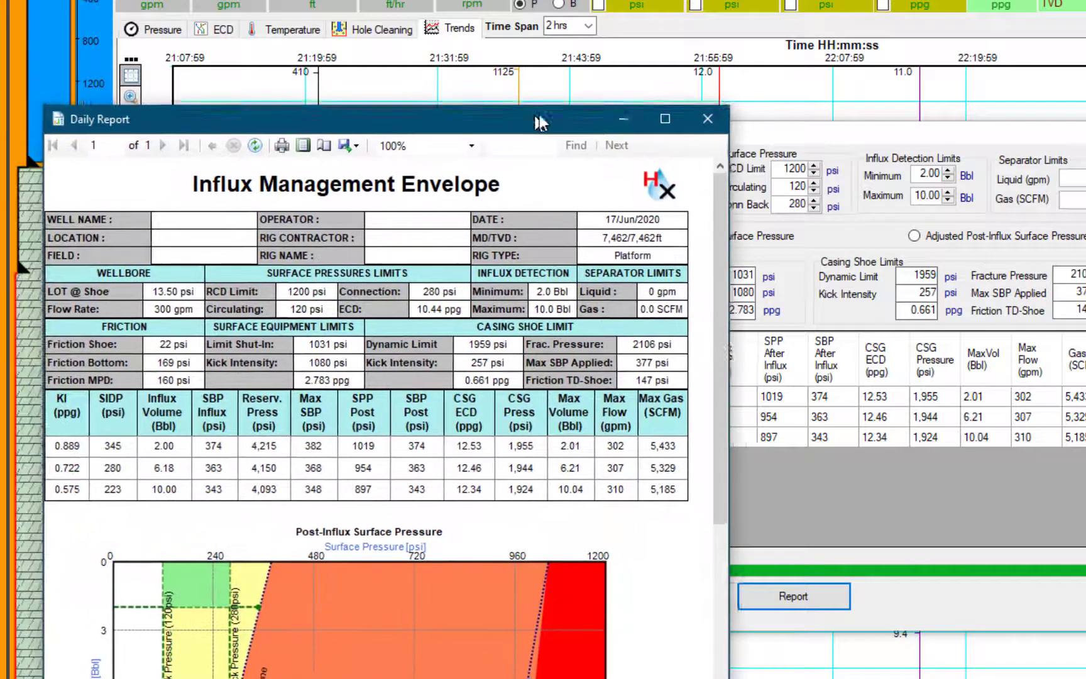
pyautogui.moveTo(541, 119); pyautogui.dragTo(530, 105)
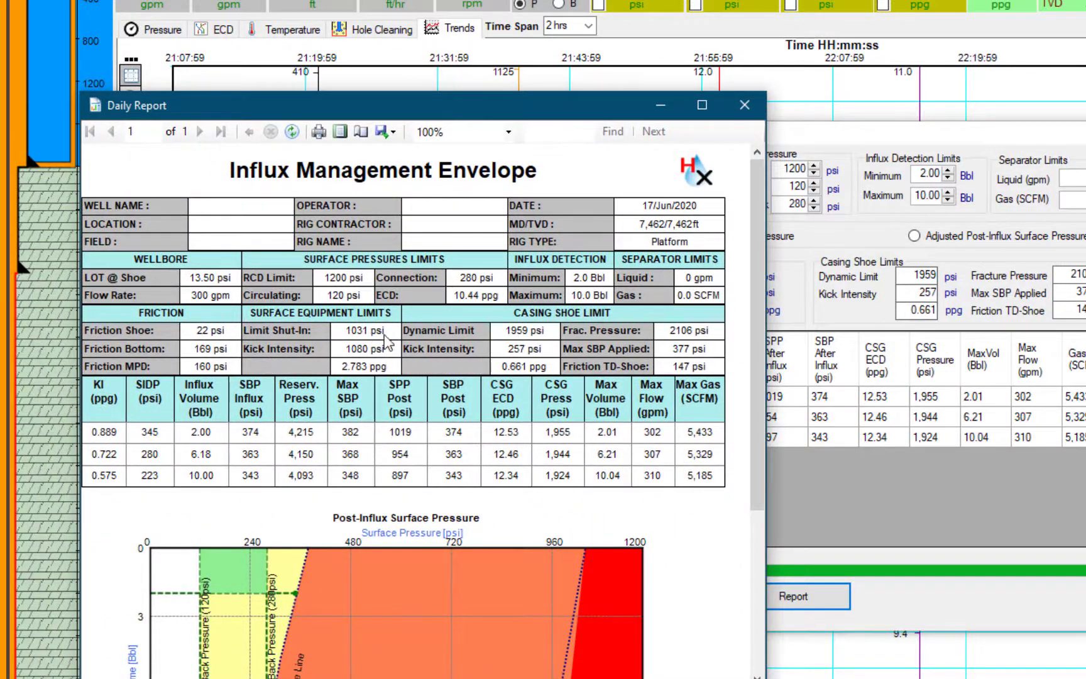
pyautogui.moveTo(104, 426)
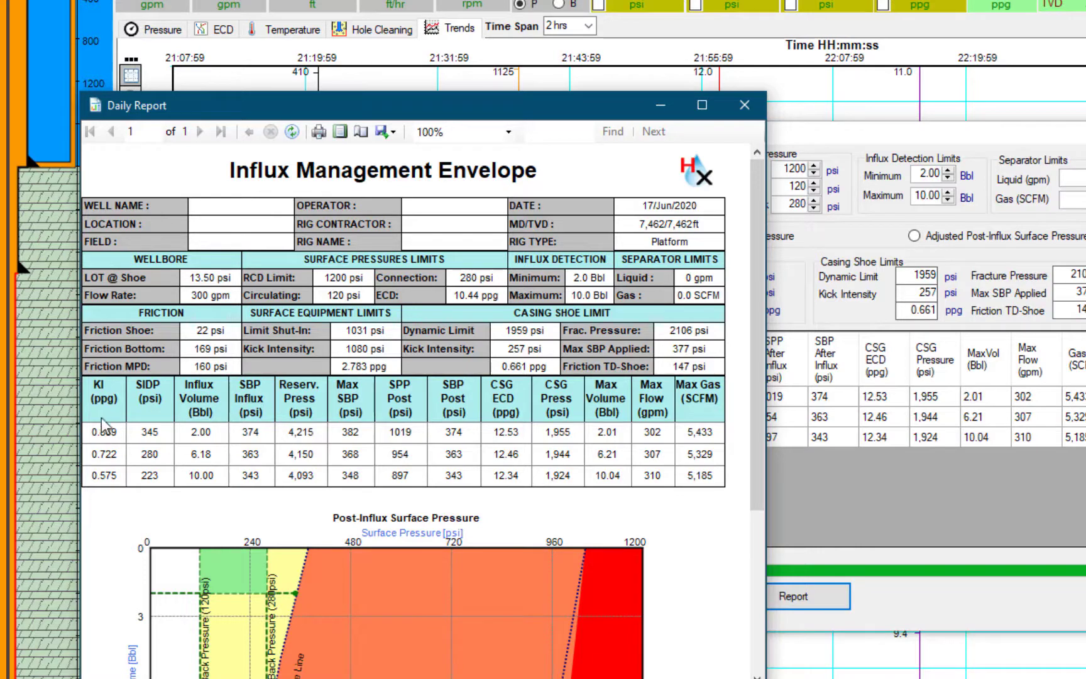
pyautogui.moveTo(219, 459)
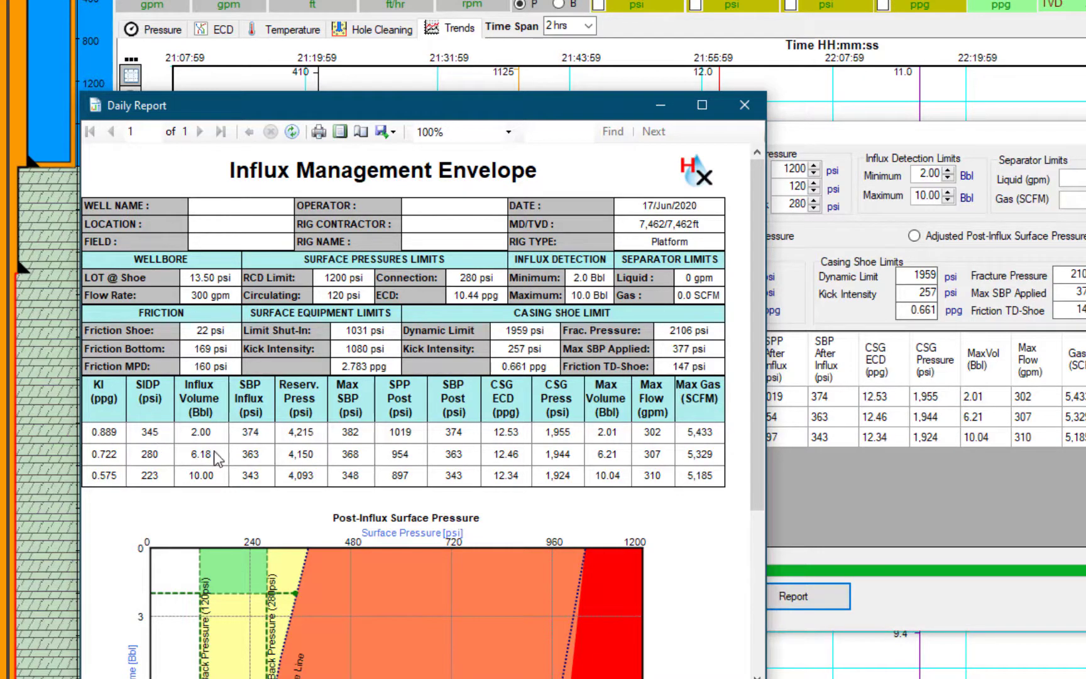
pyautogui.moveTo(104, 494)
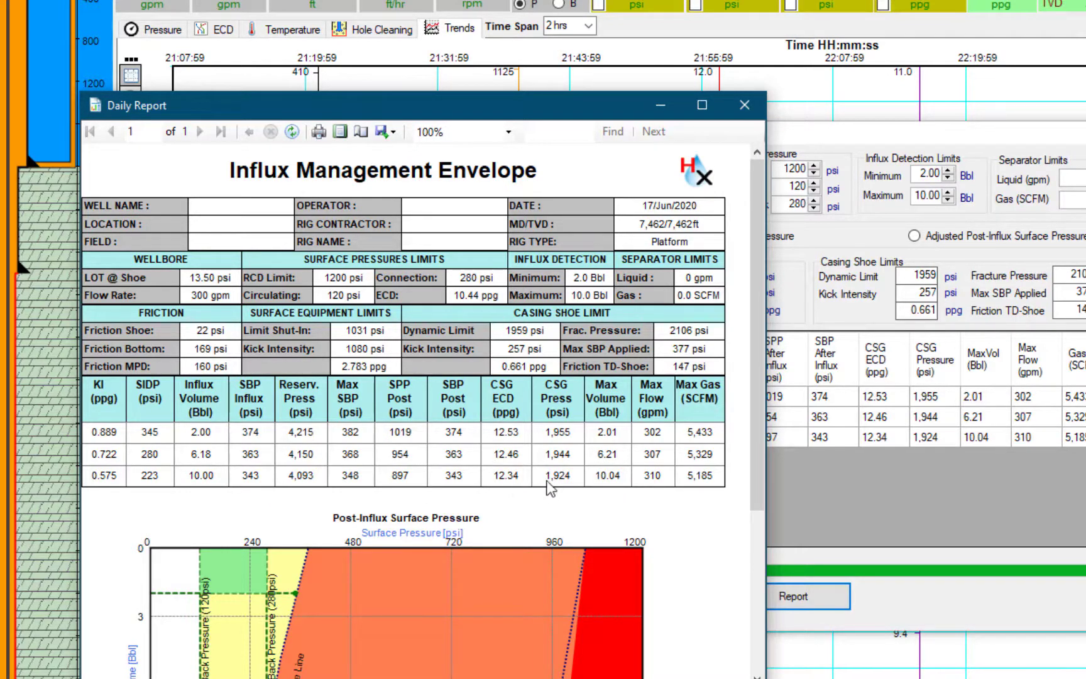
pyautogui.moveTo(724, 460)
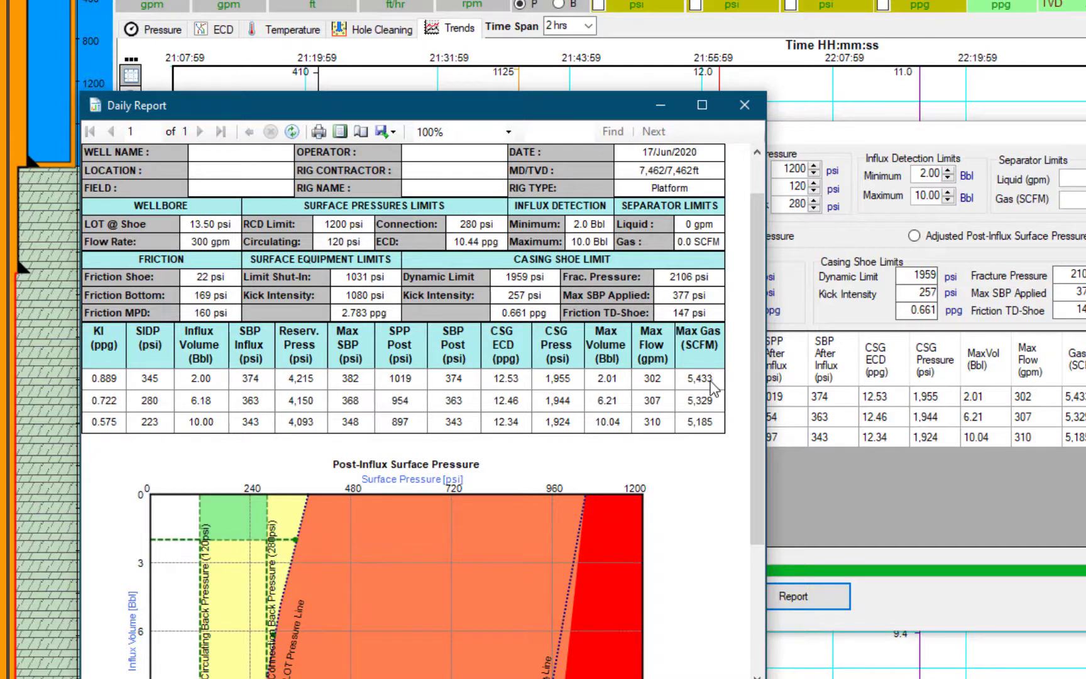
pyautogui.moveTo(712, 403)
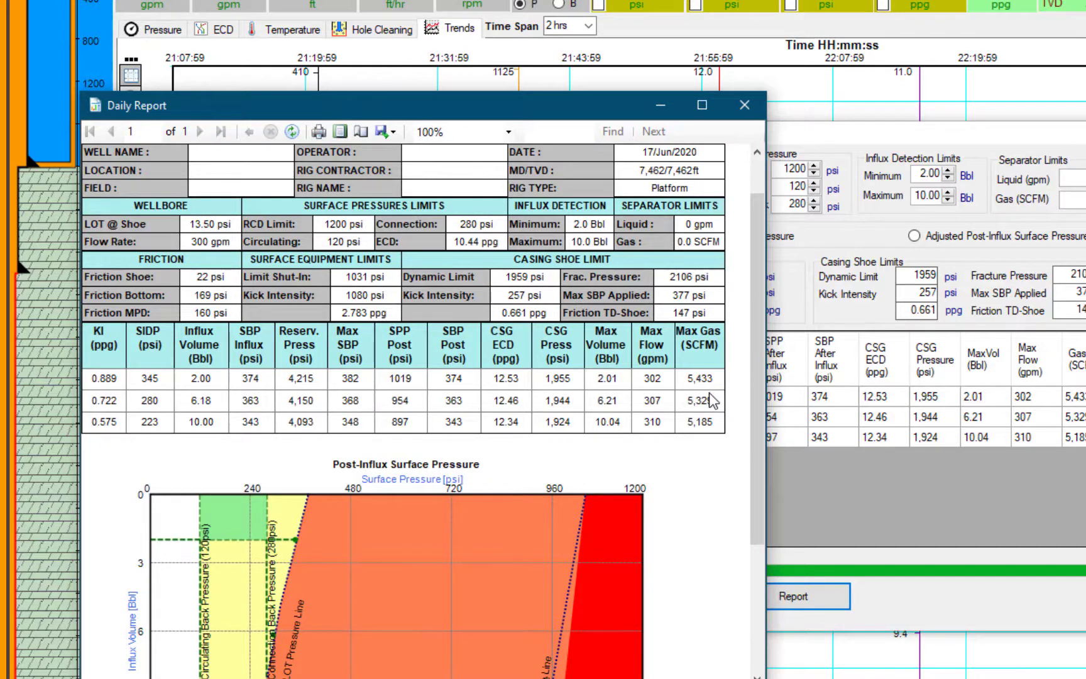
pyautogui.scroll(-3)
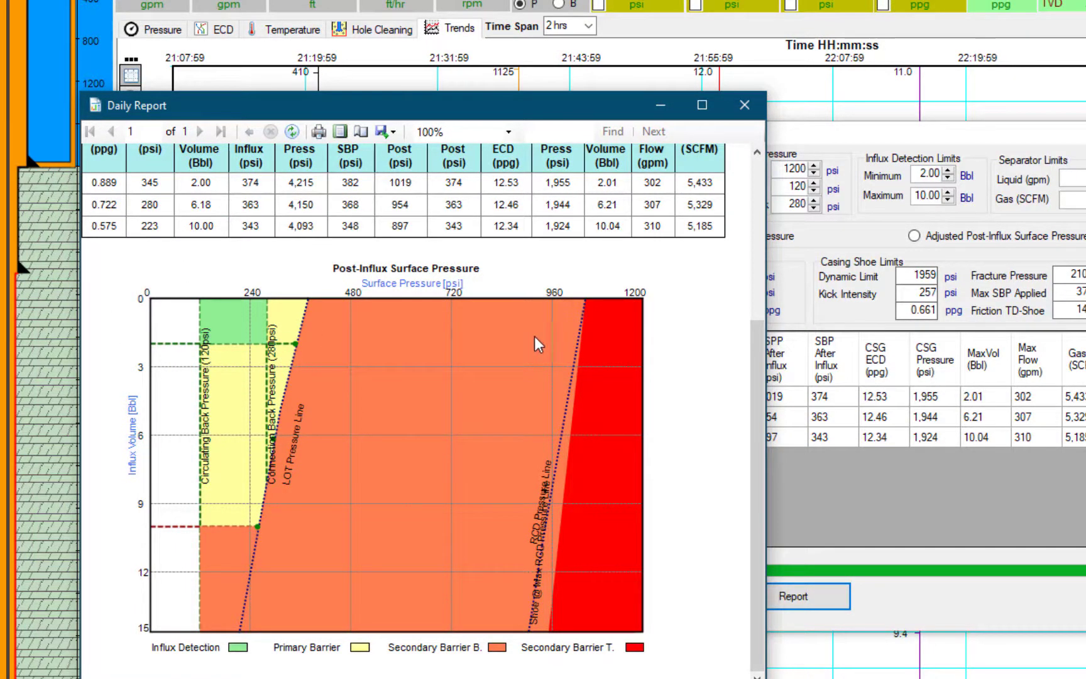
pyautogui.moveTo(384, 287)
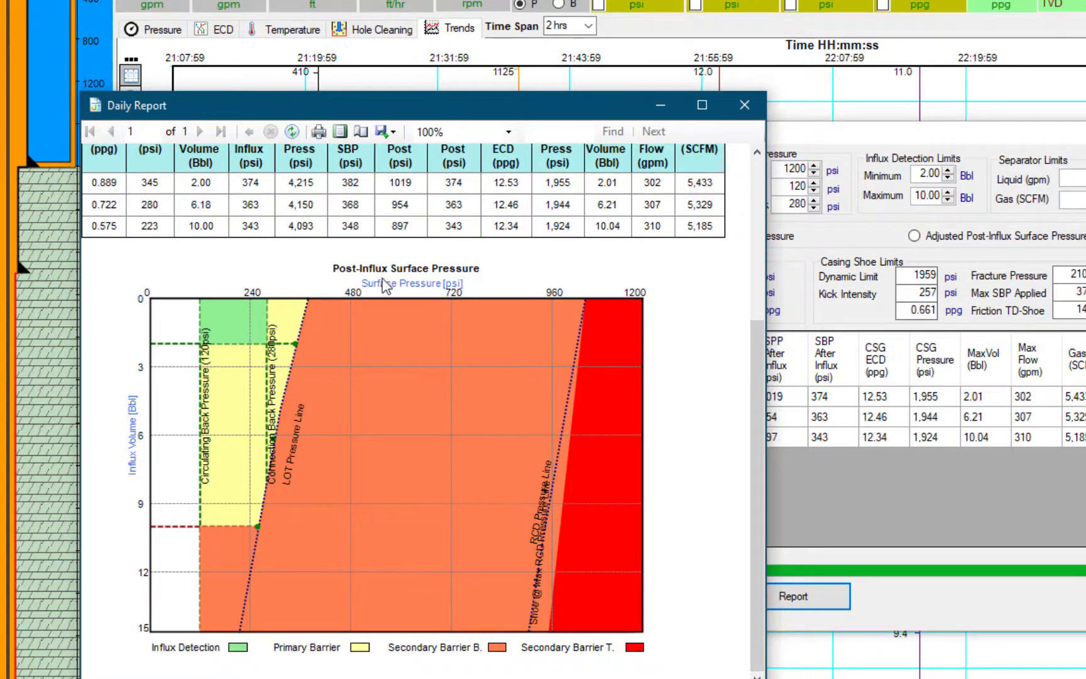
pyautogui.moveTo(129, 360)
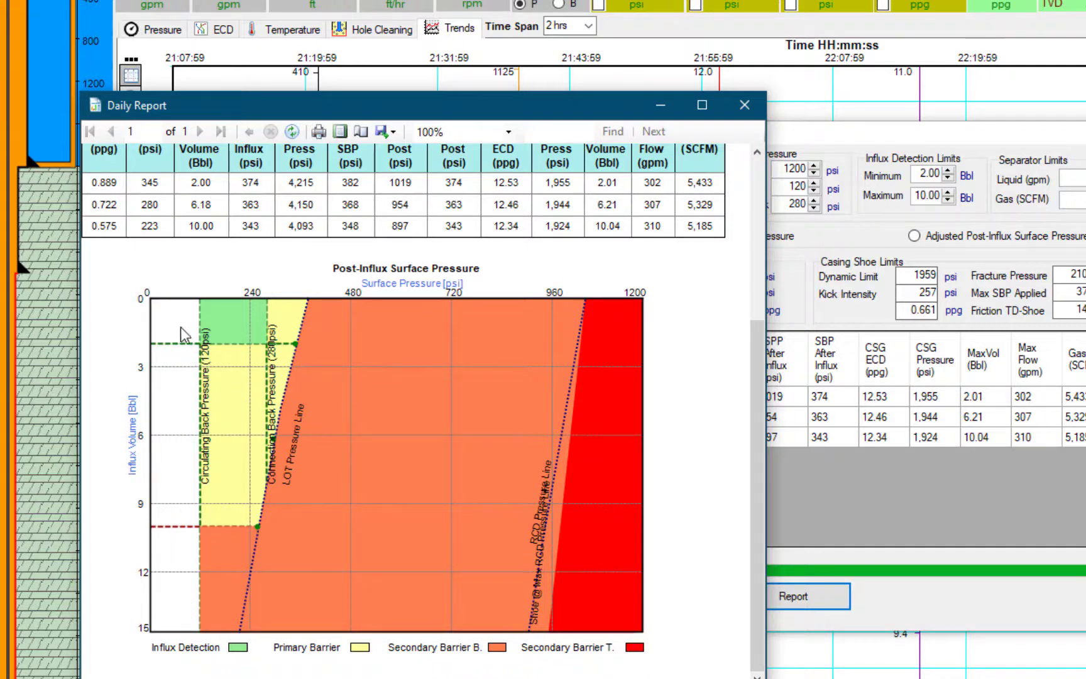
pyautogui.moveTo(193, 309)
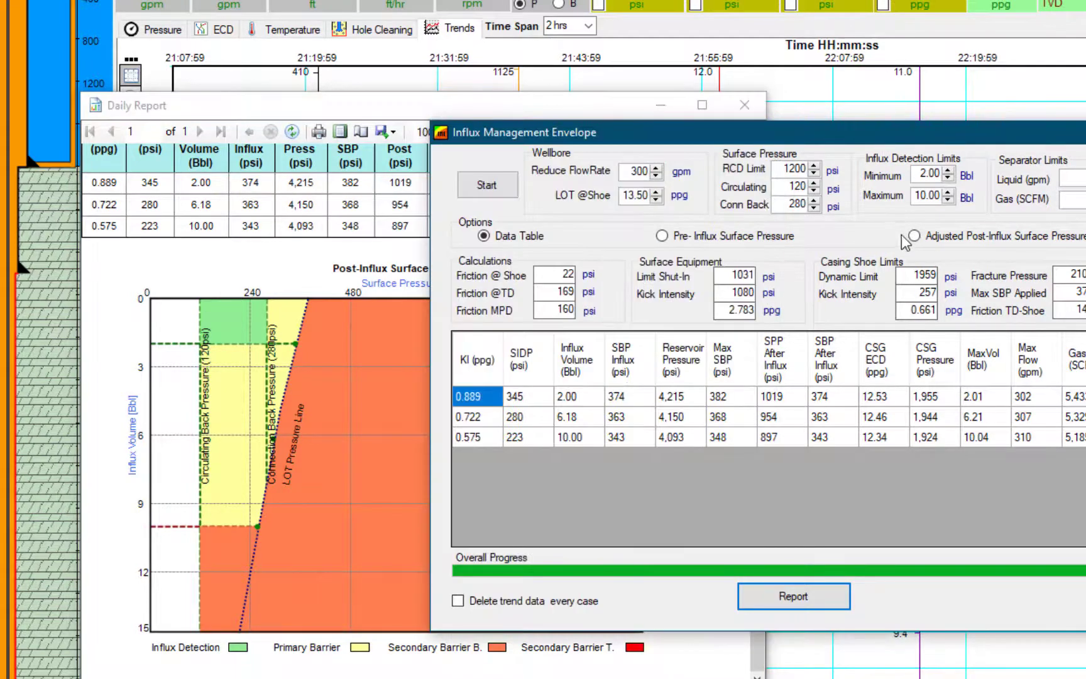
# Show the adjusted post-influx graph and begin setting its surface pressure axis to 120–1000 psi
pyautogui.click(914, 235)
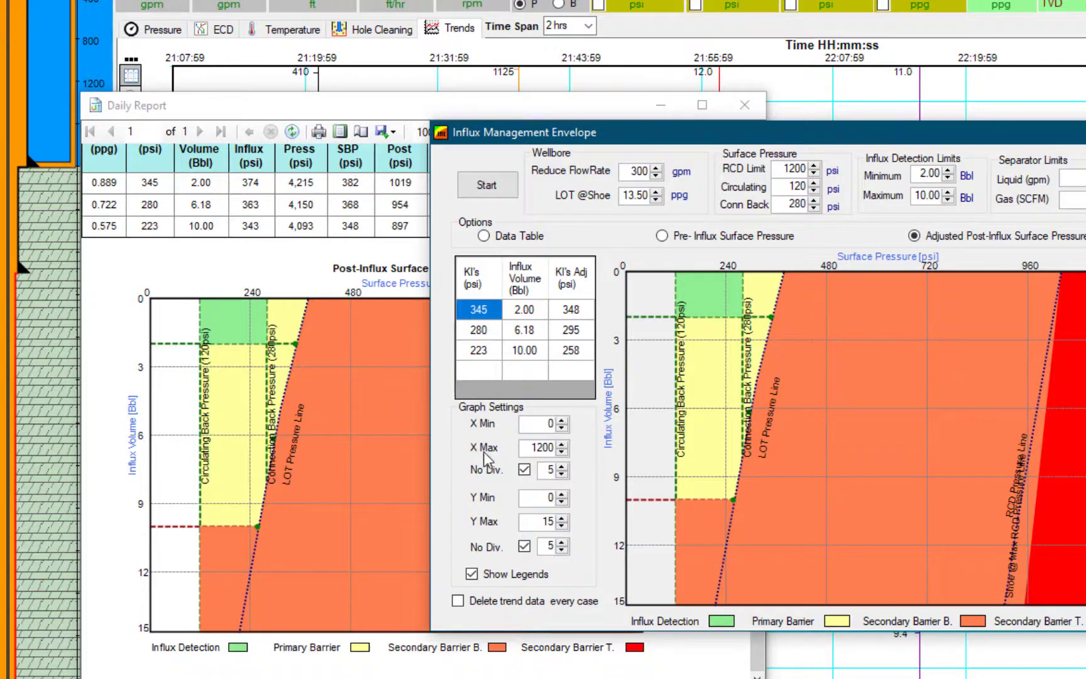
pyautogui.click(546, 424)
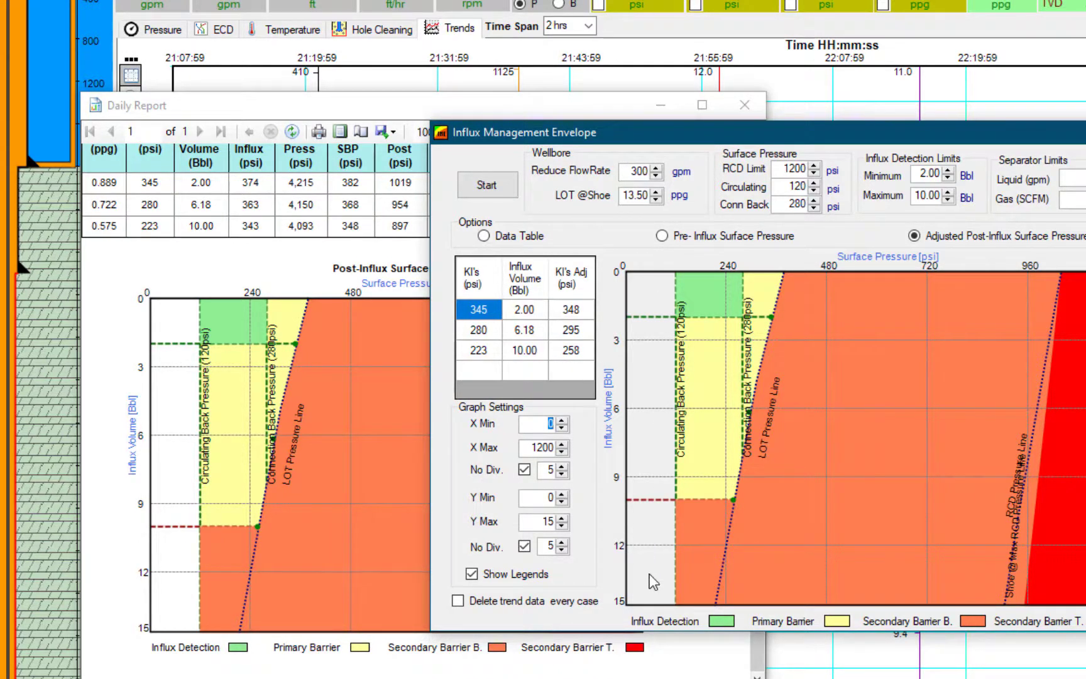
pyautogui.moveTo(537, 460)
pyautogui.write('120')
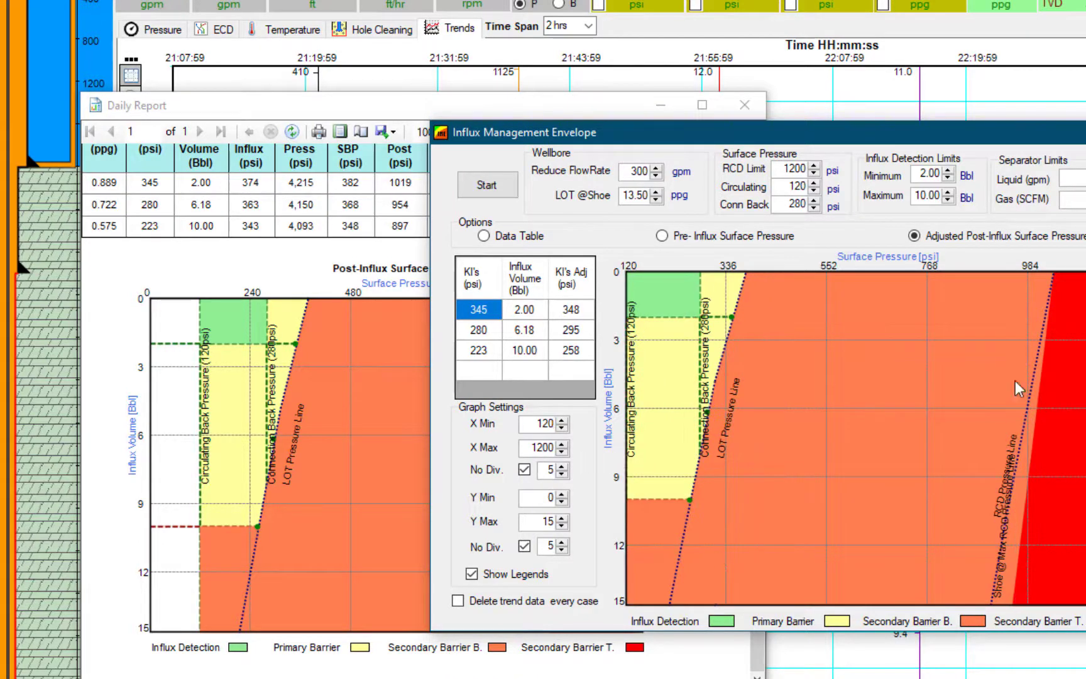
pyautogui.moveTo(544, 448)
pyautogui.write('1000')
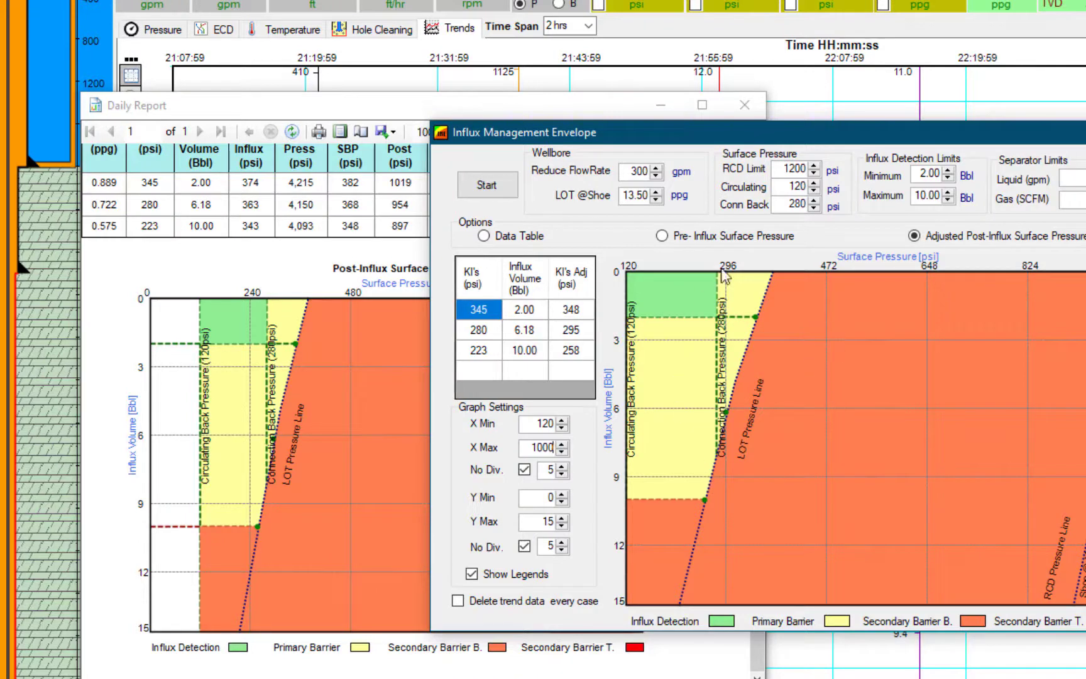
pyautogui.moveTo(704, 308)
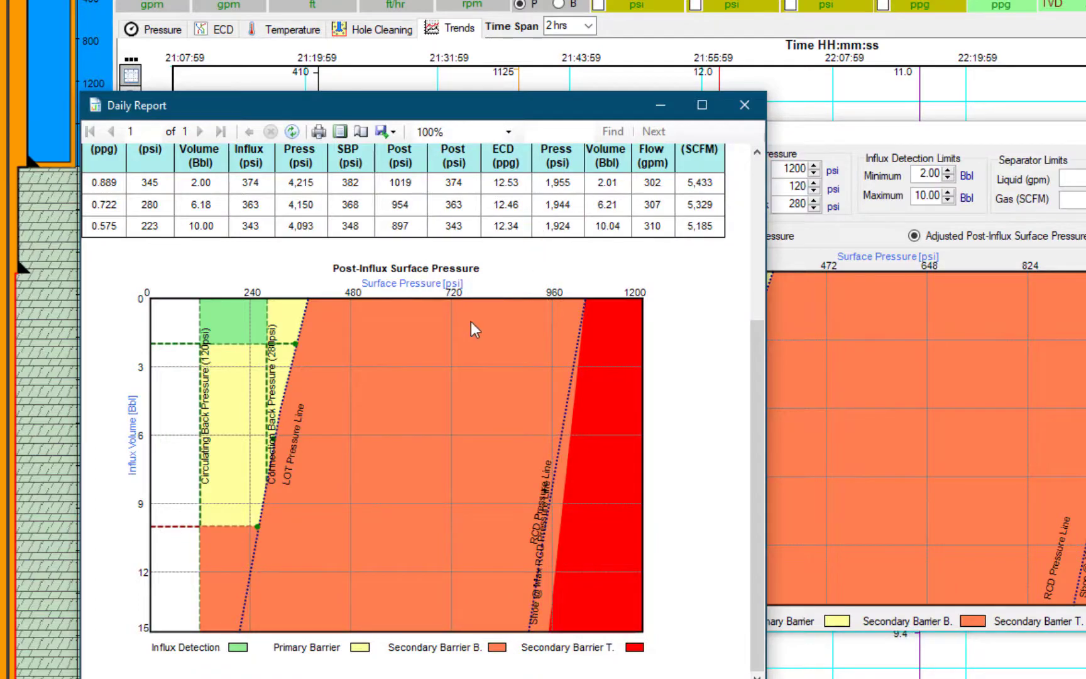
# Export the Daily Report as a PDF named 'IME Final' in the DrillSoft New folder
pyautogui.click(383, 132)
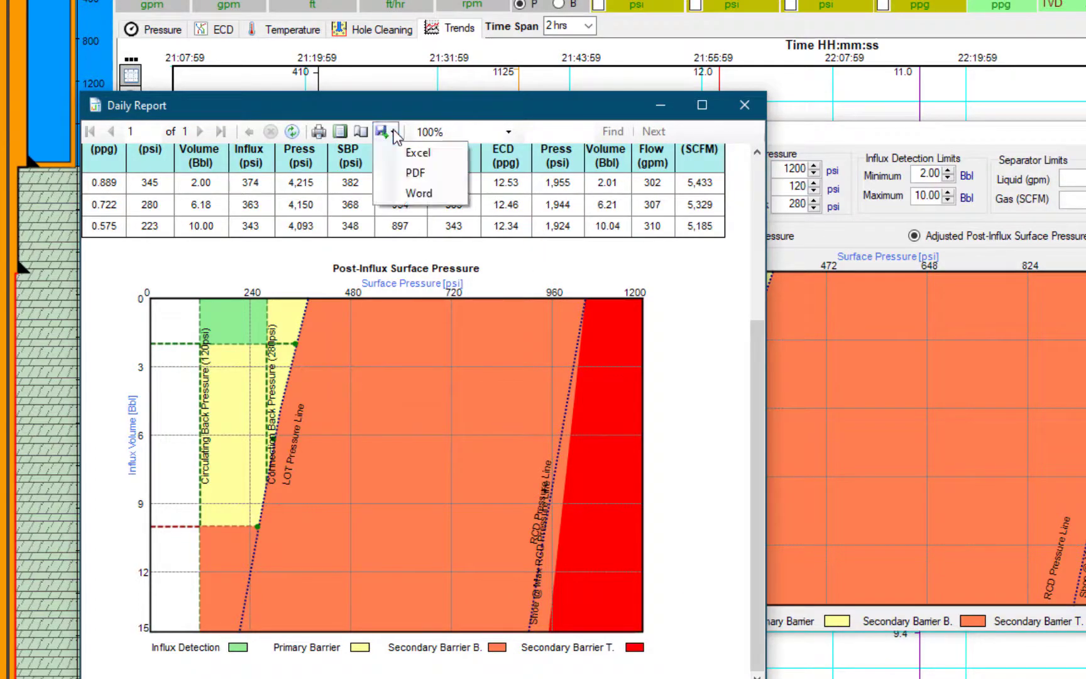
pyautogui.click(415, 172)
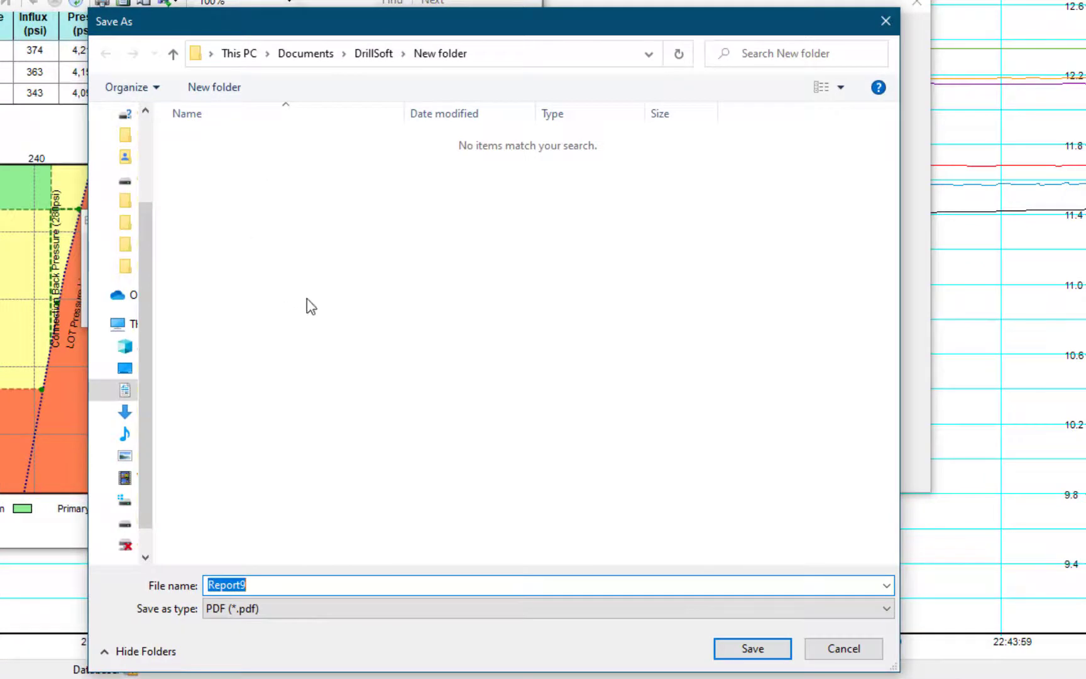
pyautogui.write('IME')
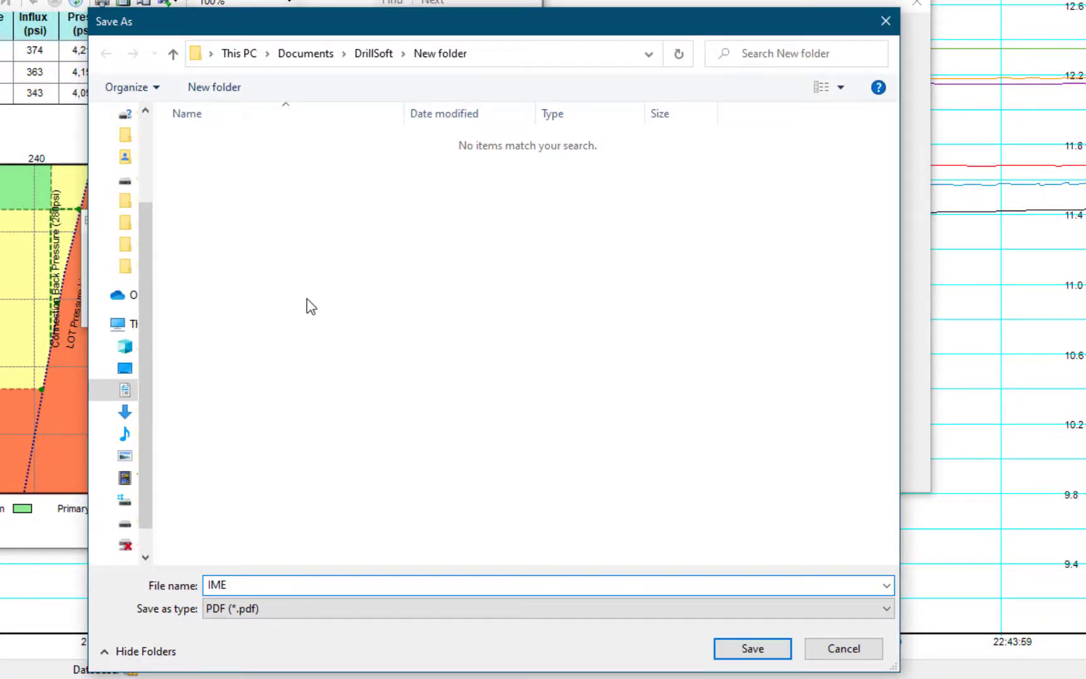
pyautogui.write('Final')
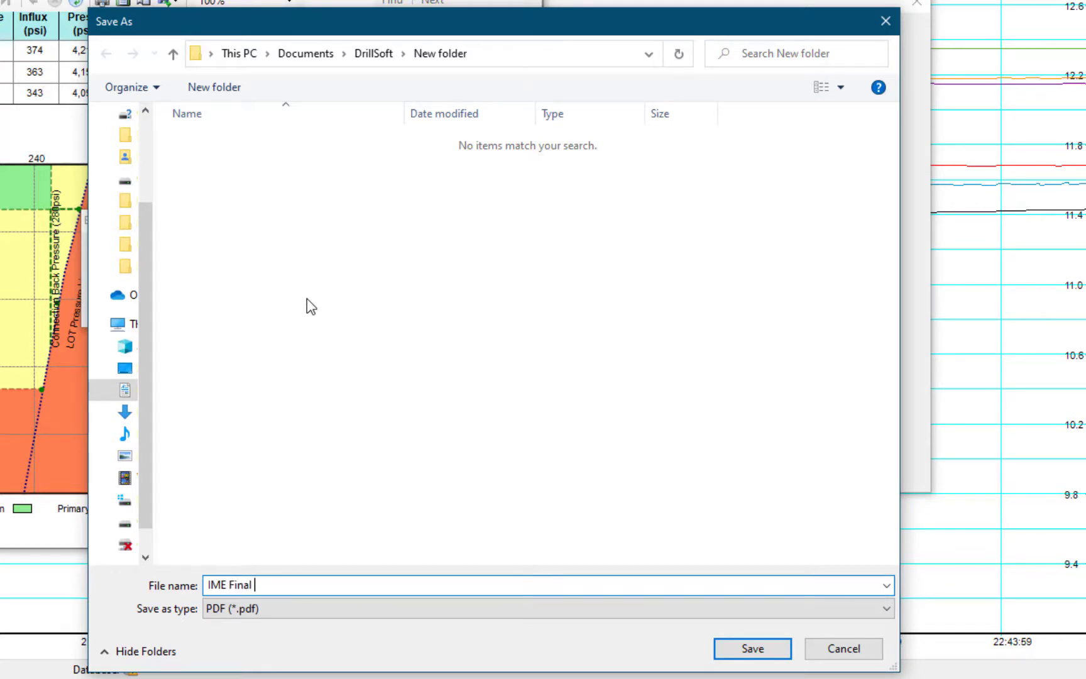
pyautogui.write('Pos')
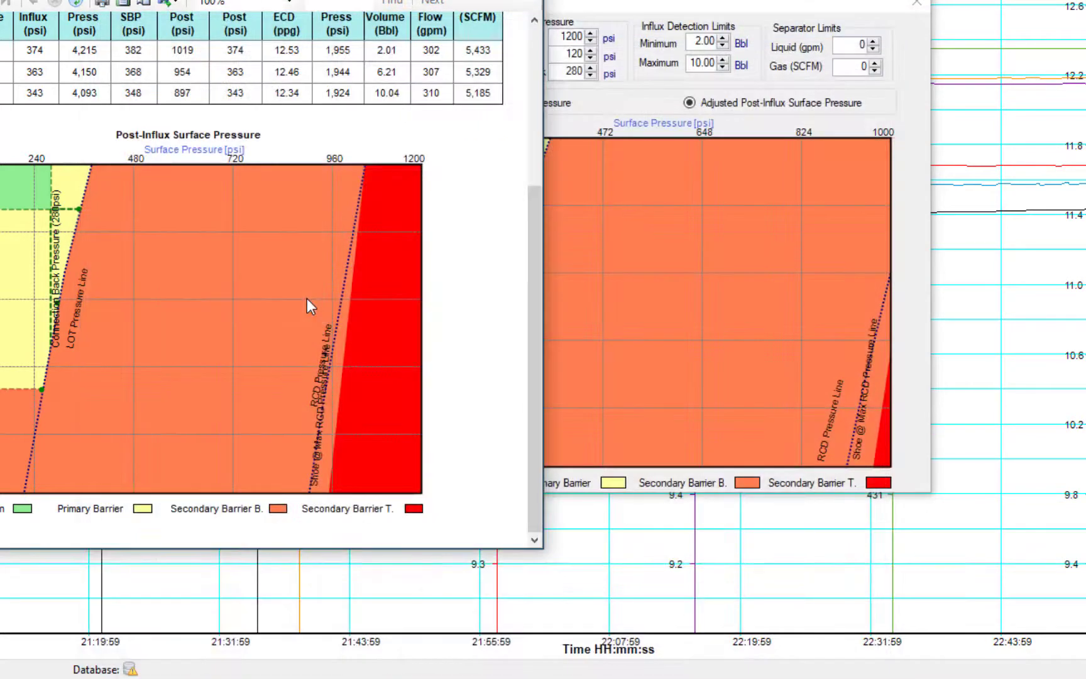
pyautogui.moveTo(160, 227)
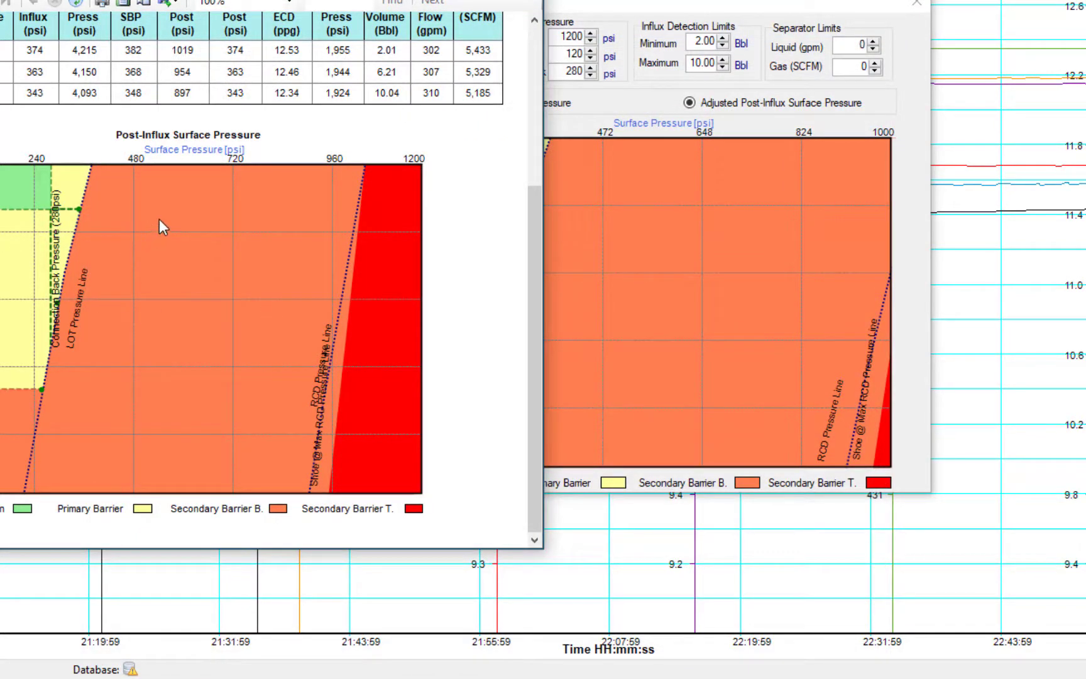